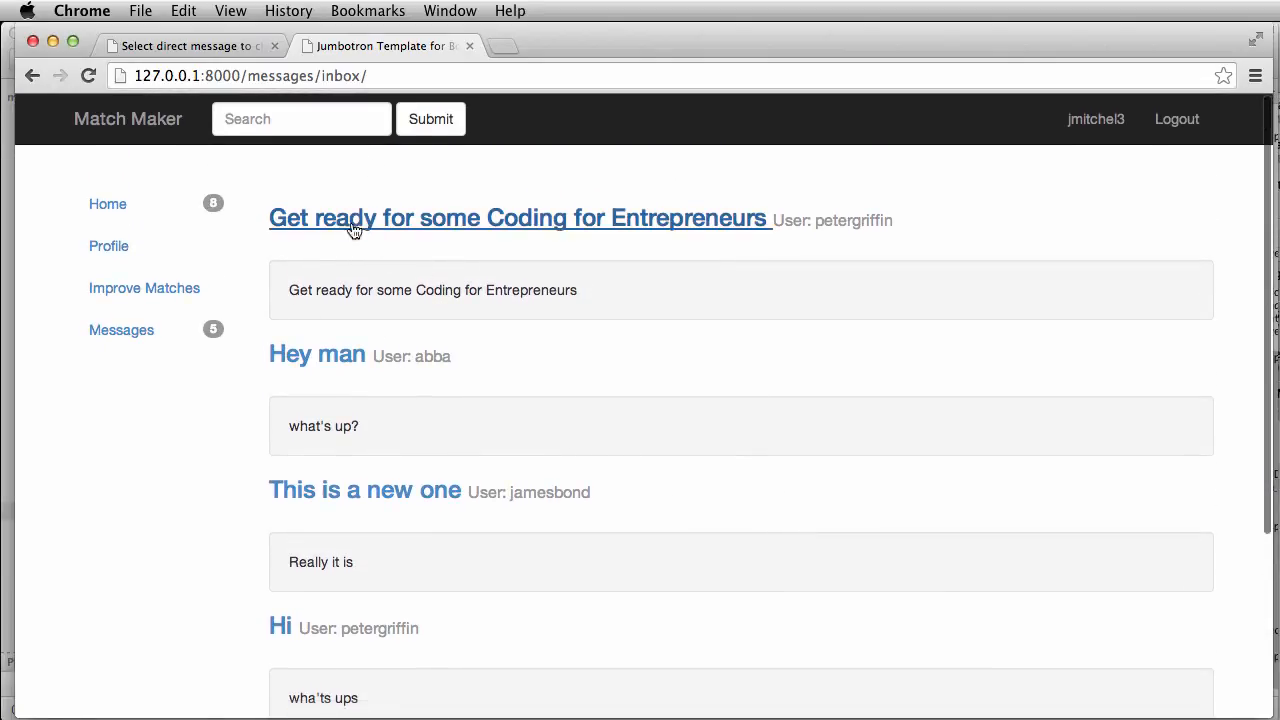
{"action": "mouse_move", "coordinate": [688, 338]}
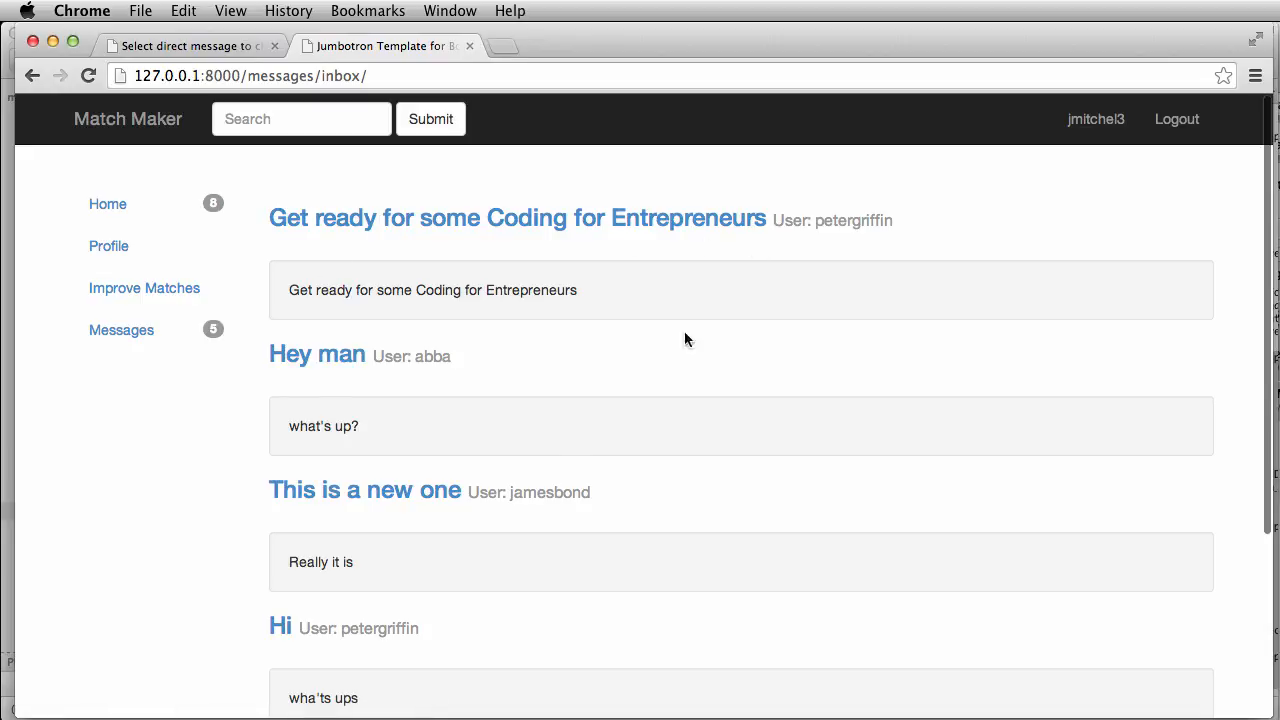
Step: Add an empty <table class='table'> to inbox.html after the well div and save
{"action": "key", "text": "cmd+tab"}
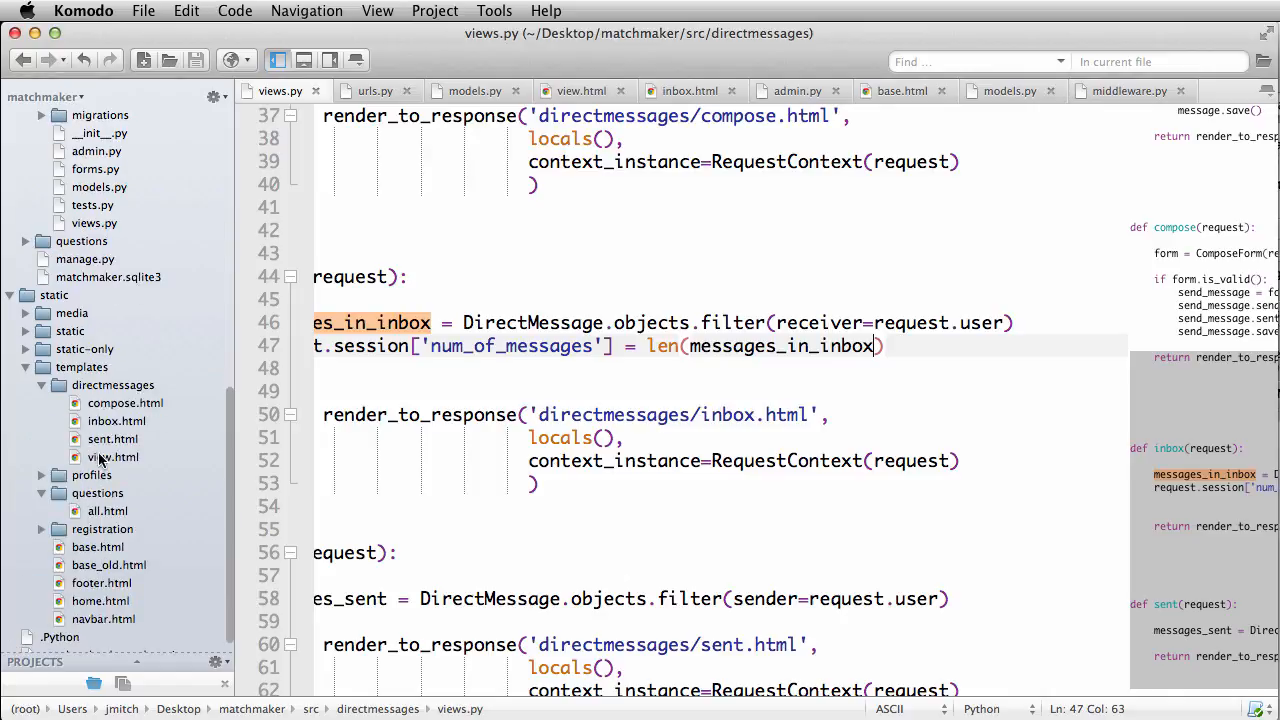
{"action": "left_click", "coordinate": [116, 420]}
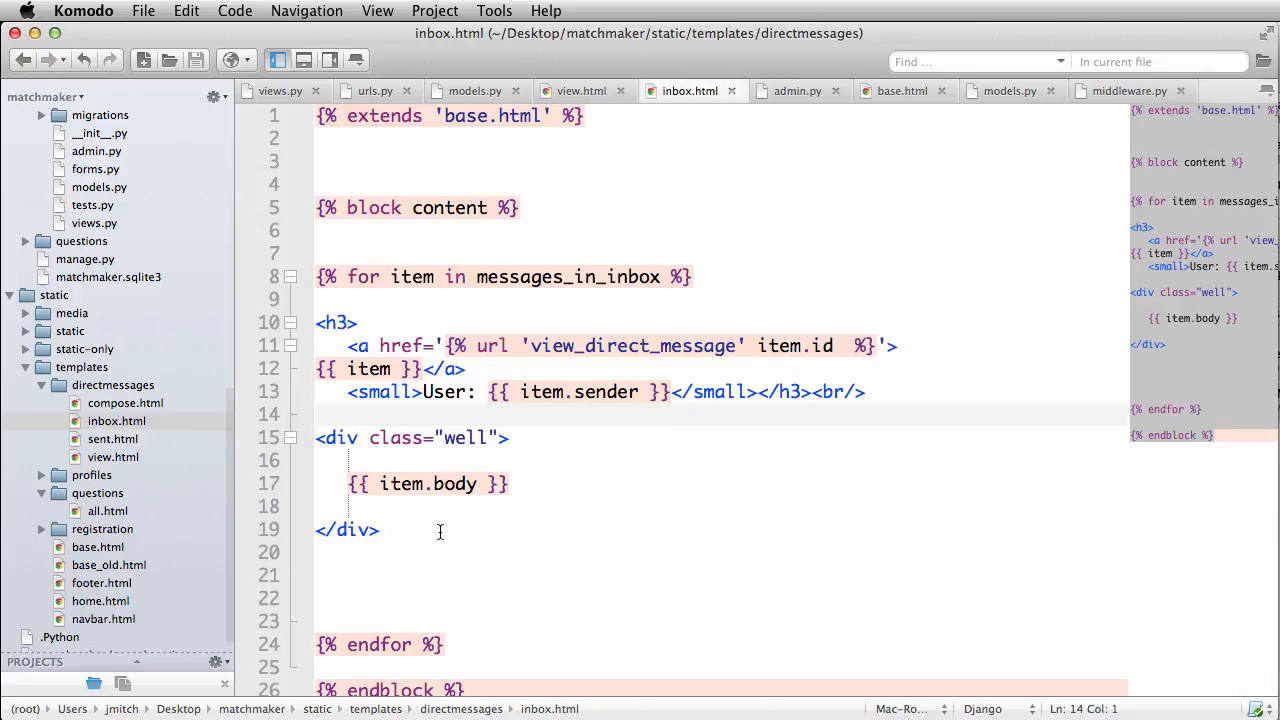
{"action": "left_click", "coordinate": [448, 484]}
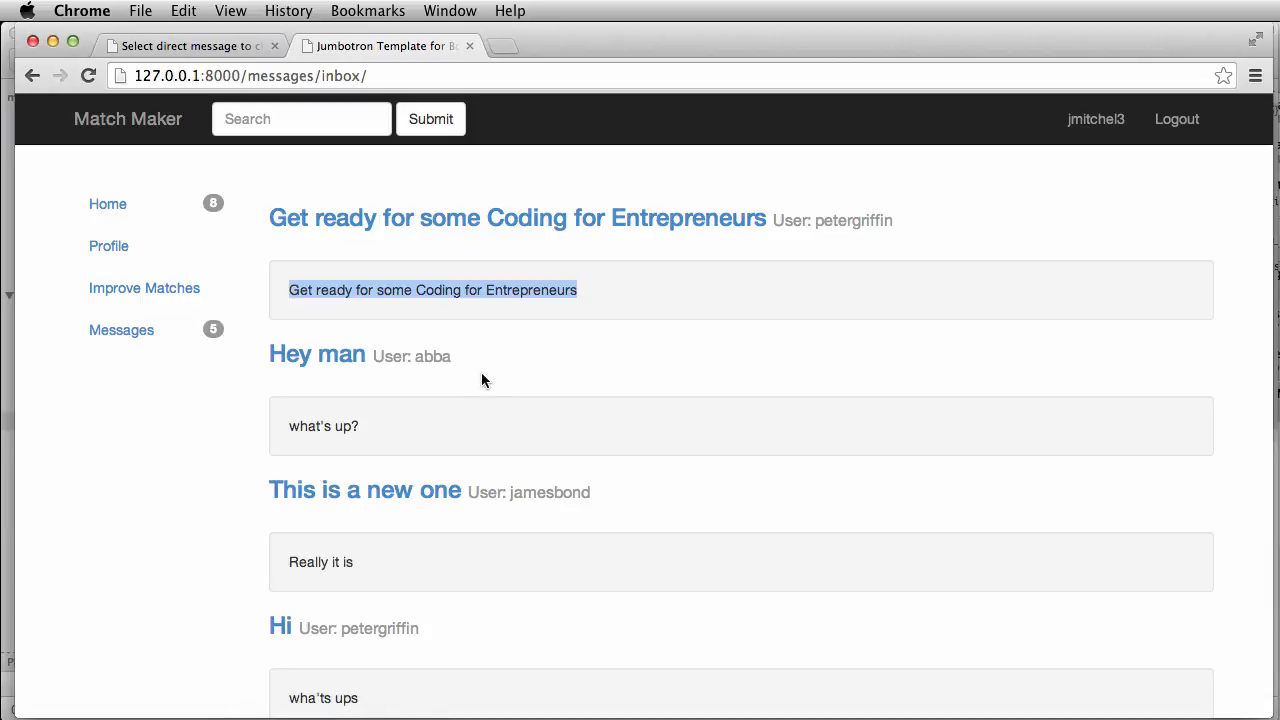
{"action": "mouse_move", "coordinate": [532, 442]}
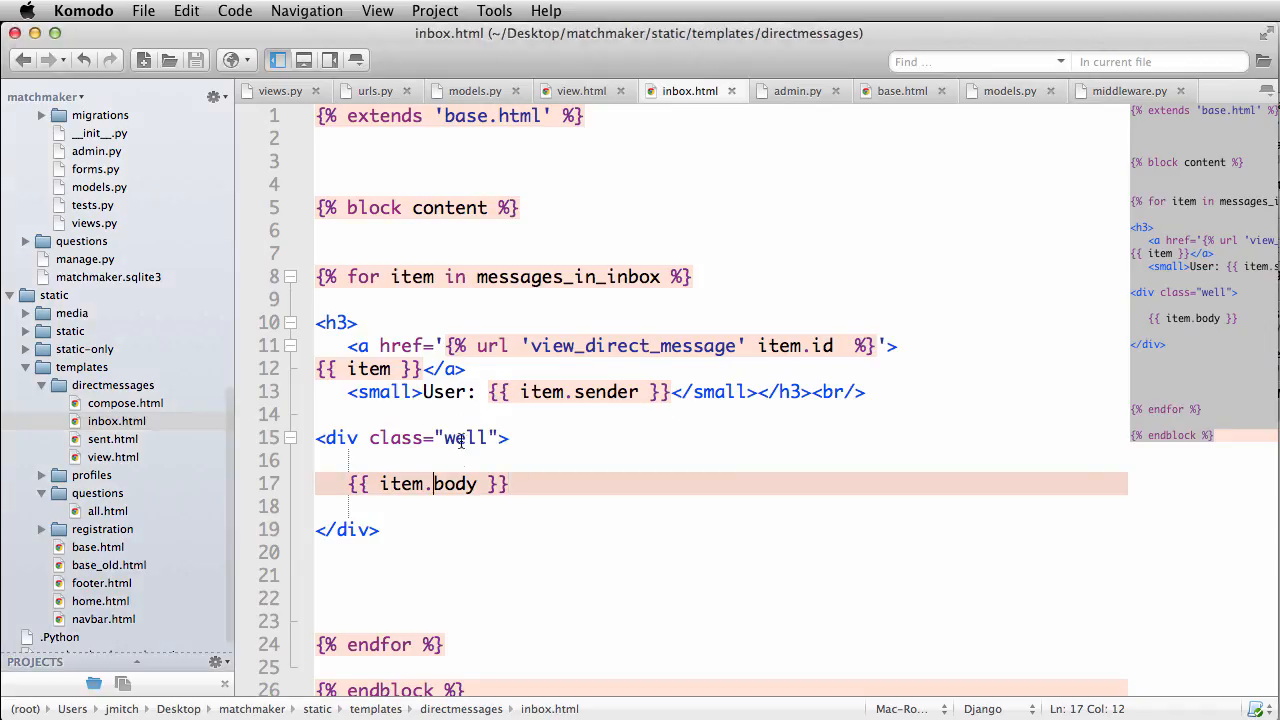
{"action": "type", "text": "<table class='table'>"}
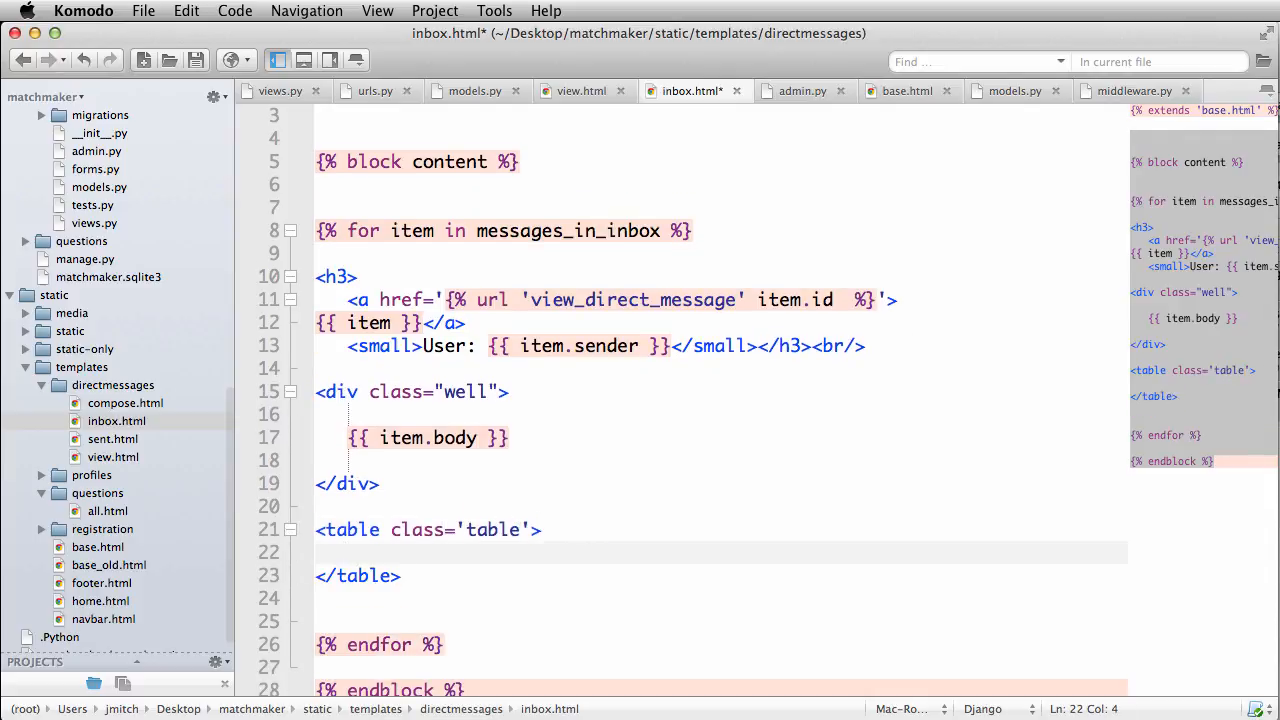
{"action": "key", "text": "cmd+s"}
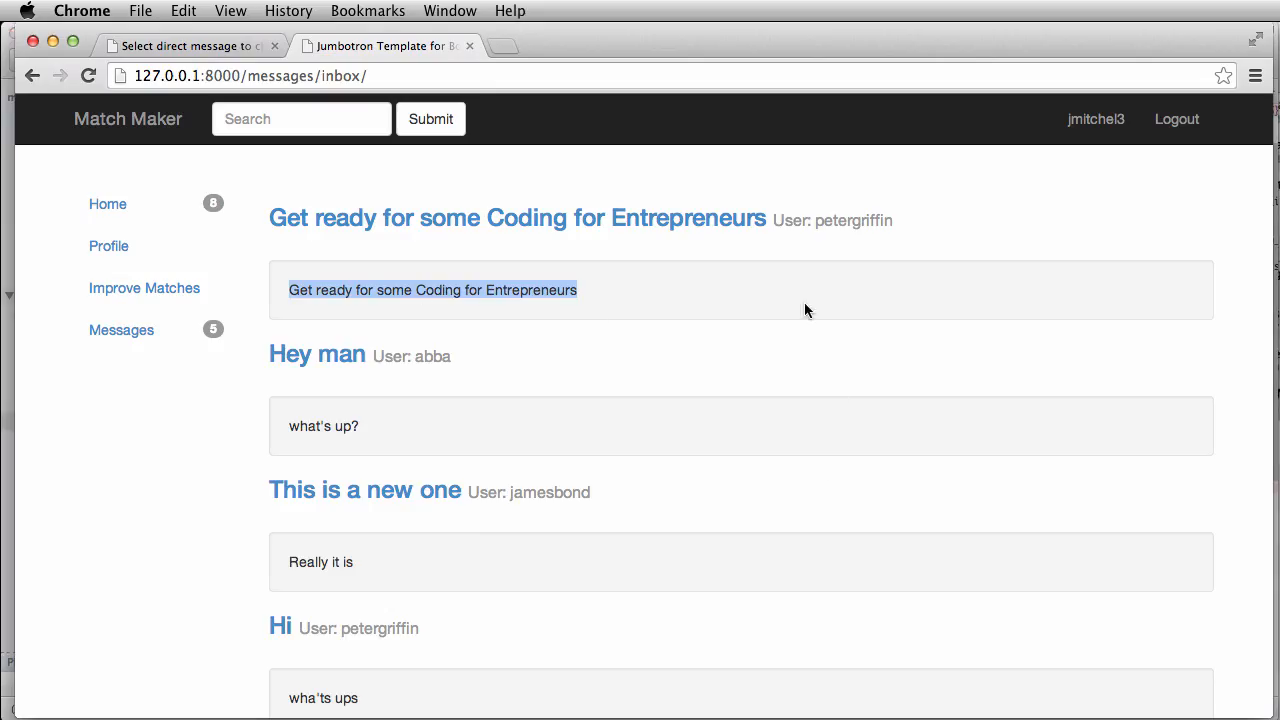
{"action": "mouse_move", "coordinate": [854, 520]}
{"action": "type", "text": "getbootstrap.com"}
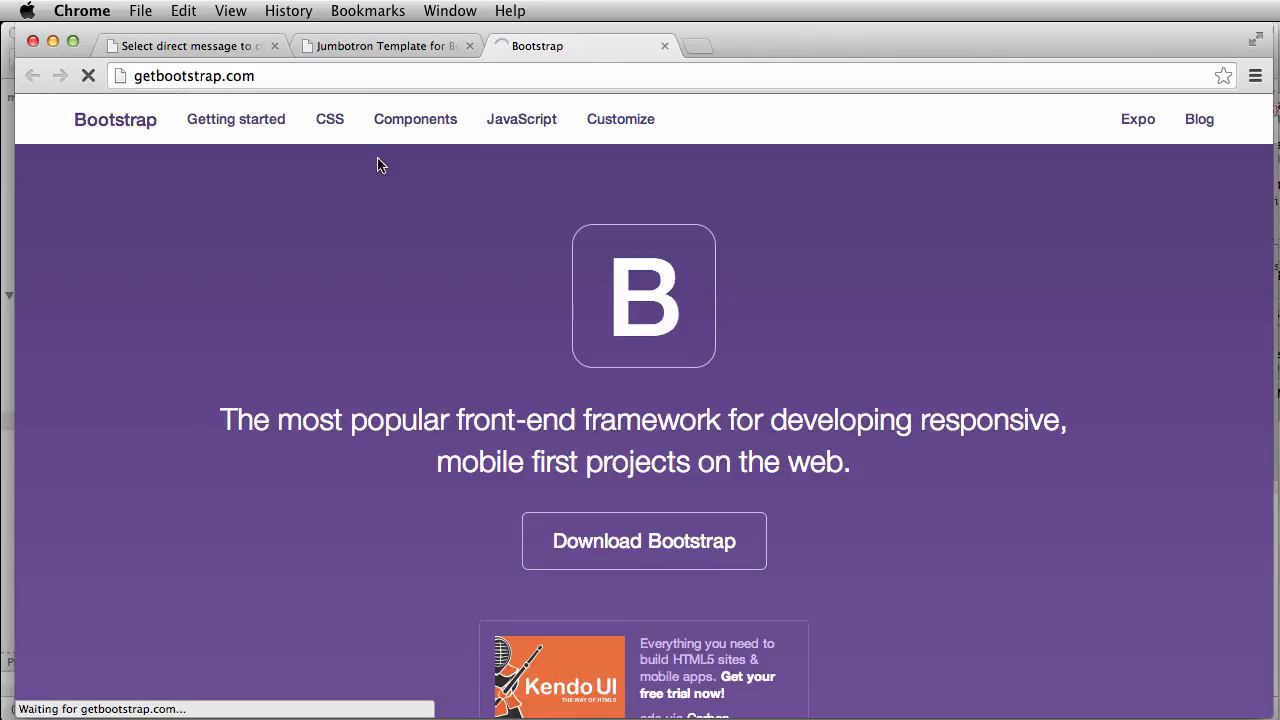
Step: Browse the Bootstrap CSS docs to the Tables section and its striped rows example
{"action": "left_click", "coordinate": [414, 120]}
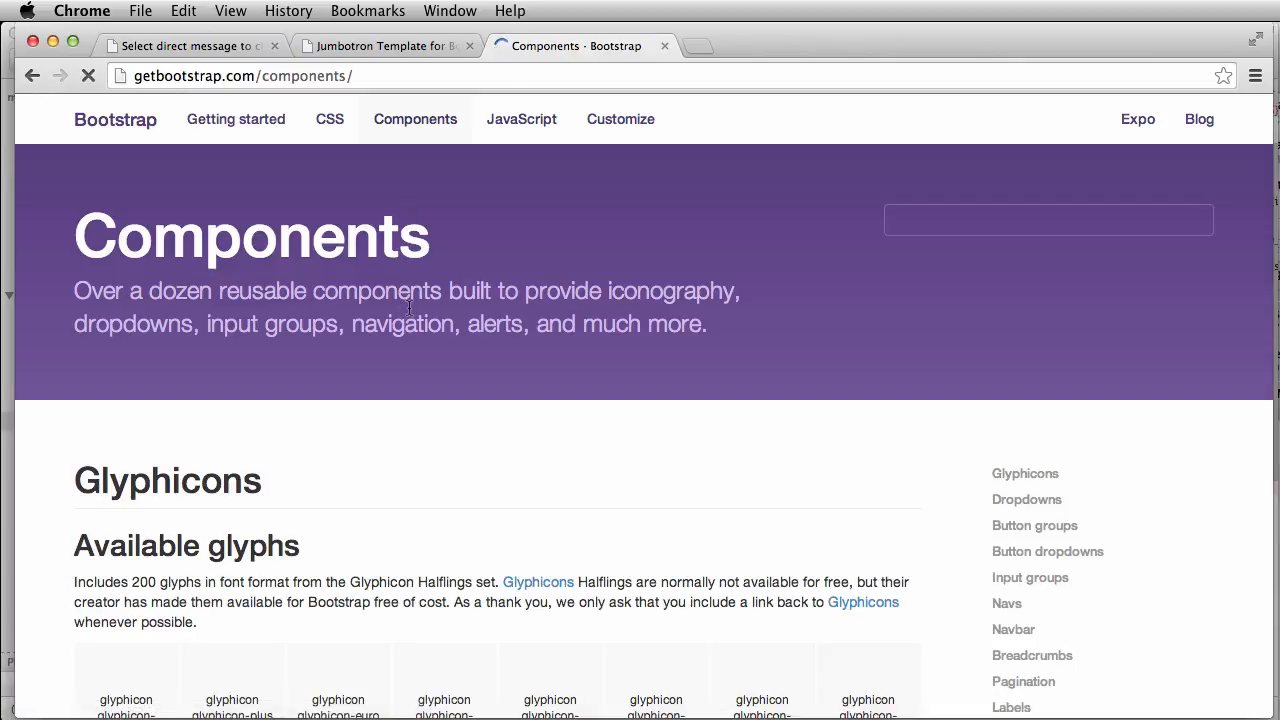
{"action": "scroll", "scroll_direction": "down", "scroll_amount": 3}
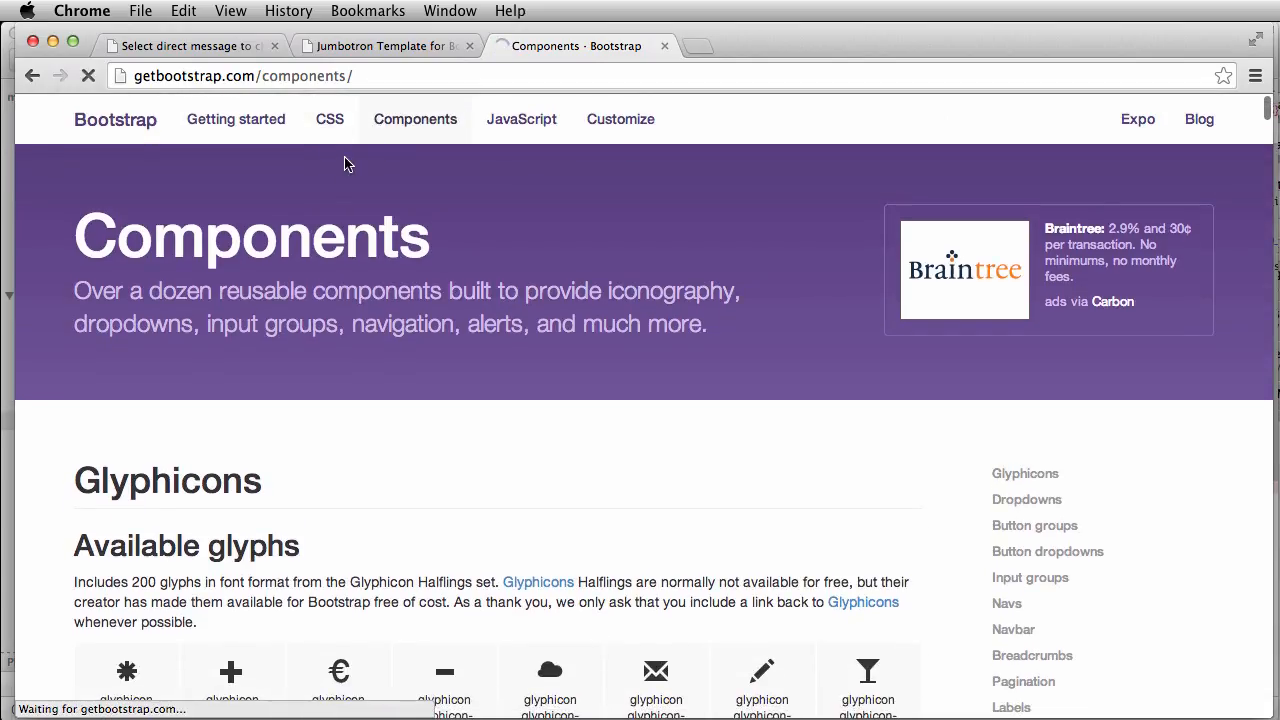
{"action": "left_click", "coordinate": [328, 120]}
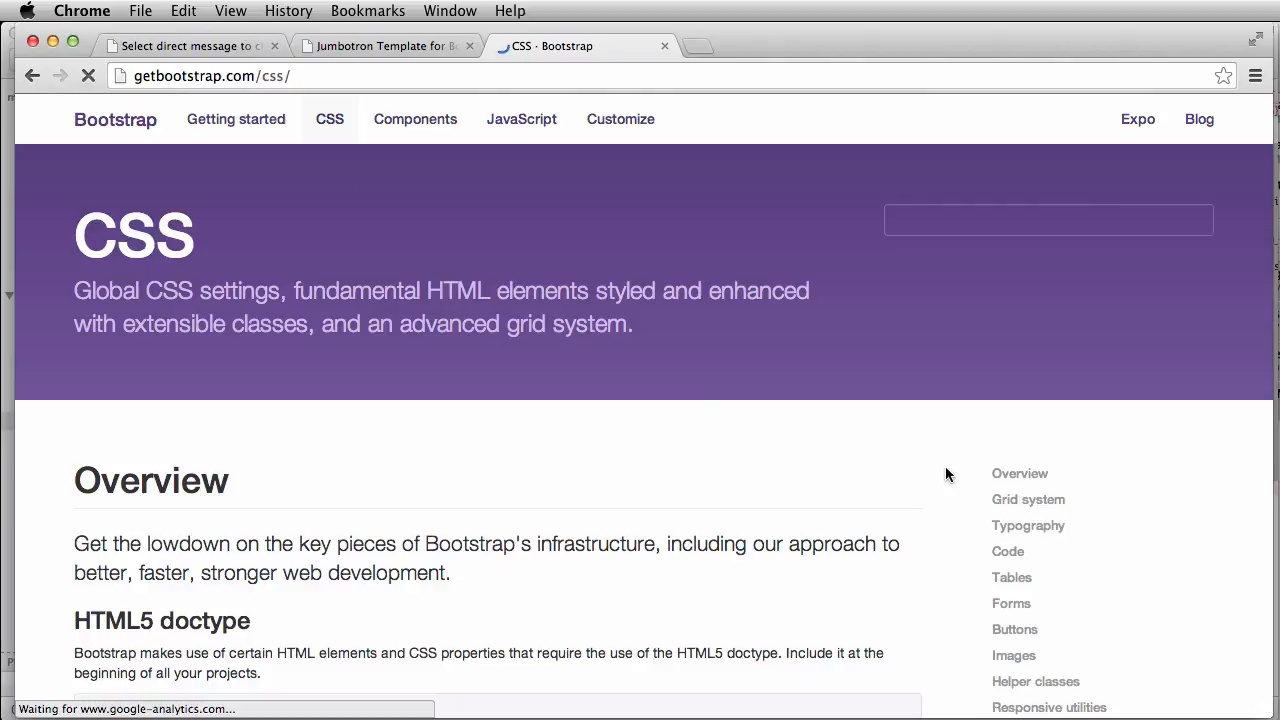
{"action": "left_click", "coordinate": [1012, 576]}
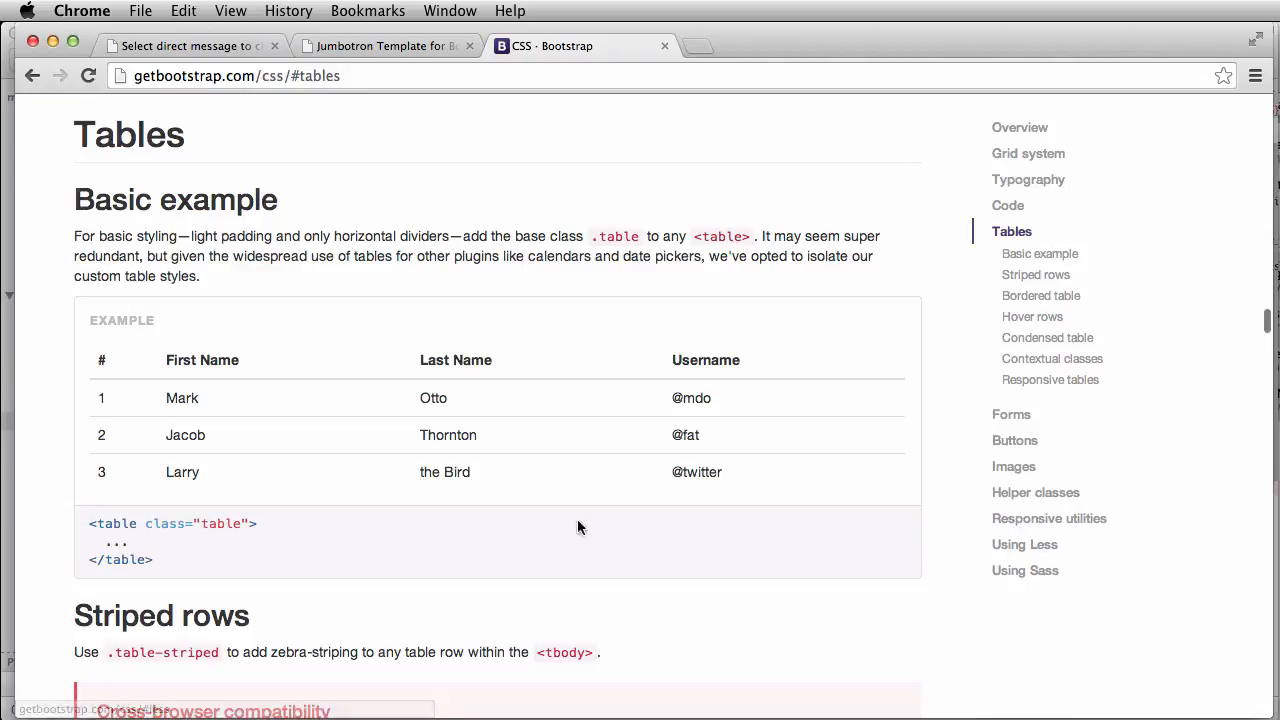
{"action": "scroll", "scroll_direction": "down", "scroll_amount": 3}
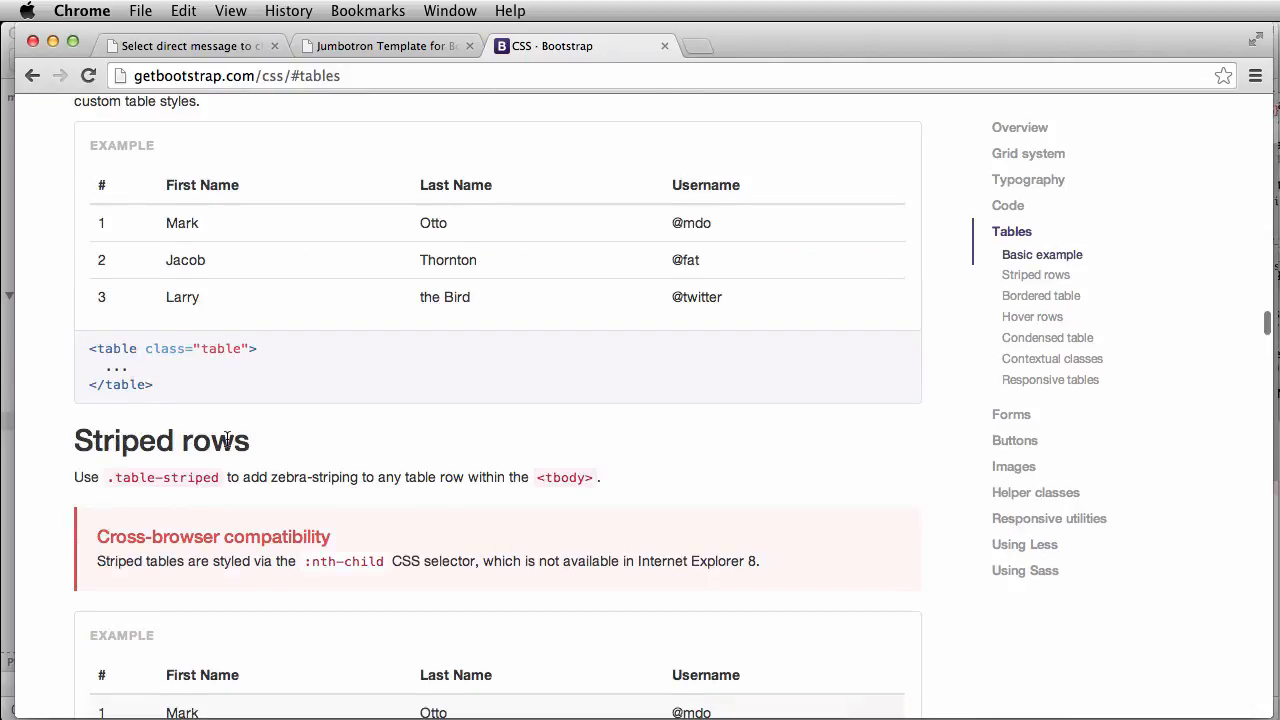
{"action": "scroll", "scroll_direction": "down", "scroll_amount": 3}
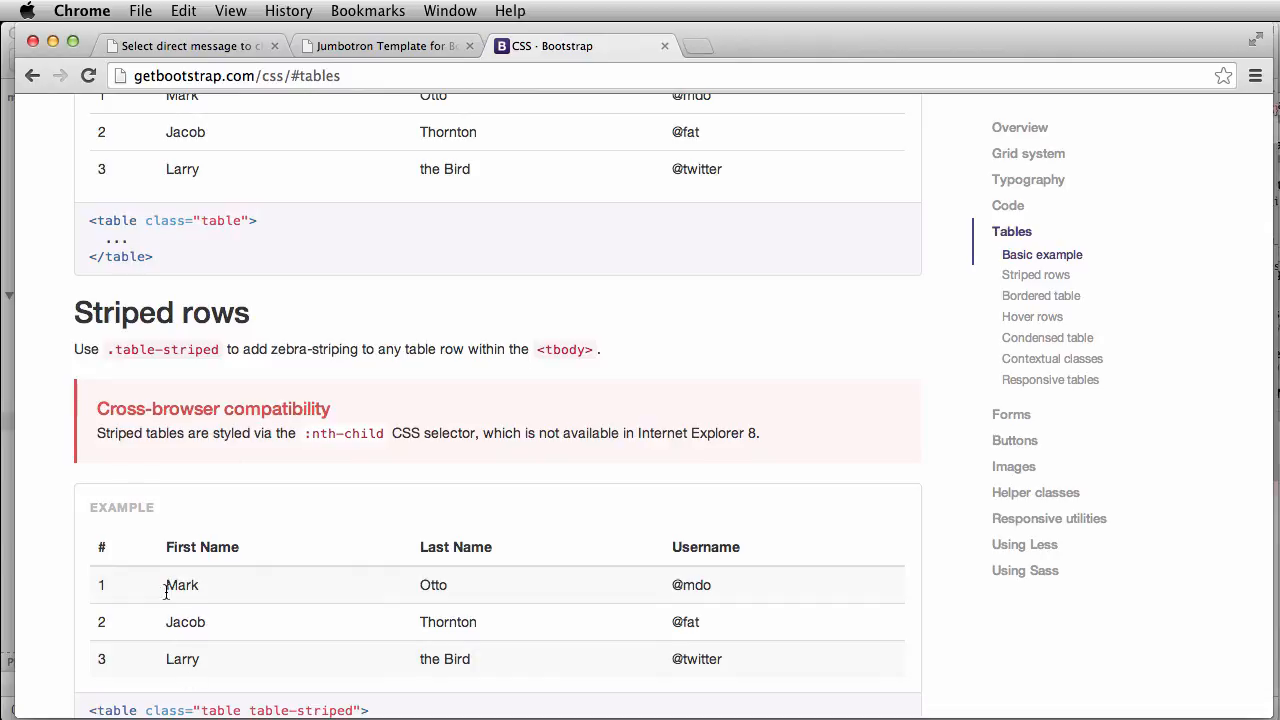
{"action": "double_click", "coordinate": [166, 348]}
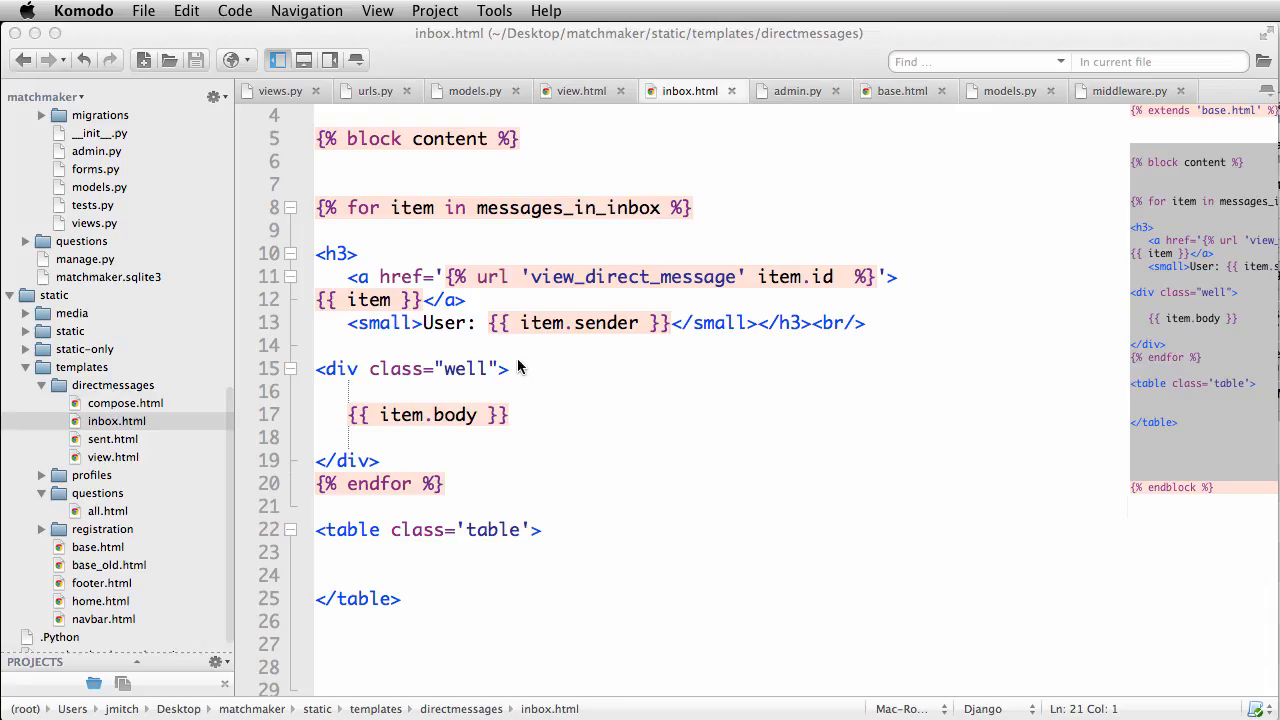
Step: Add a <tbody class='table-striped'> containing a <tr> row inside the table
{"action": "type", "text": "<"}
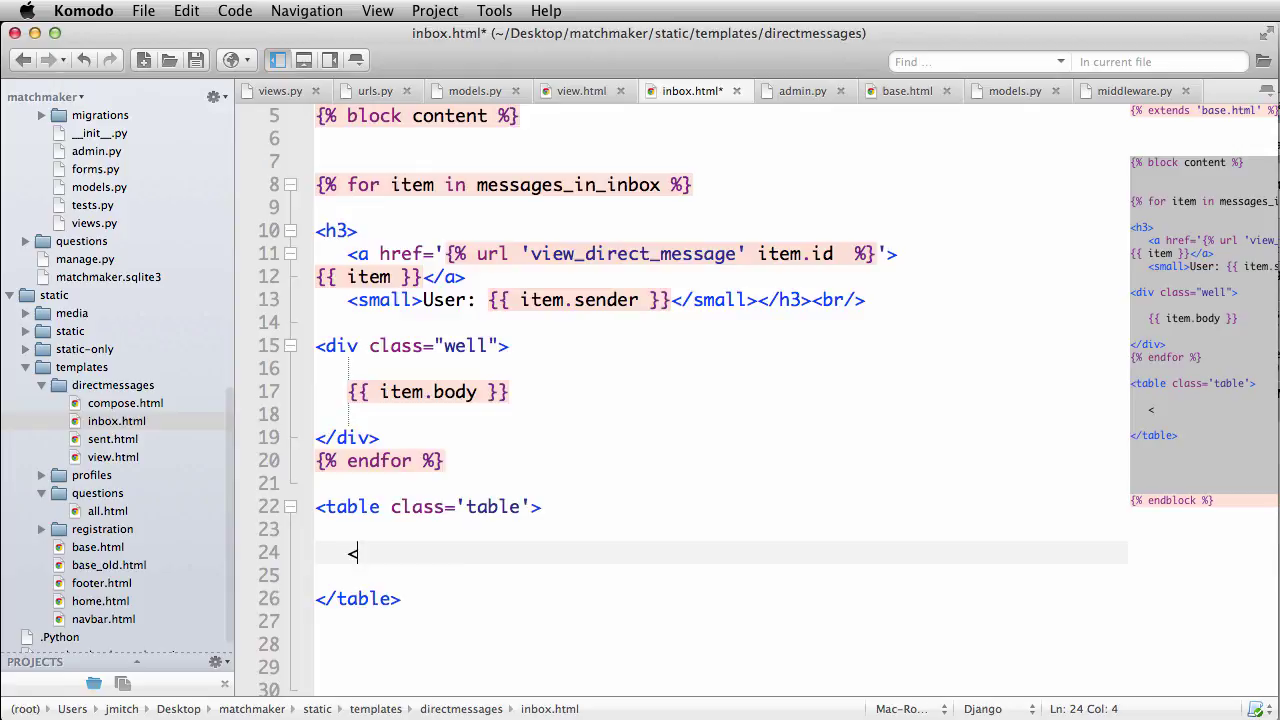
{"action": "type", "text": "tbody ='table-striped''"}
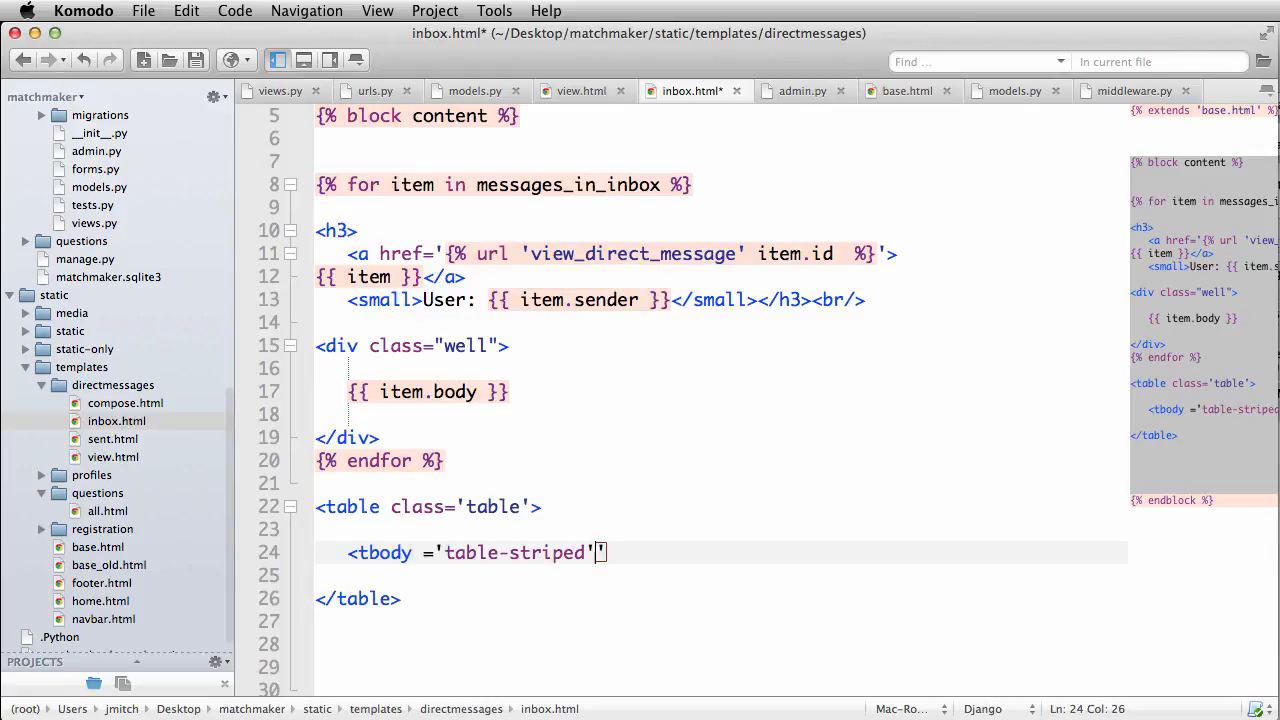
{"action": "type", "text": "></tbody>"}
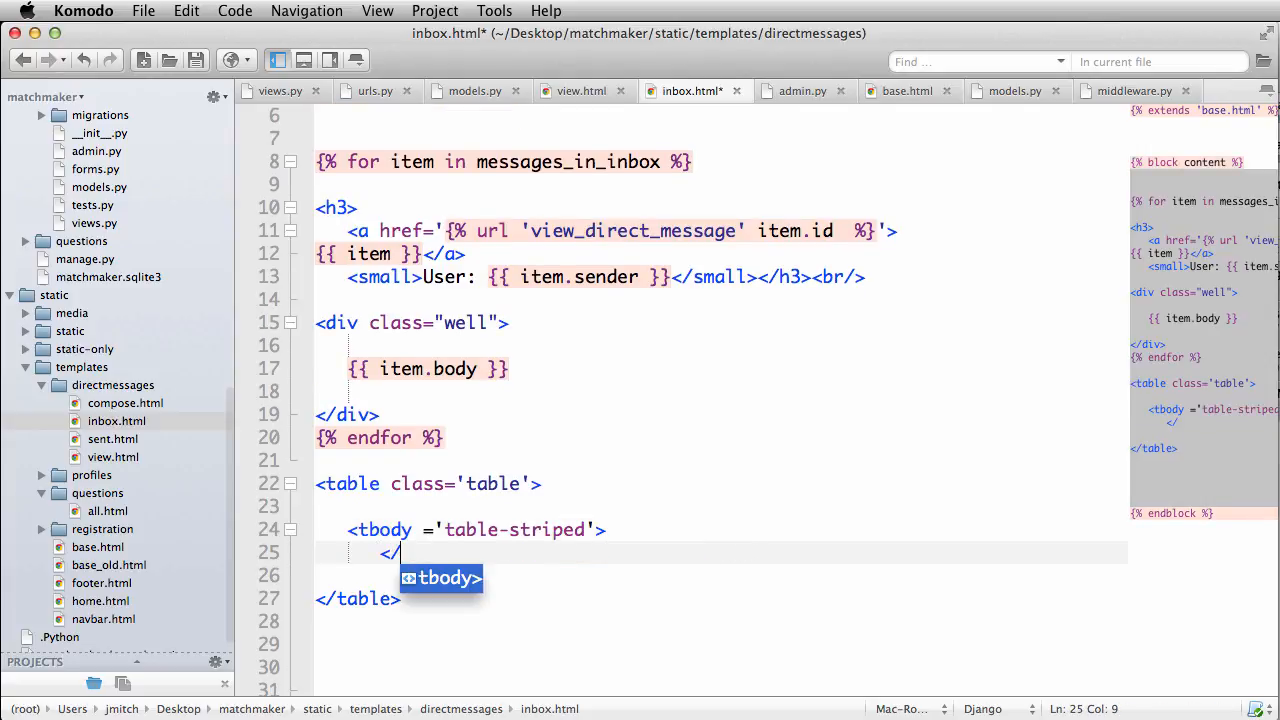
{"action": "type", "text": "<t"}
{"action": "left_click", "coordinate": [462, 530]}
{"action": "type", "text": "class"}
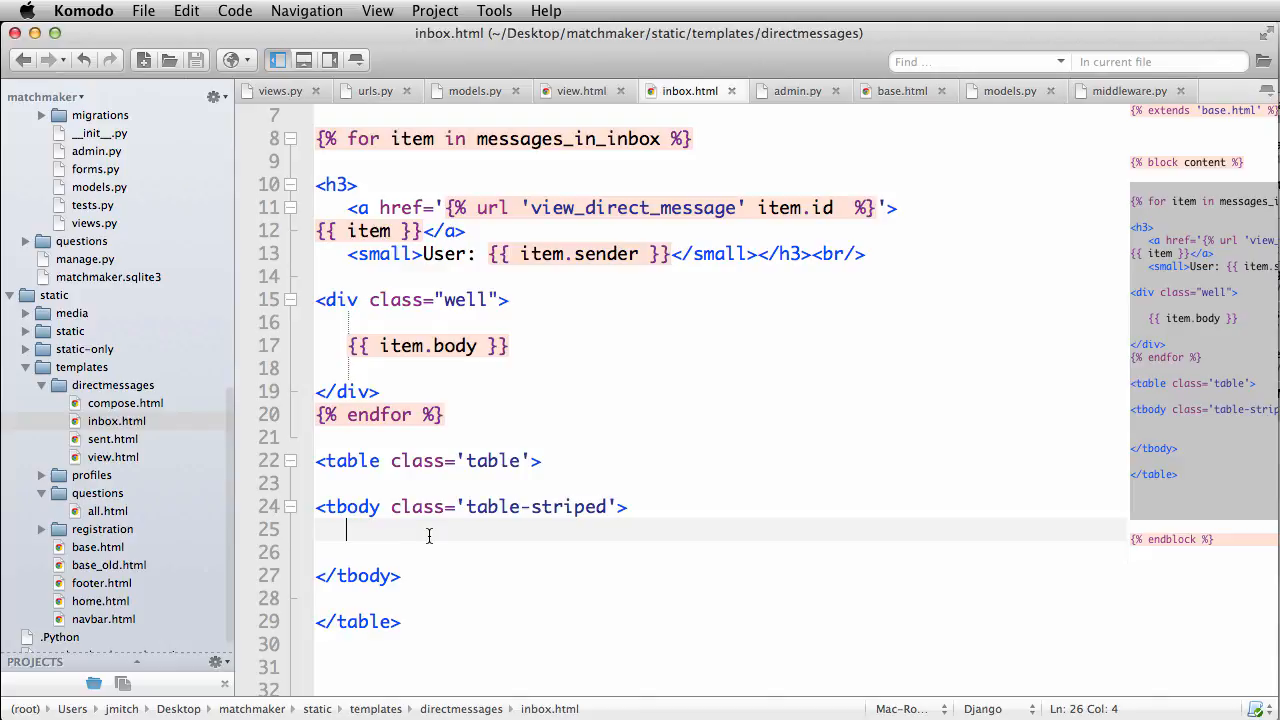
{"action": "type", "text": "<tr>"}
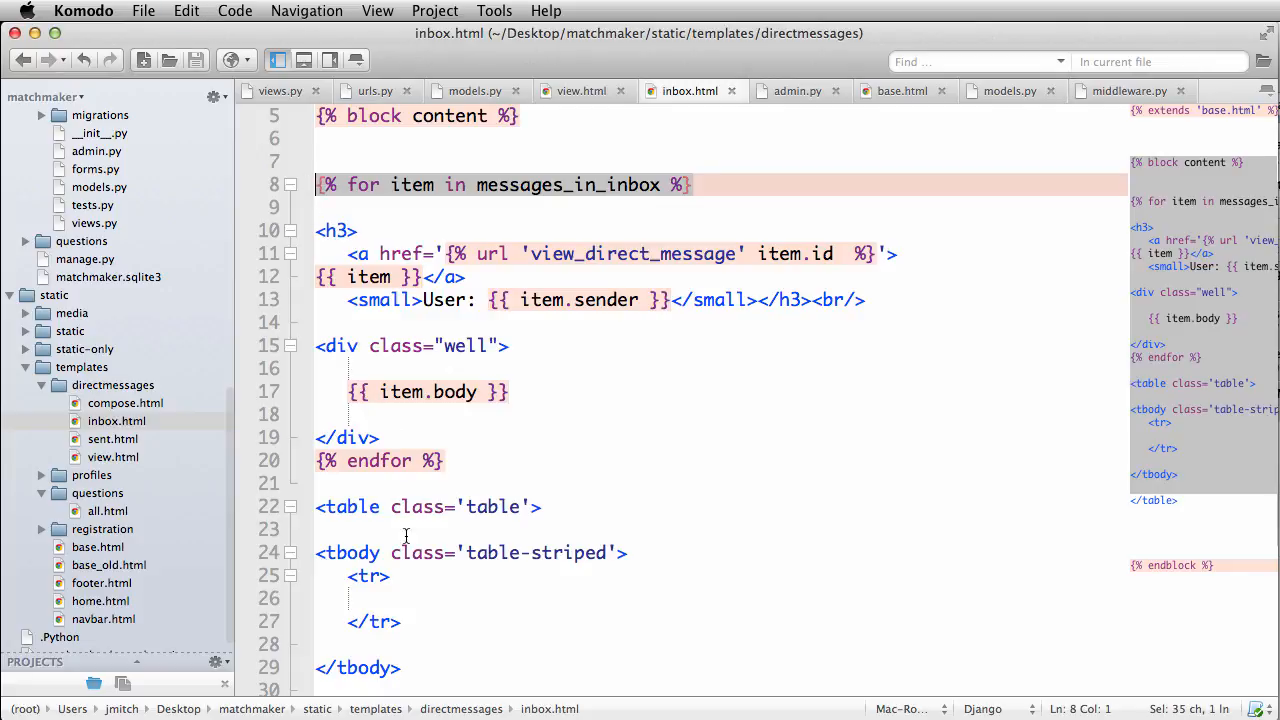
Step: Wrap the row in a {% for item in messages_in_inbox %} loop and add a From header cell
{"action": "type", "text": "{% for item in messages_in_inbox %}"}
{"action": "type", "text": "{% endfor %"}
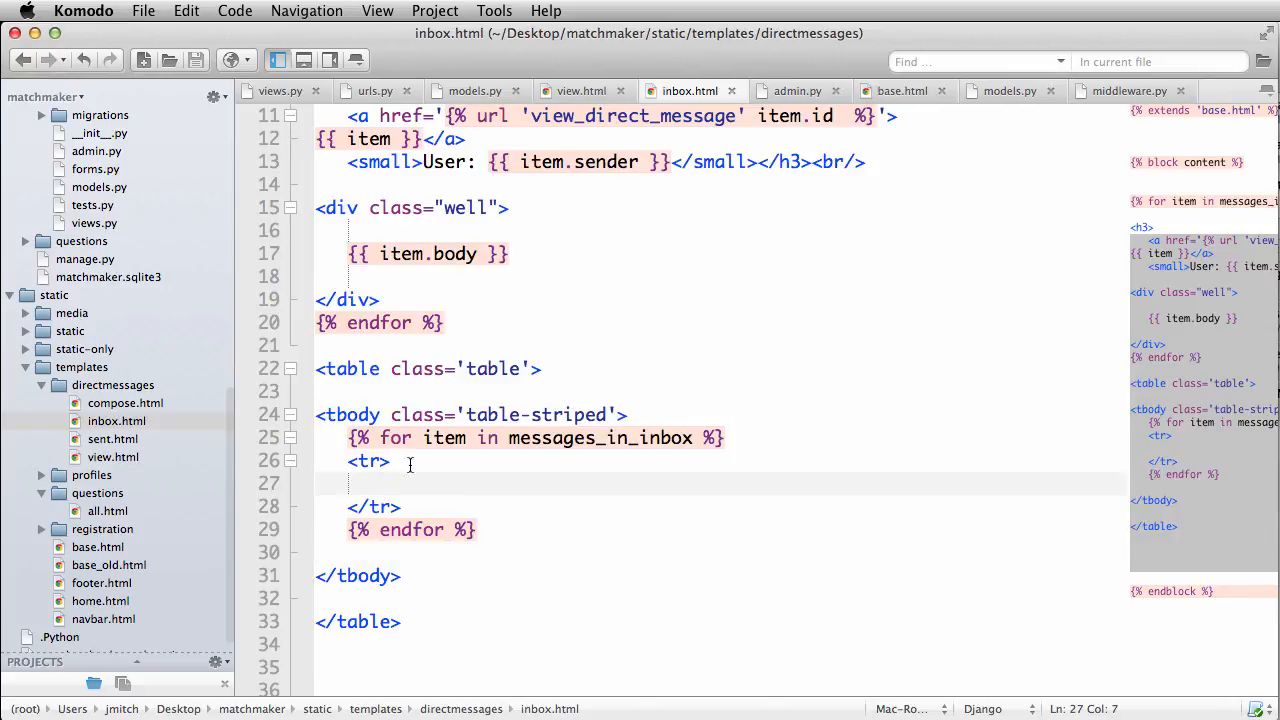
{"action": "type", "text": "<t"}
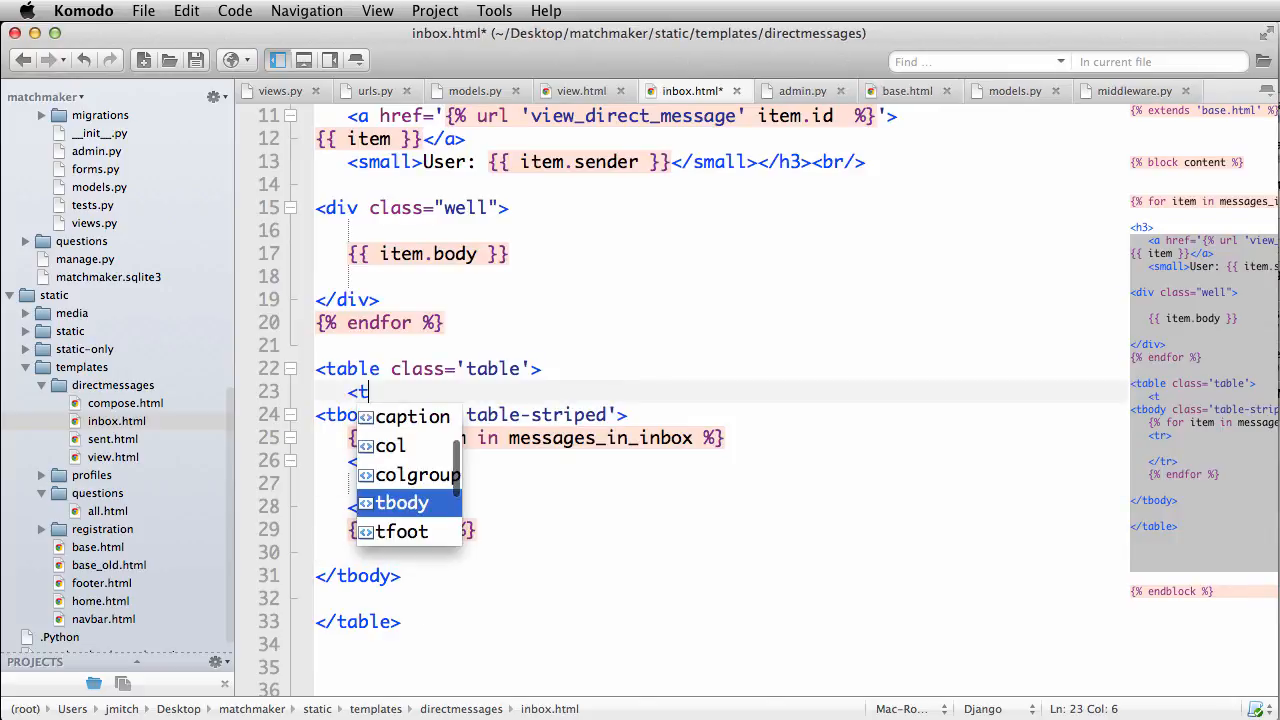
{"action": "type", "text": "h>From</th>"}
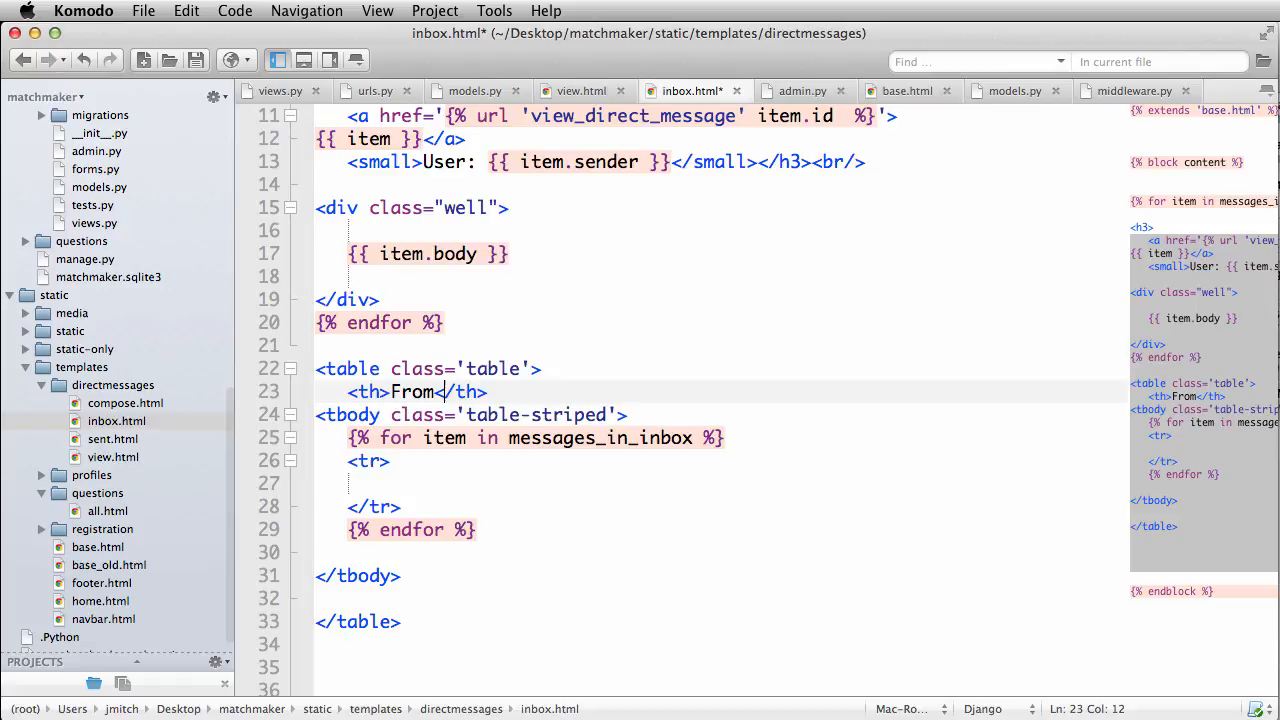
Step: Add a <thead> around the From and Subject headers and a <td> in the loop row
{"action": "type", "text": "<th>Subject</th>"}
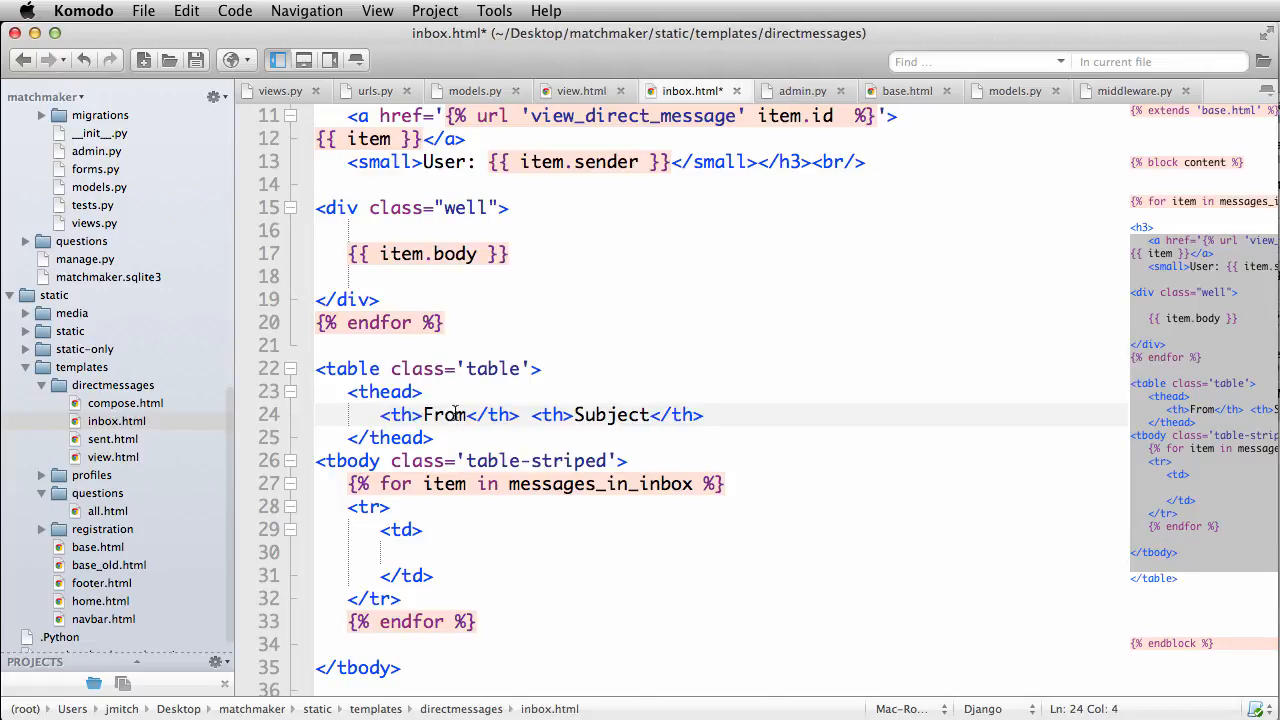
Step: Fill the row with item.sender and start a second data cell for the subject
{"action": "left_click", "coordinate": [444, 552]}
{"action": "type", "text": "{{ ti"}
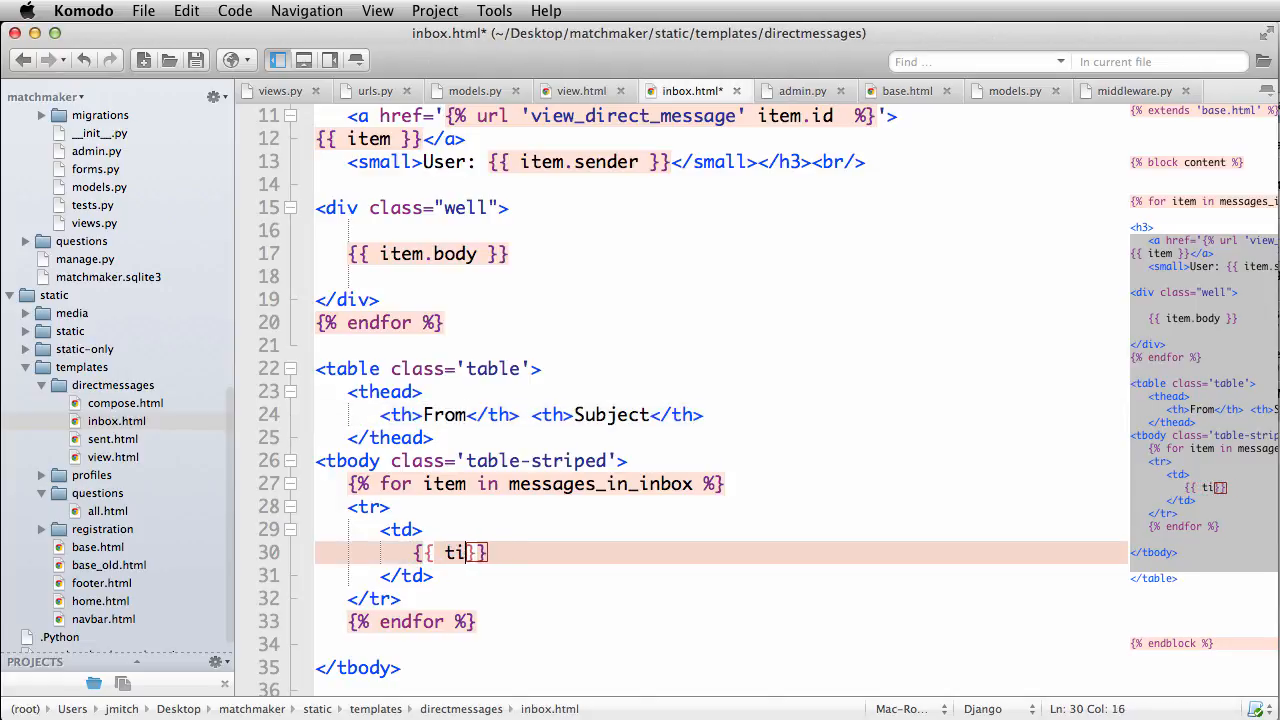
{"action": "type", "text": "tem.sender"}
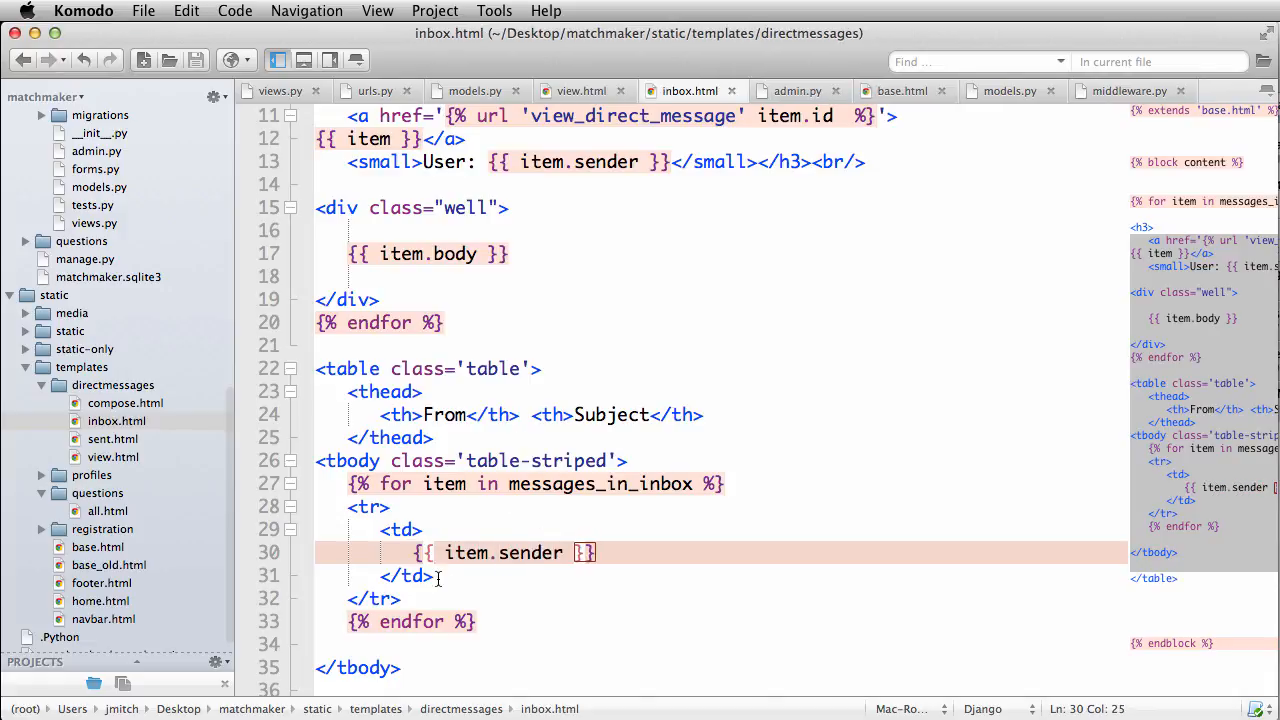
{"action": "type", "text": "<td>"}
{"action": "type", "text": "{{ item "}
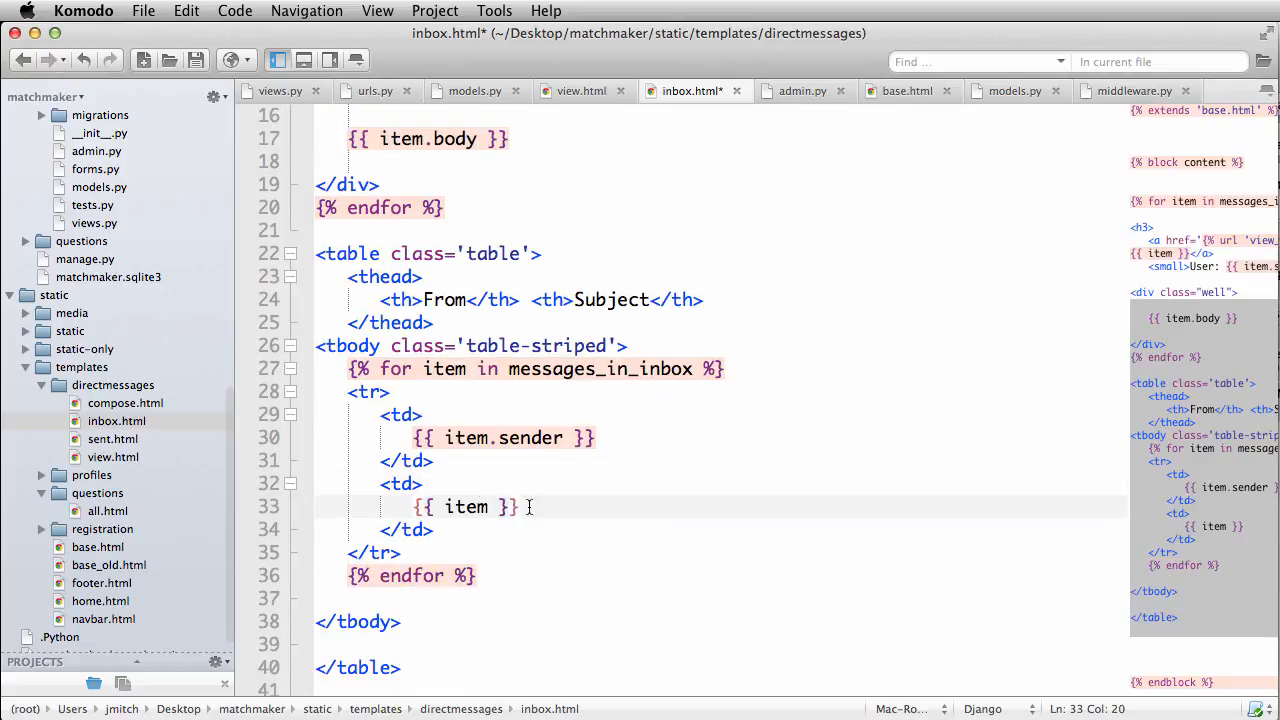
Step: Show item.suject with the truncatewords:"5" filter in the Subject cell
{"action": "type", "text": ".suject"}
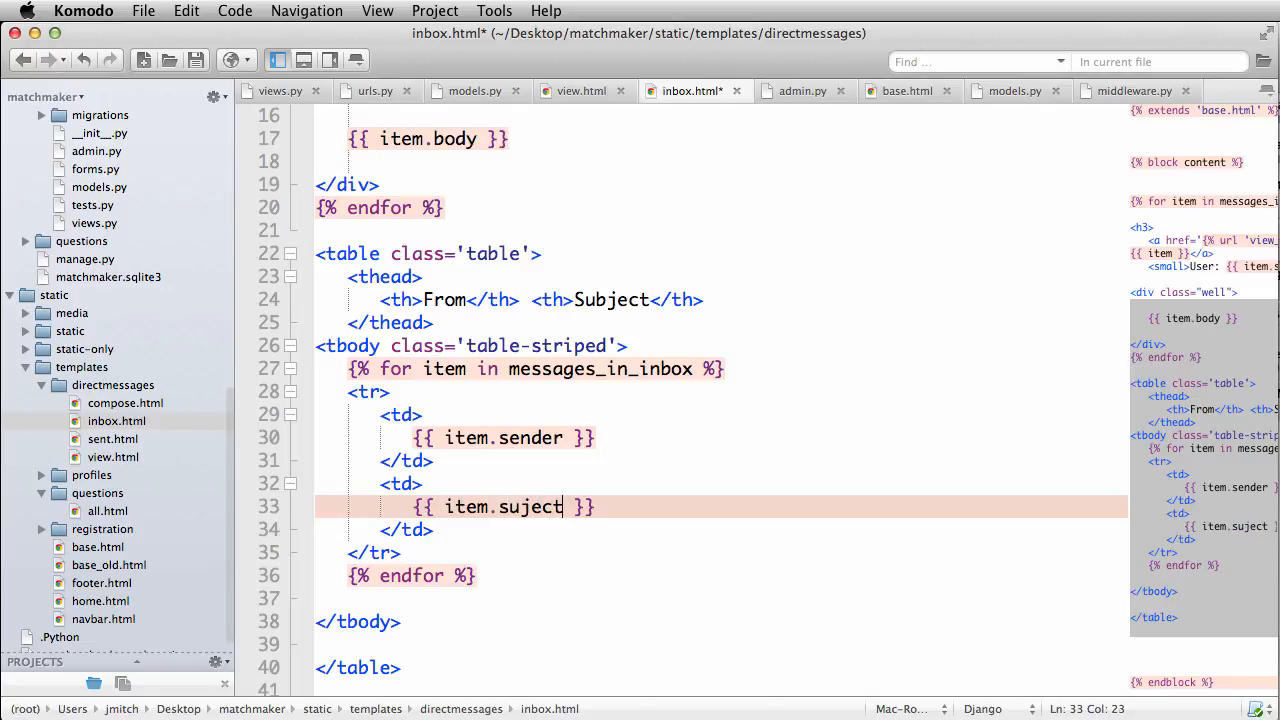
{"action": "type", "text": "|truncatewords"}
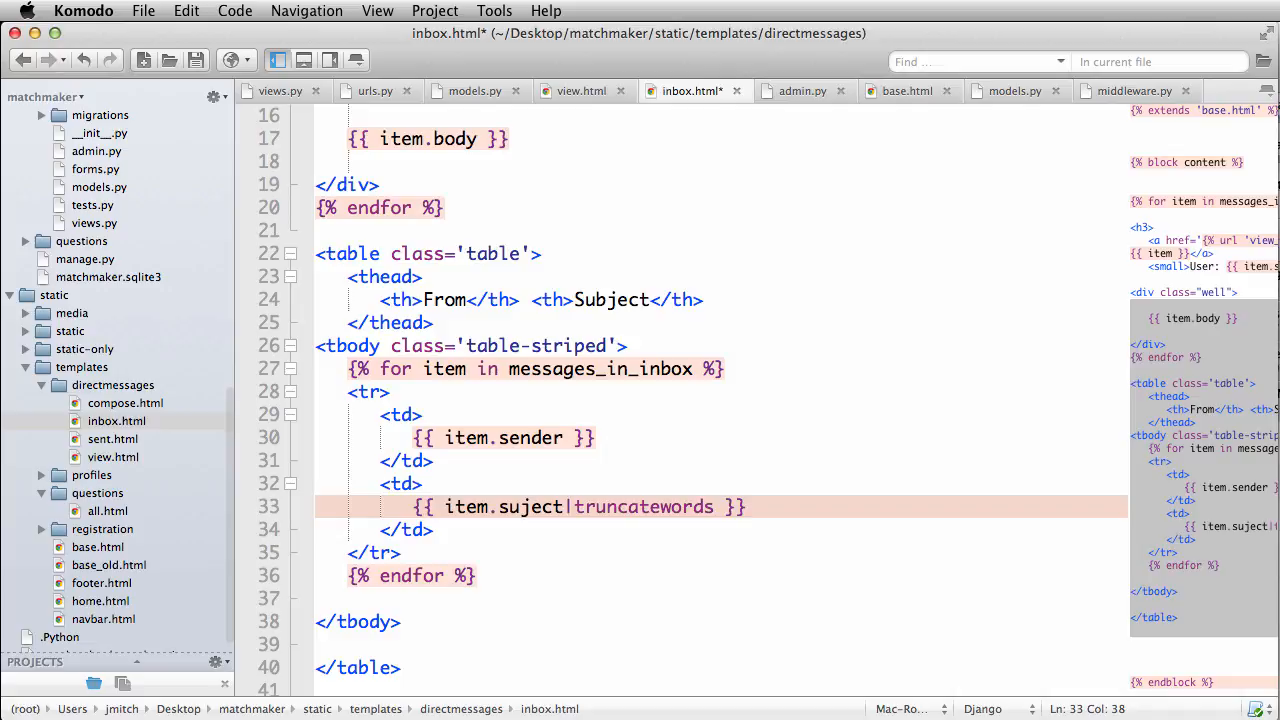
{"action": "type", "text": ":\"3"}
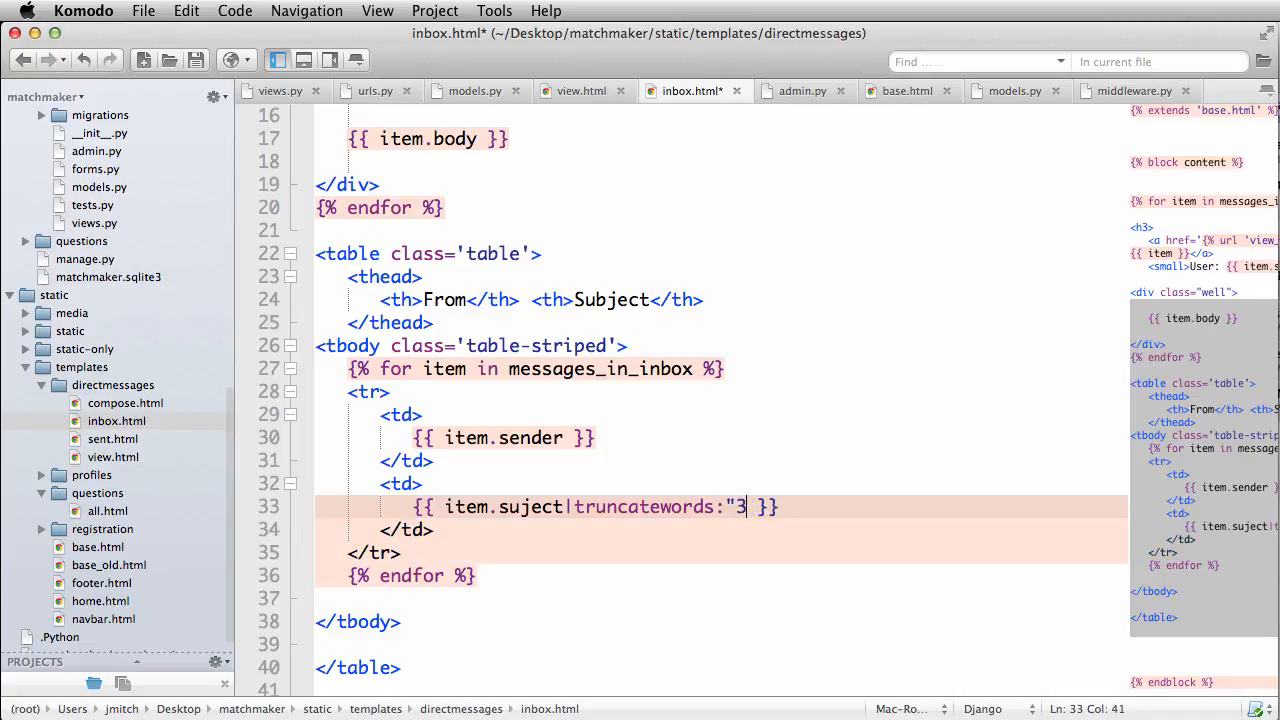
{"action": "type", "text": "5"}
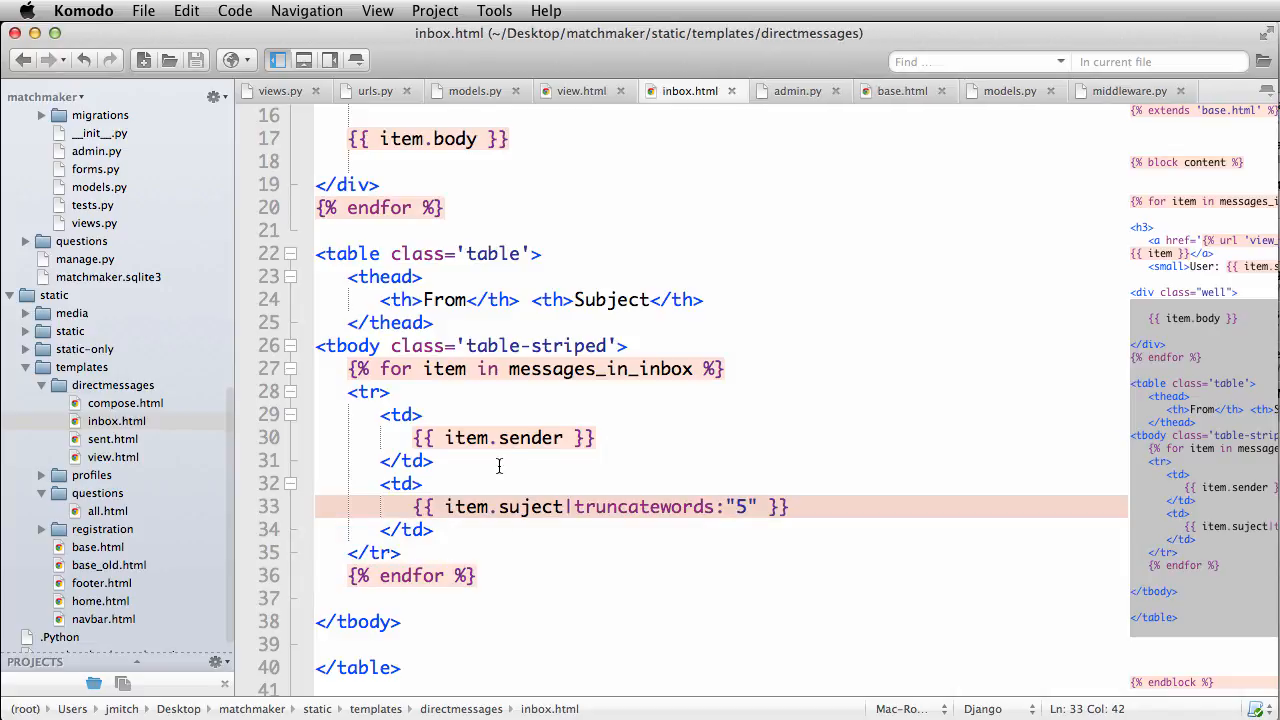
{"action": "mouse_move", "coordinate": [538, 480]}
{"action": "type", "text": "{{ item.sent |"}
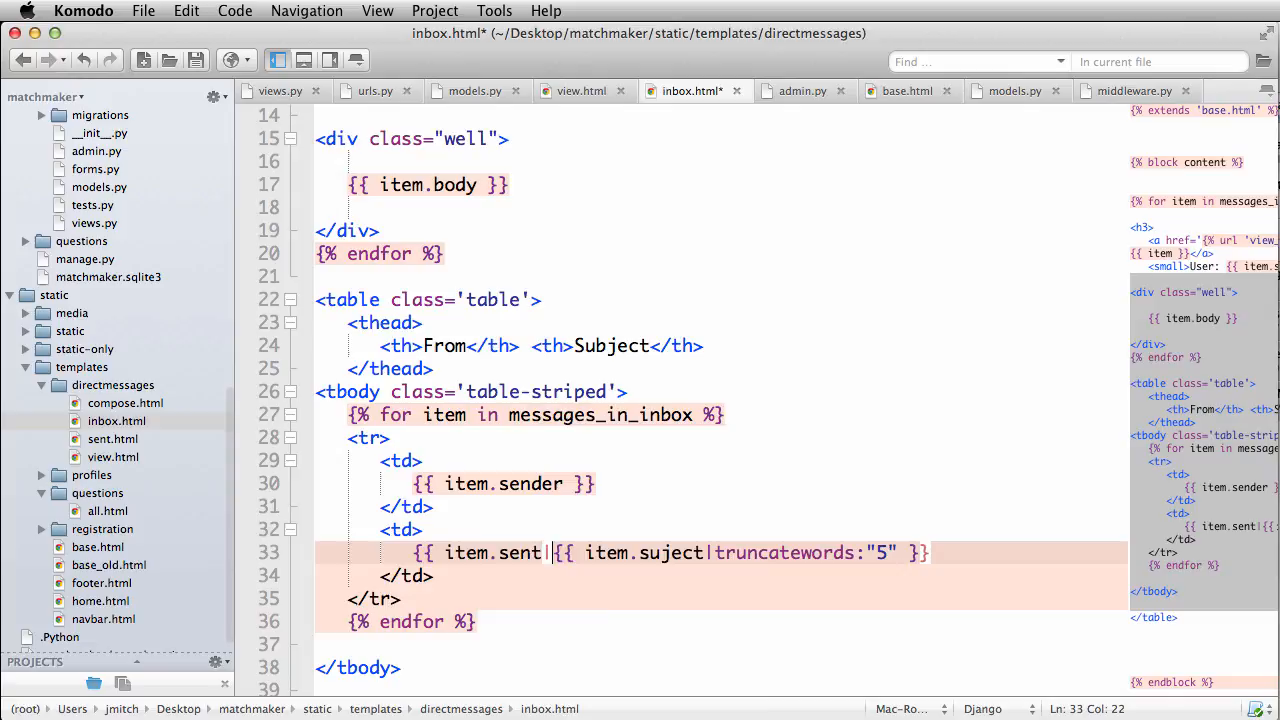
Step: Finish the sent-date insertion and switch to the Match Maker inbox page in Chrome
{"action": "type", "text": "time"}
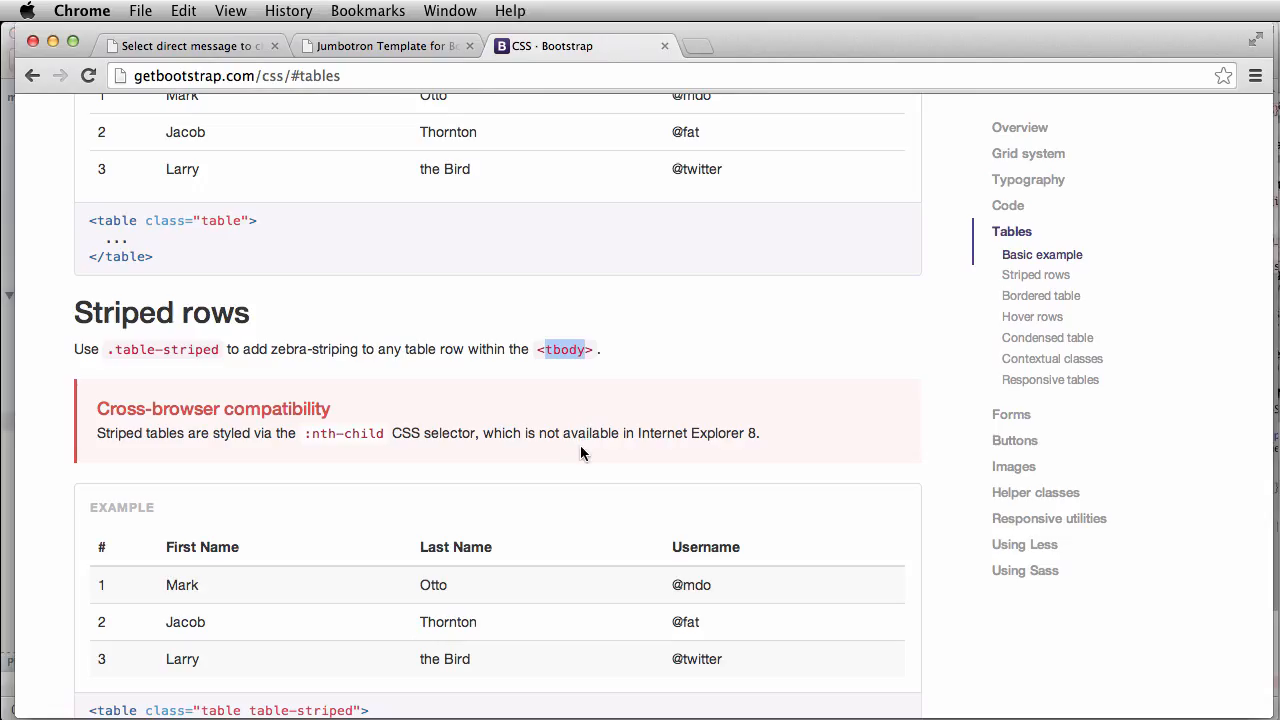
{"action": "left_click", "coordinate": [384, 46]}
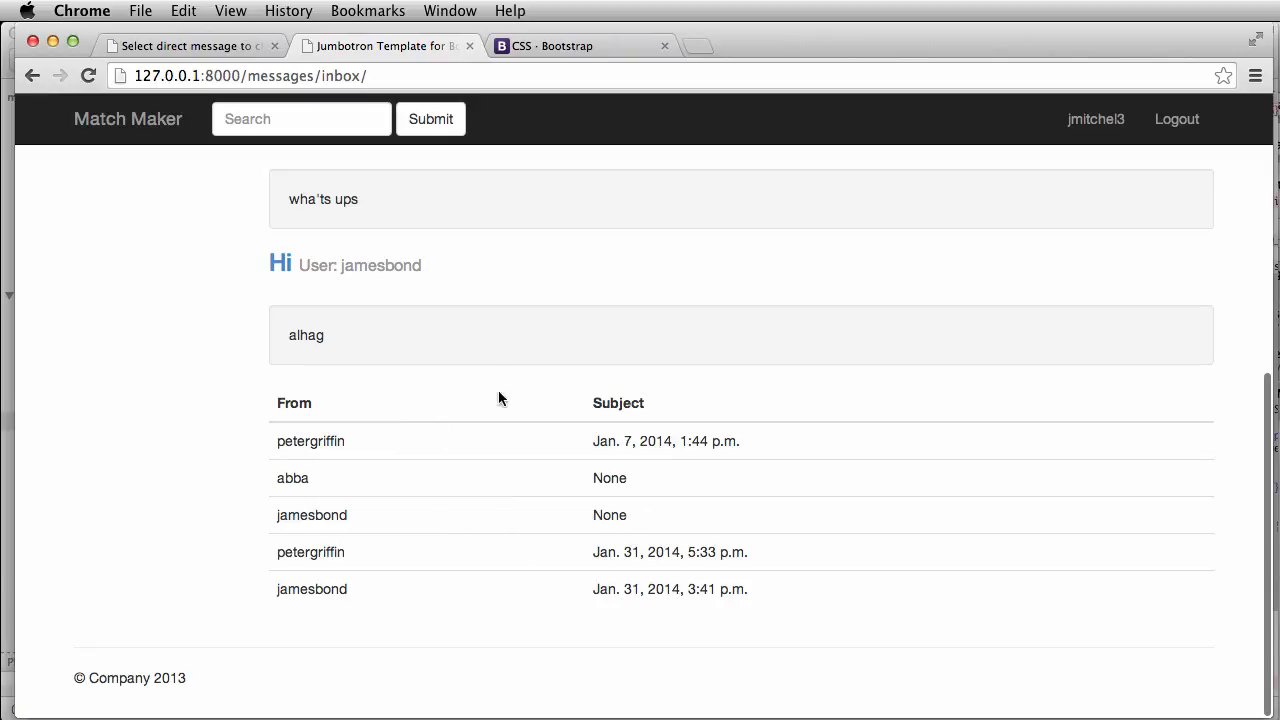
{"action": "mouse_move", "coordinate": [398, 434]}
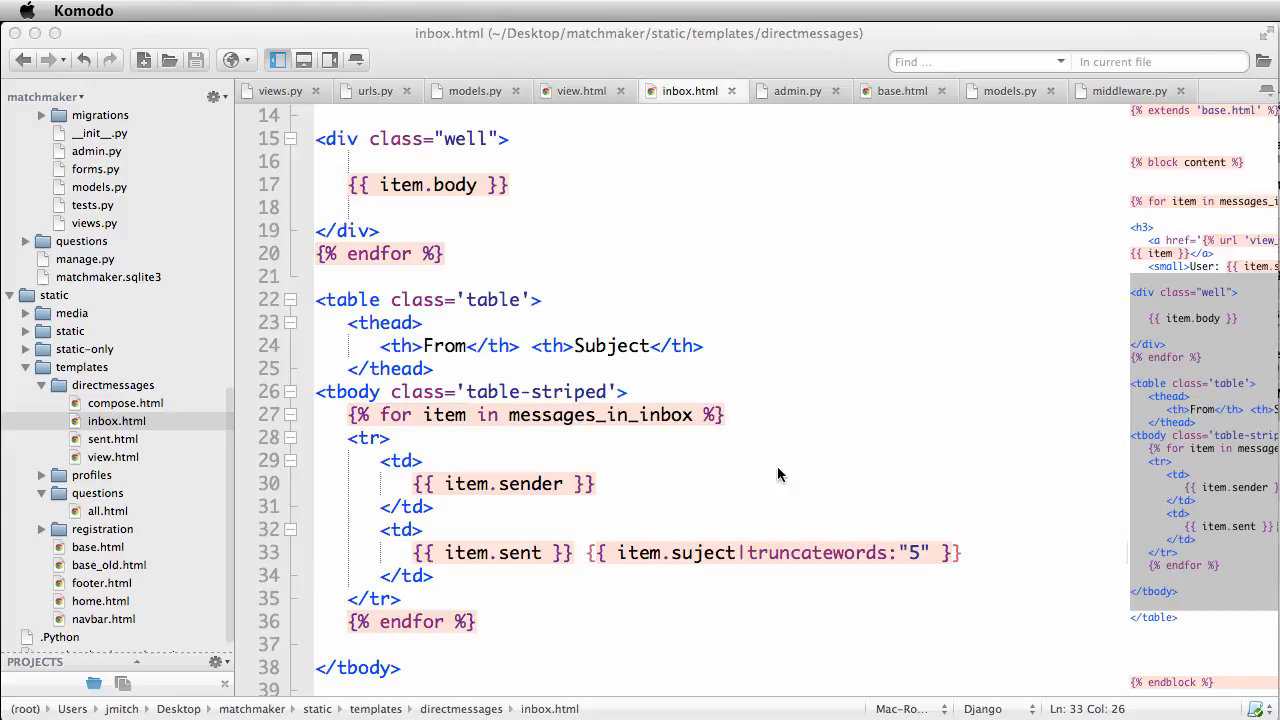
Step: Fix 'suject' to 'subject' and wrap the sent date in an {% if item.sent %} block
{"action": "double_click", "coordinate": [704, 552]}
{"action": "type", "text": "b"}
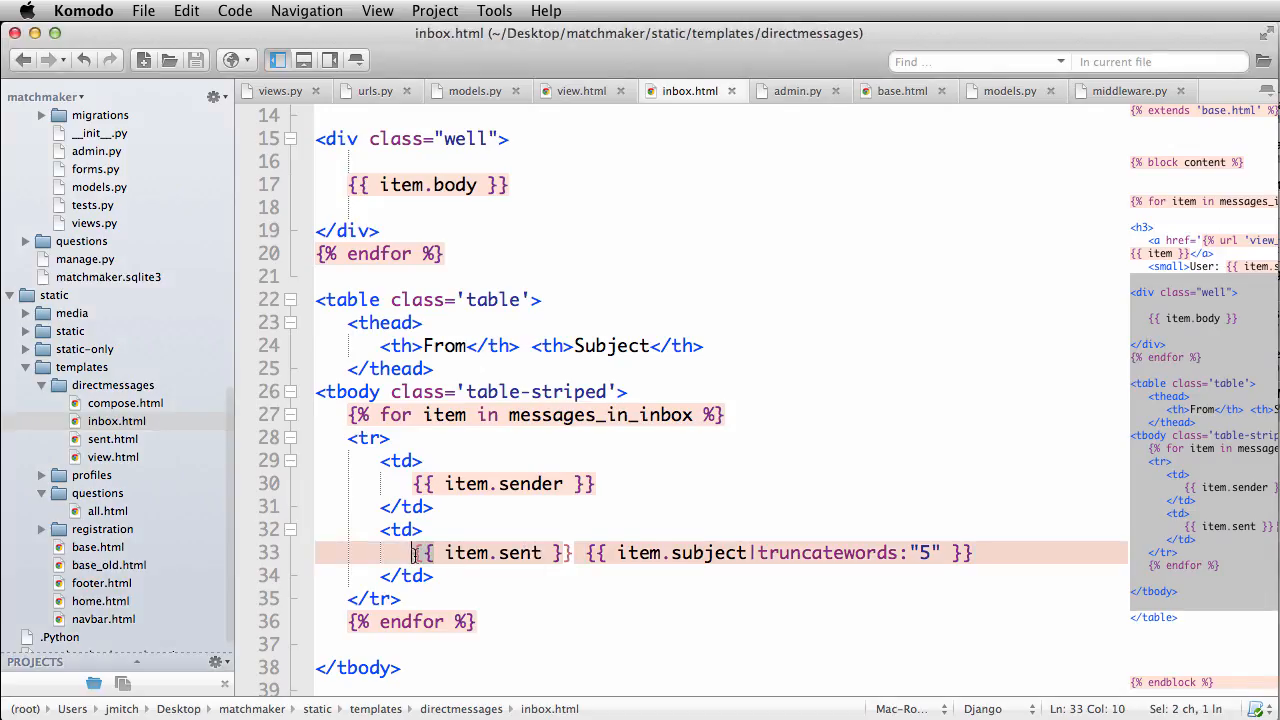
{"action": "type", "text": "% if item.setn"}
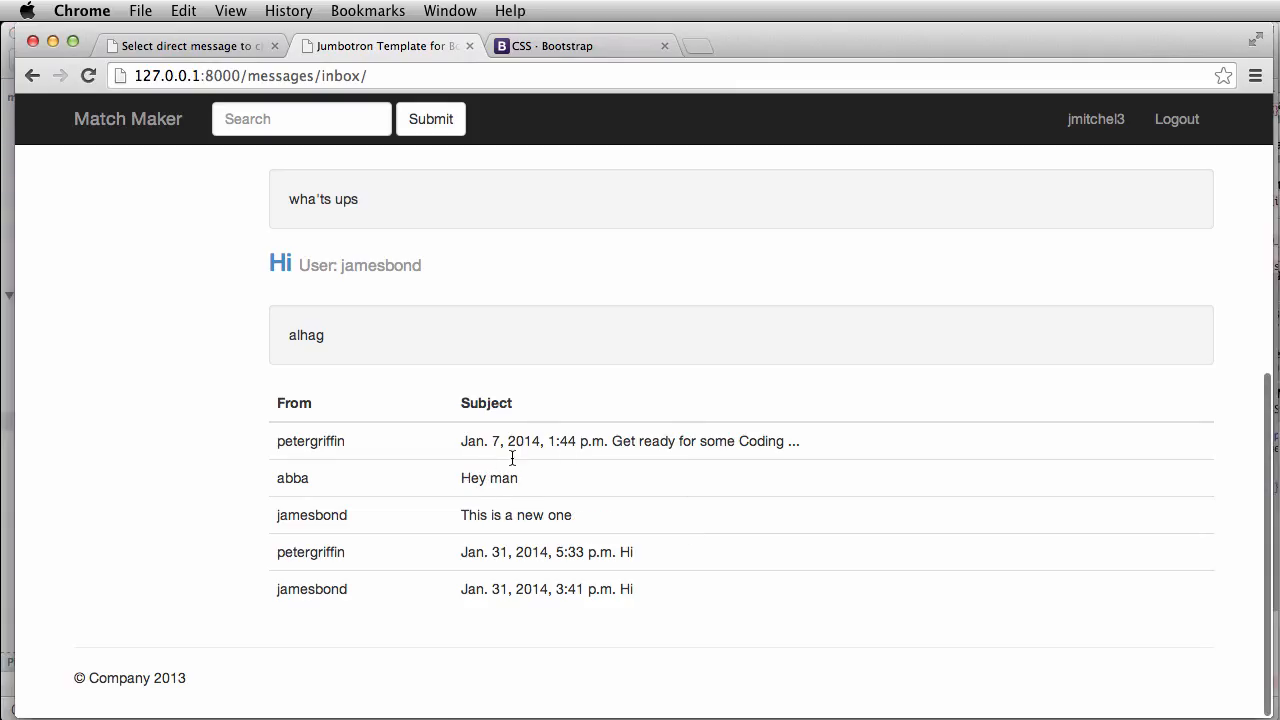
{"action": "mouse_move", "coordinate": [546, 588]}
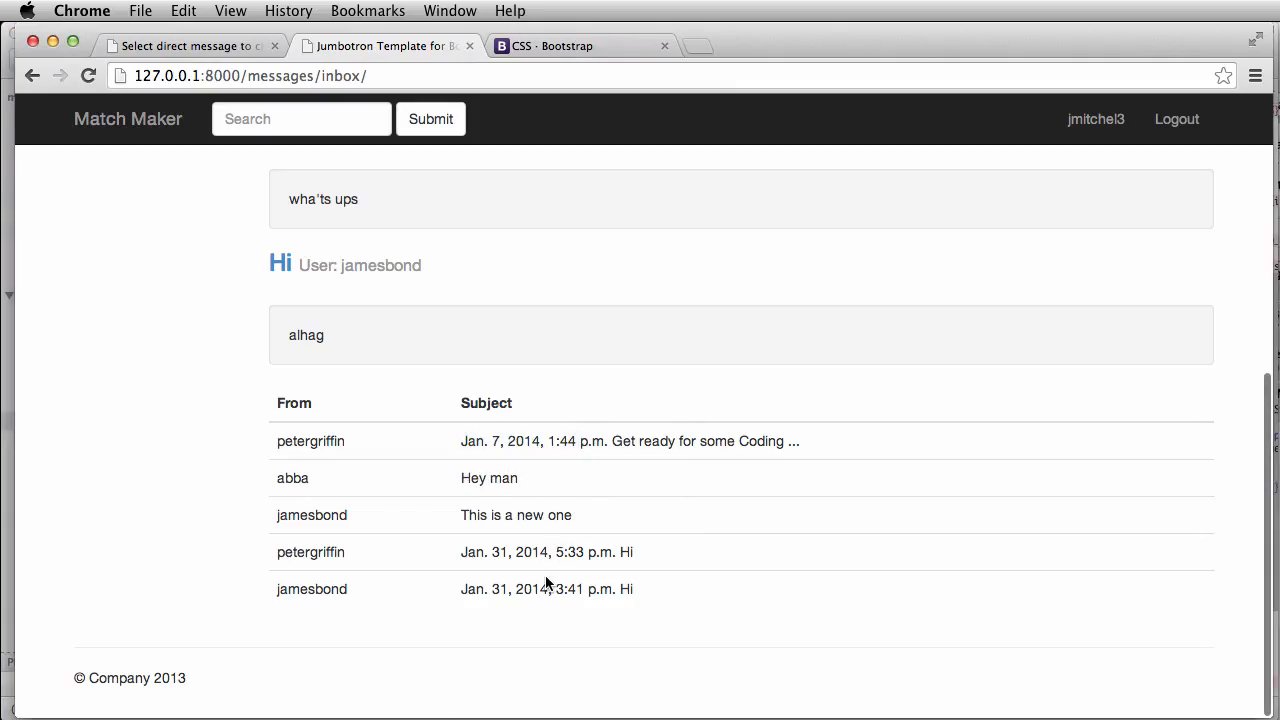
{"action": "mouse_move", "coordinate": [580, 588]}
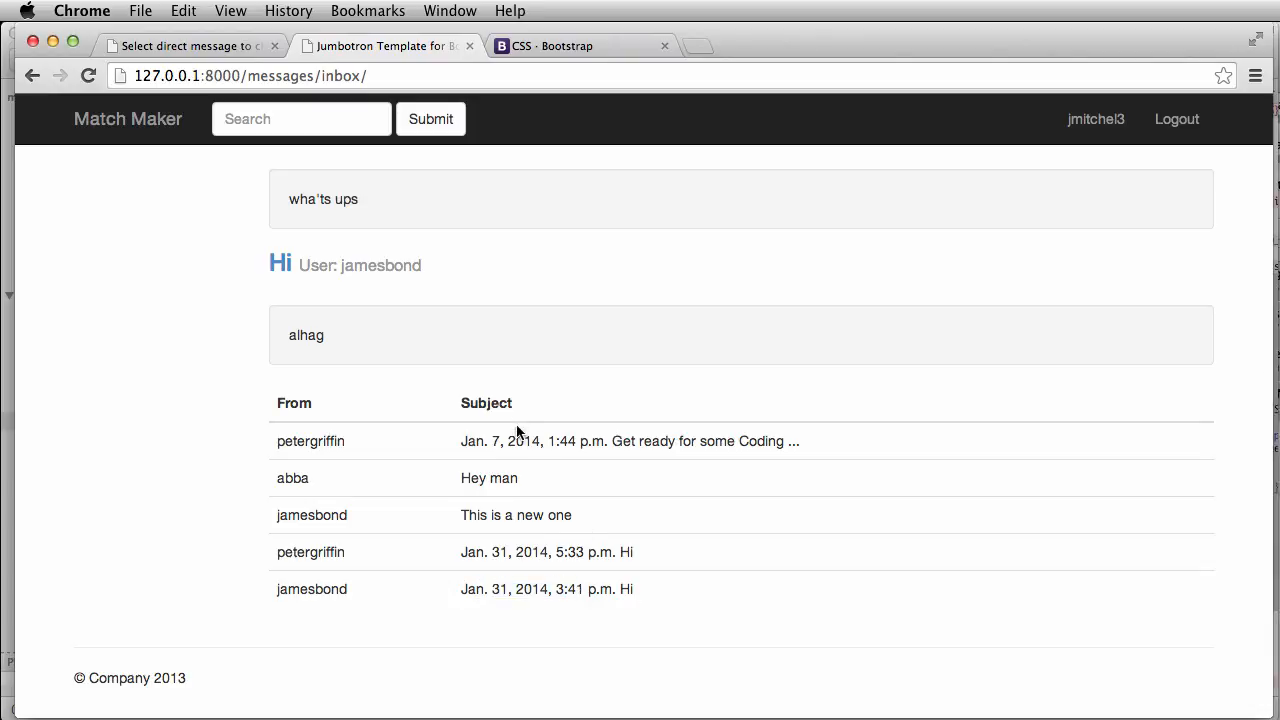
{"action": "mouse_move", "coordinate": [624, 504]}
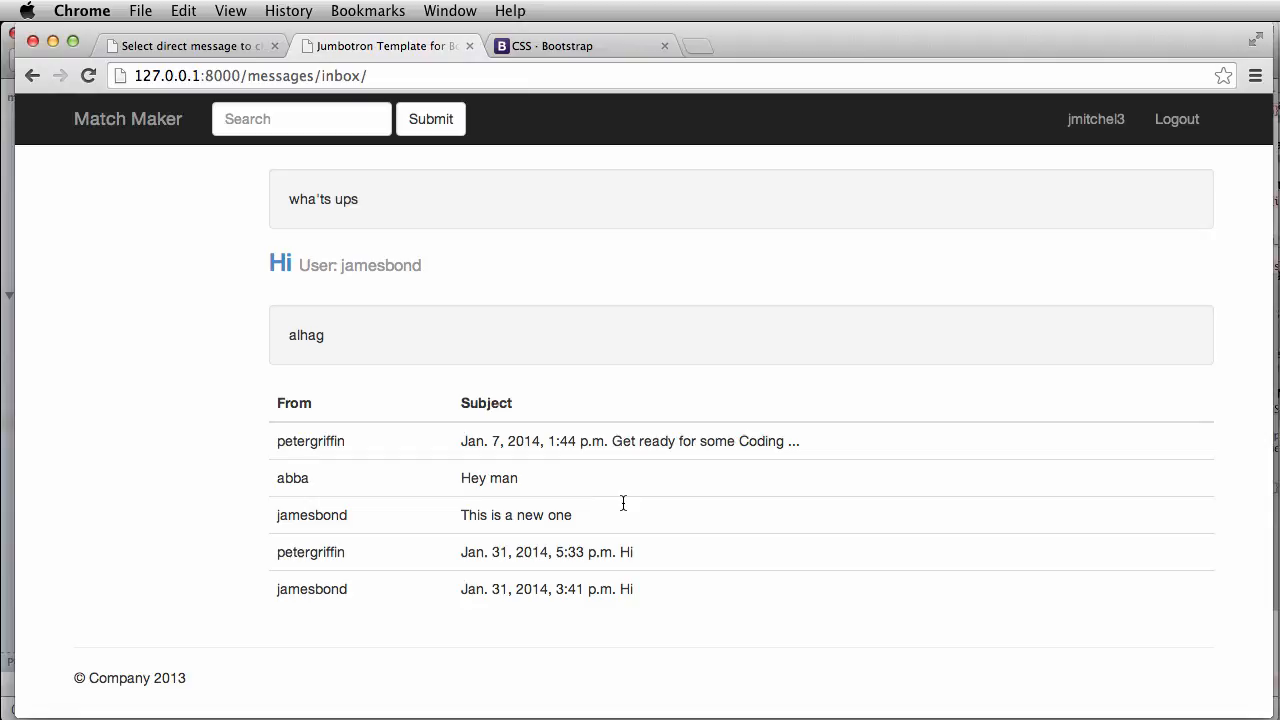
{"action": "mouse_move", "coordinate": [444, 484]}
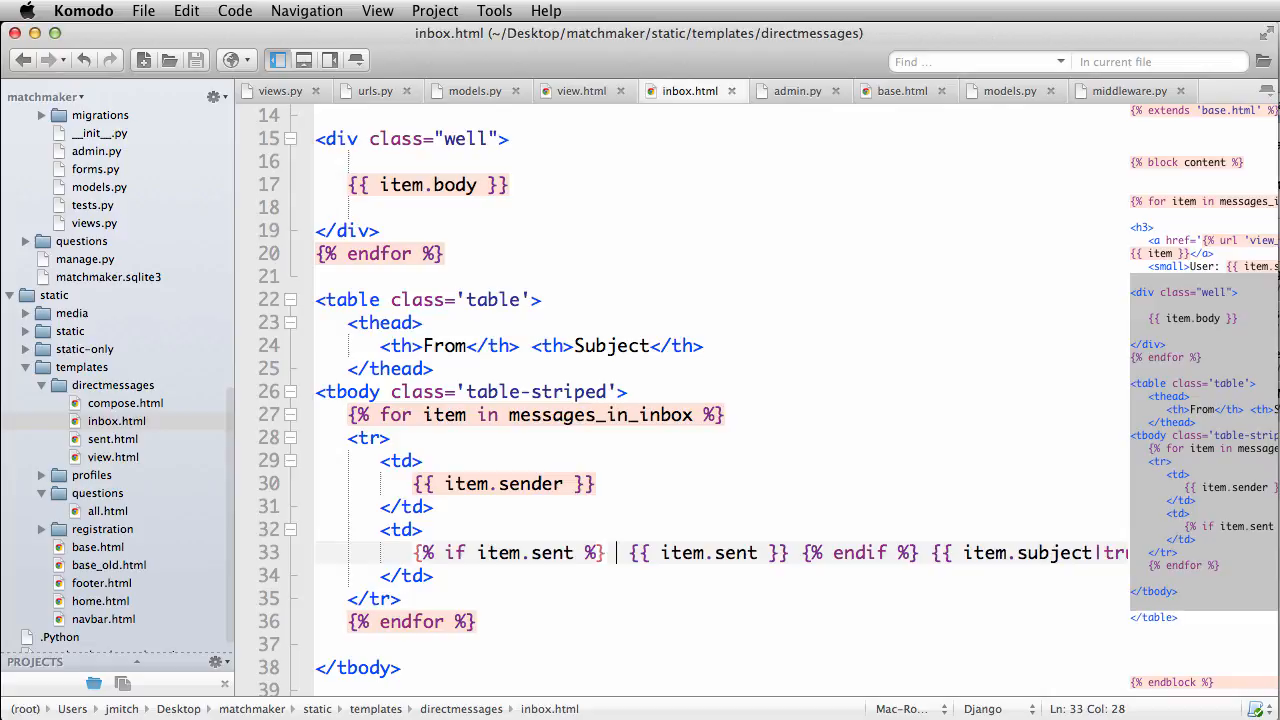
Step: Wrap {{ item.sent }} in <small> tags, then switch to the directmessages models.py file
{"action": "type", "text": "<small>"}
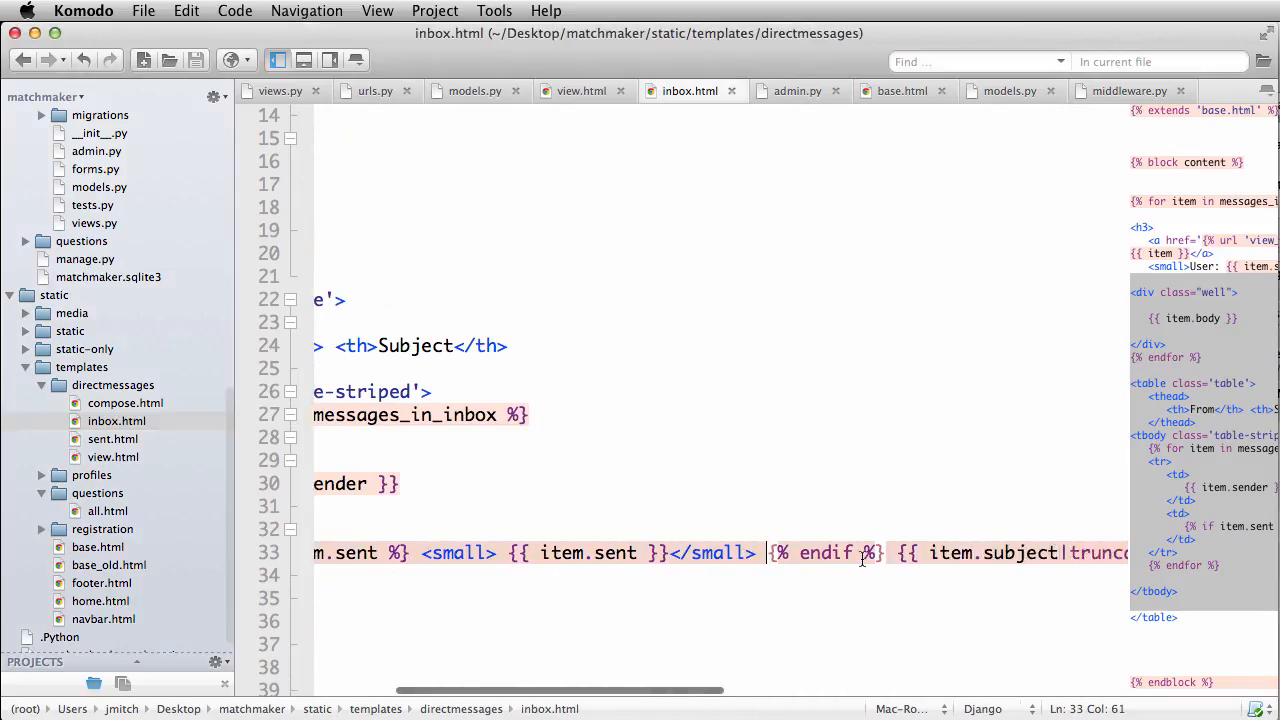
{"action": "scroll", "scroll_direction": "left", "scroll_amount": 3}
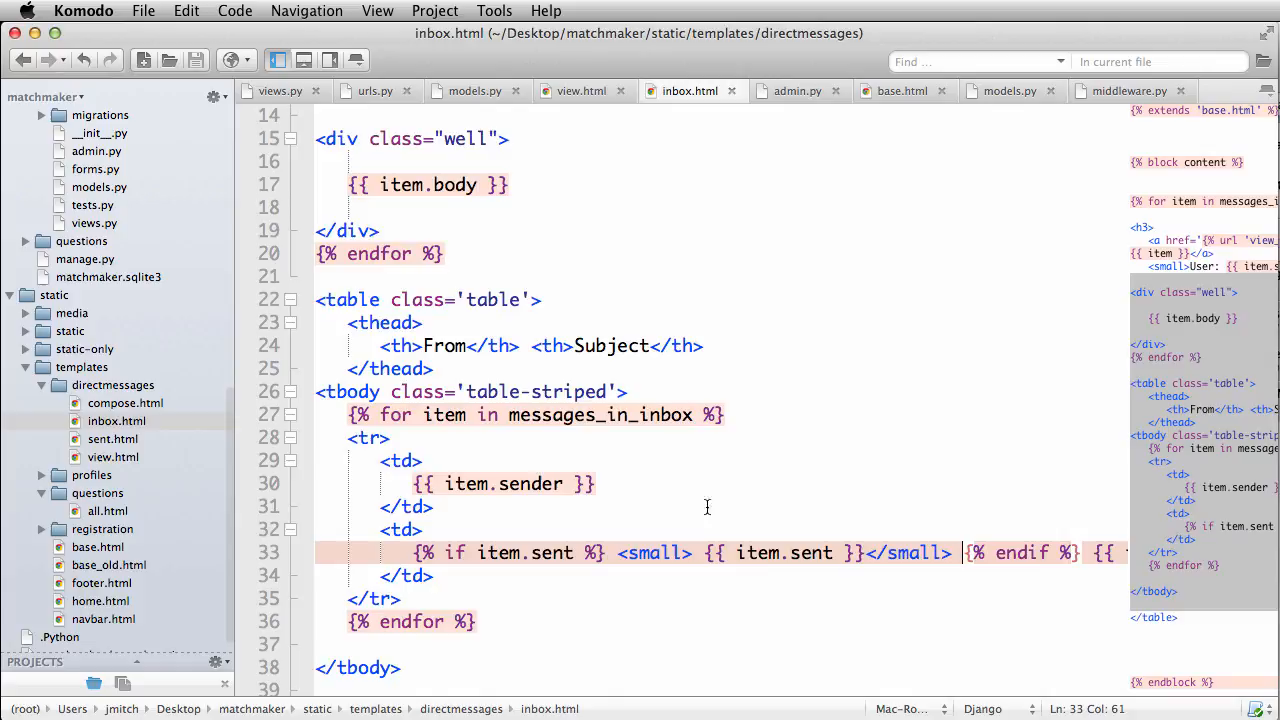
{"action": "left_click", "coordinate": [472, 92]}
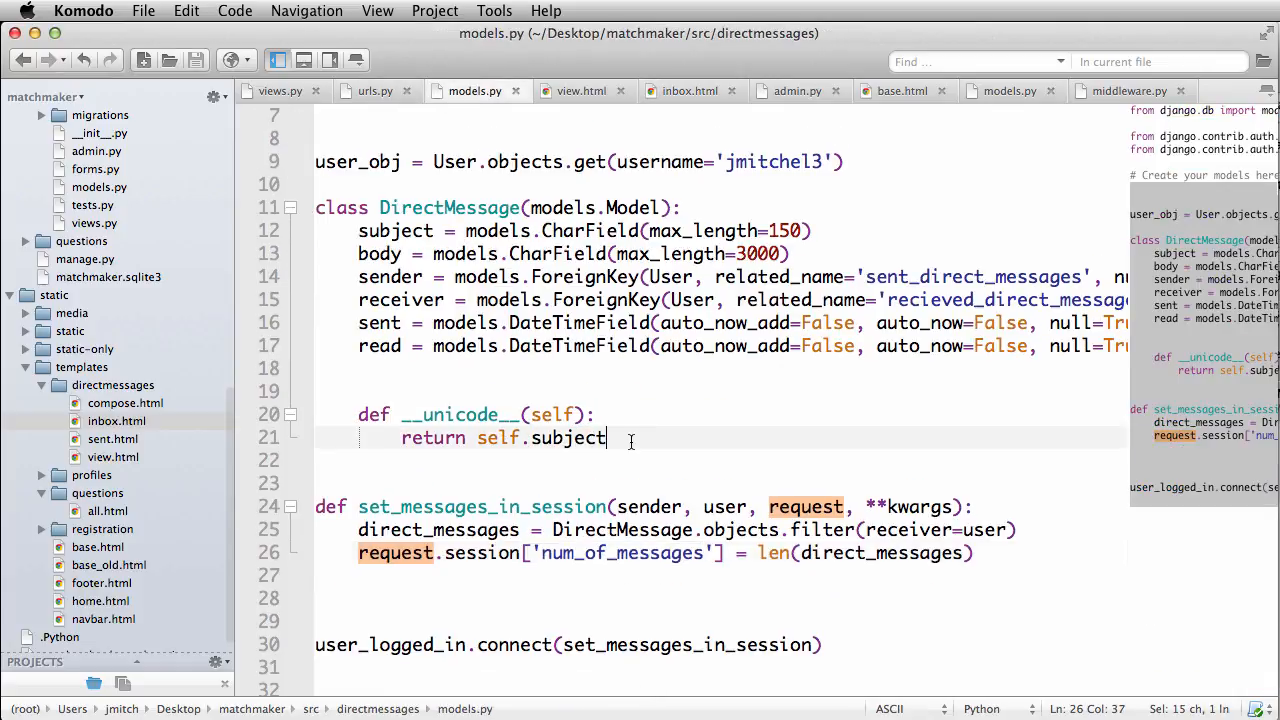
Step: Add a get_absolute_url(self) method to DirectMessage returning an empty placeholder
{"action": "type", "text": "d"}
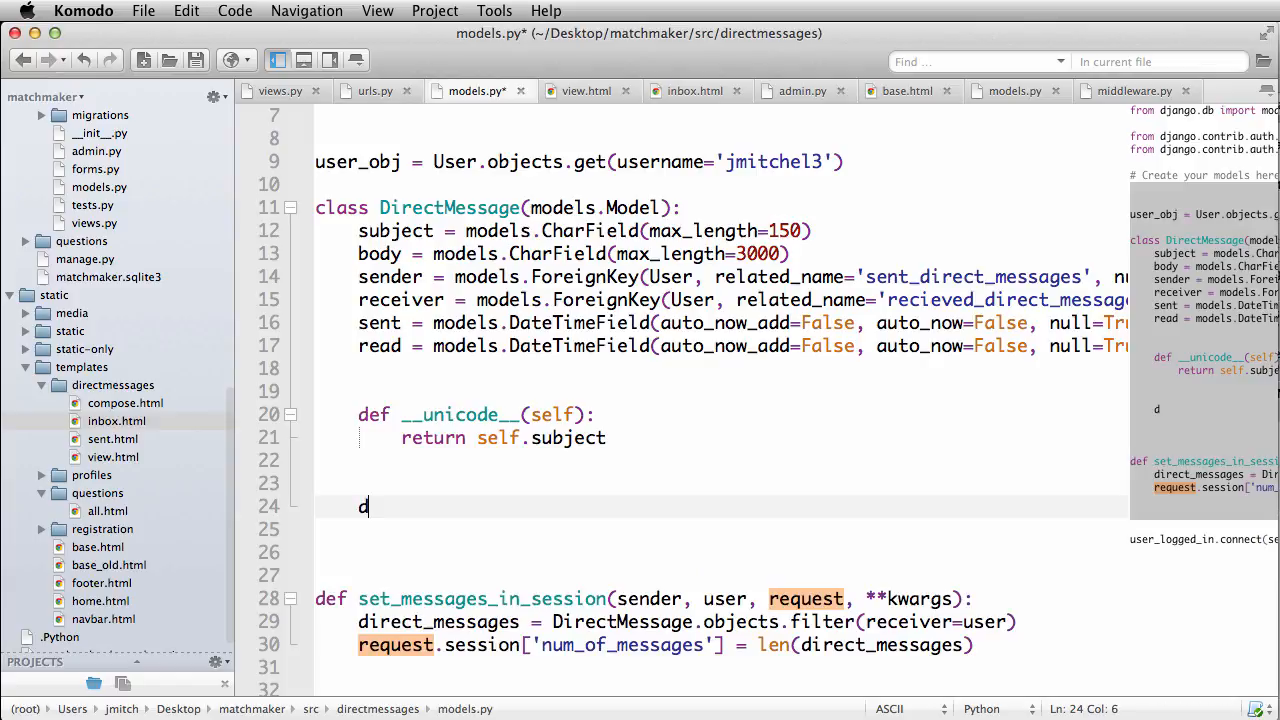
{"action": "type", "text": "ef get_"}
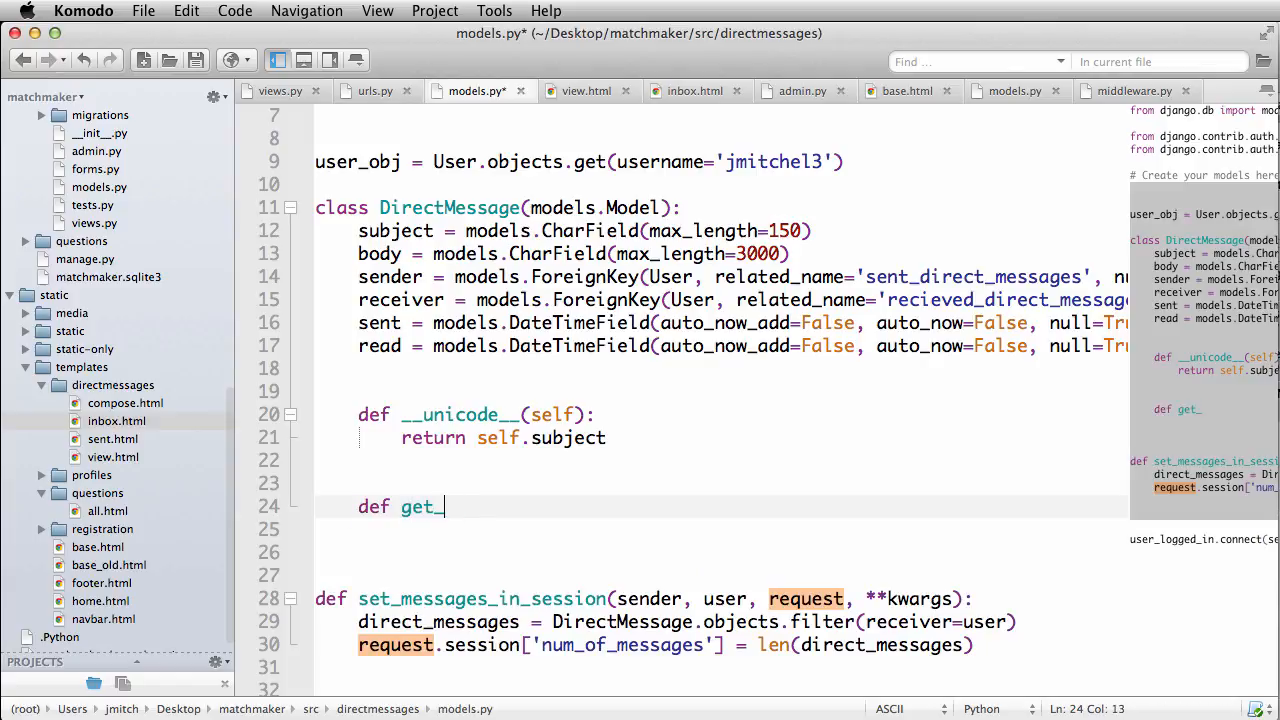
{"action": "type", "text": "absolute_"}
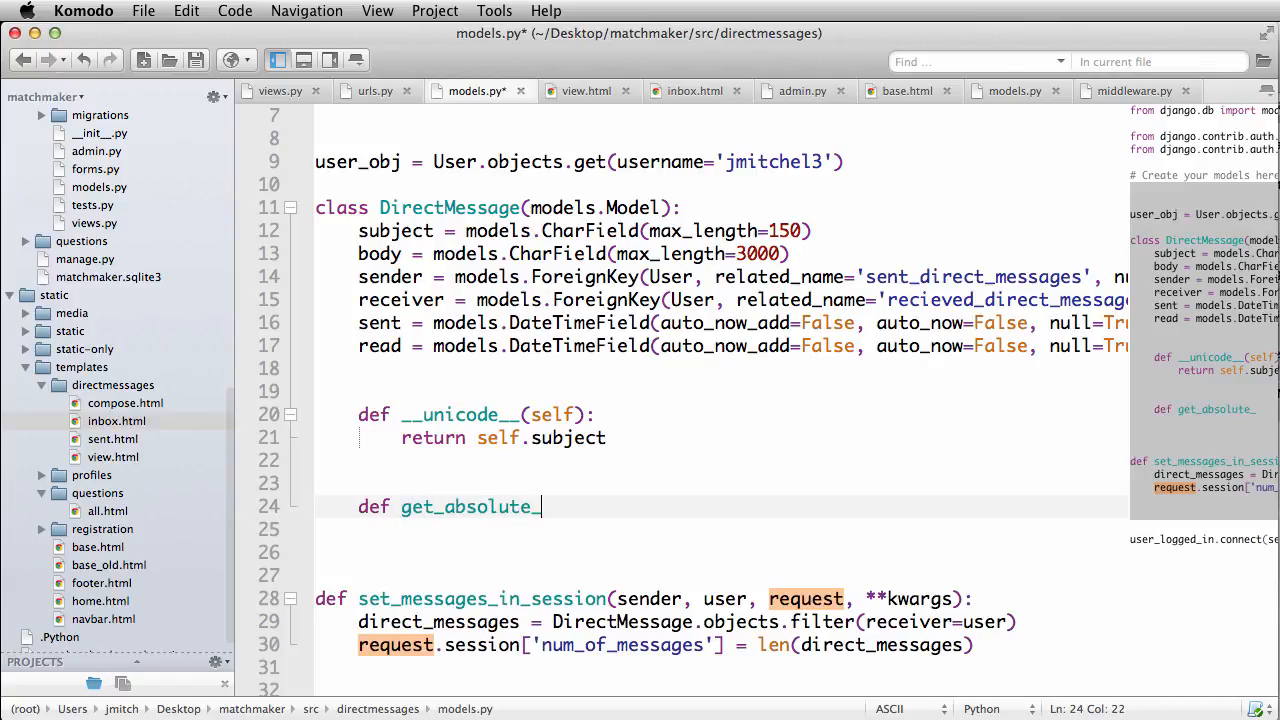
{"action": "type", "text": "url(self):"}
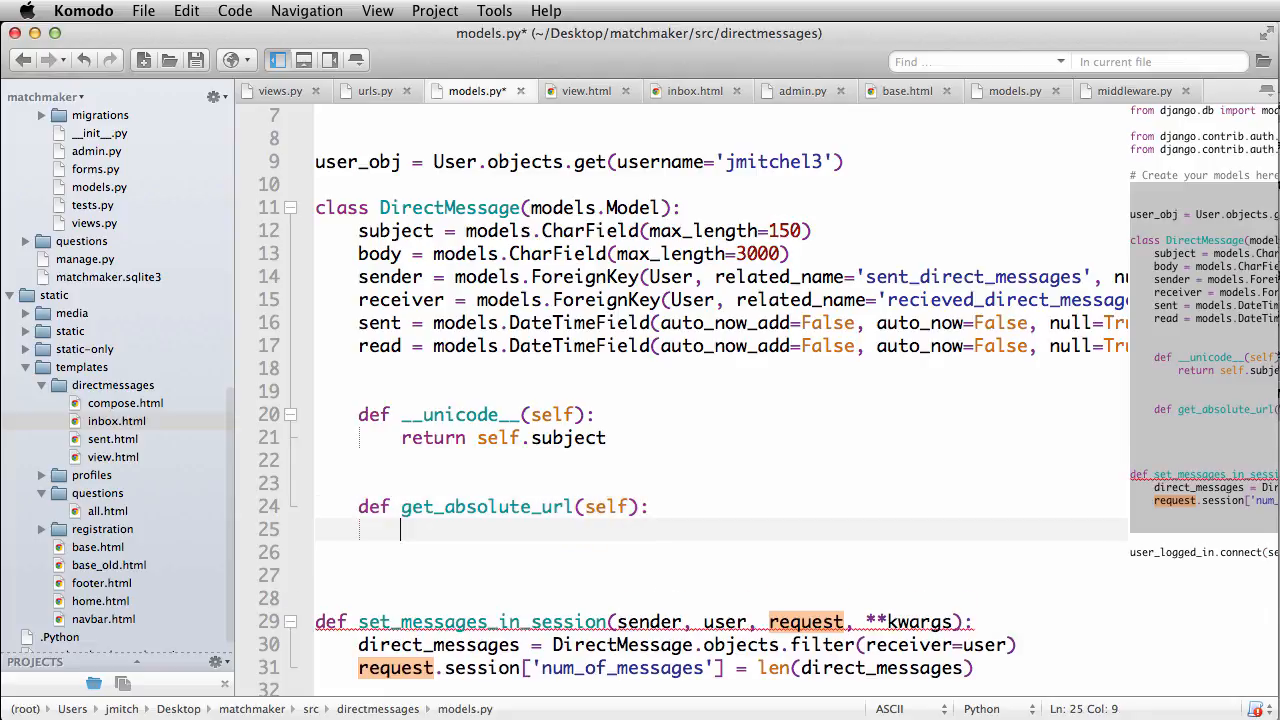
{"action": "type", "text": "return ()"}
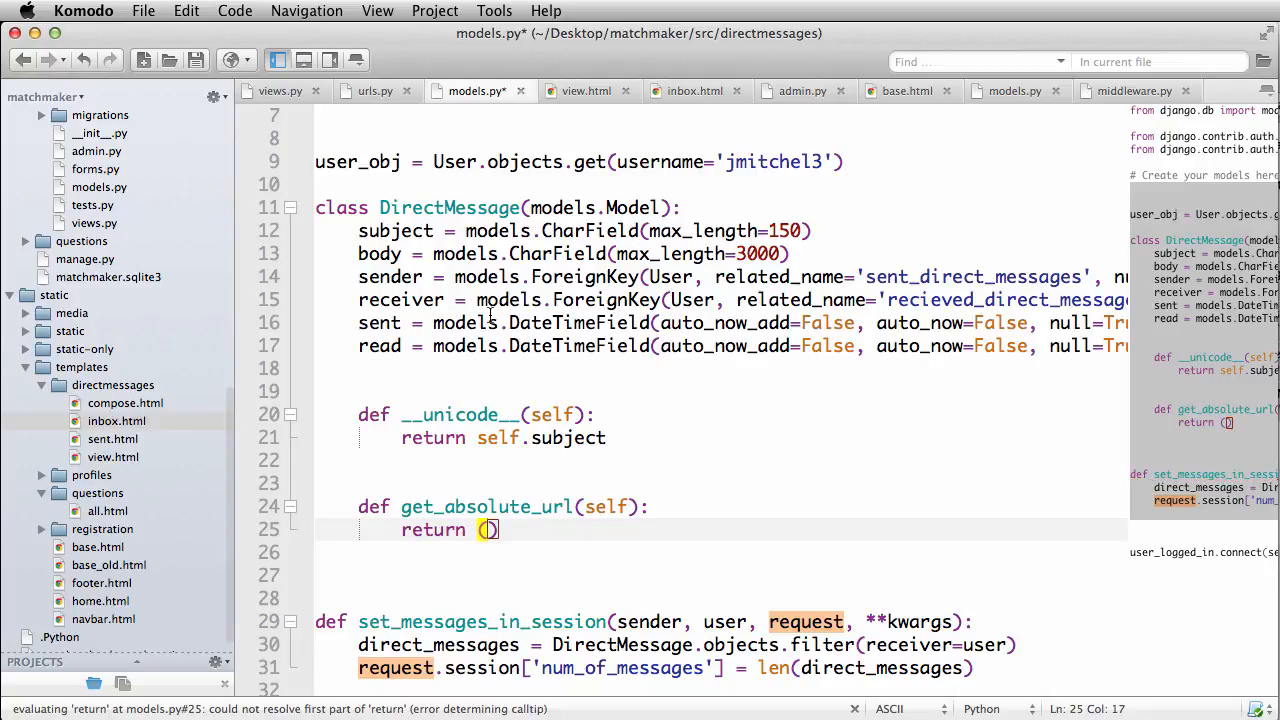
{"action": "type", "text": "\" \""}
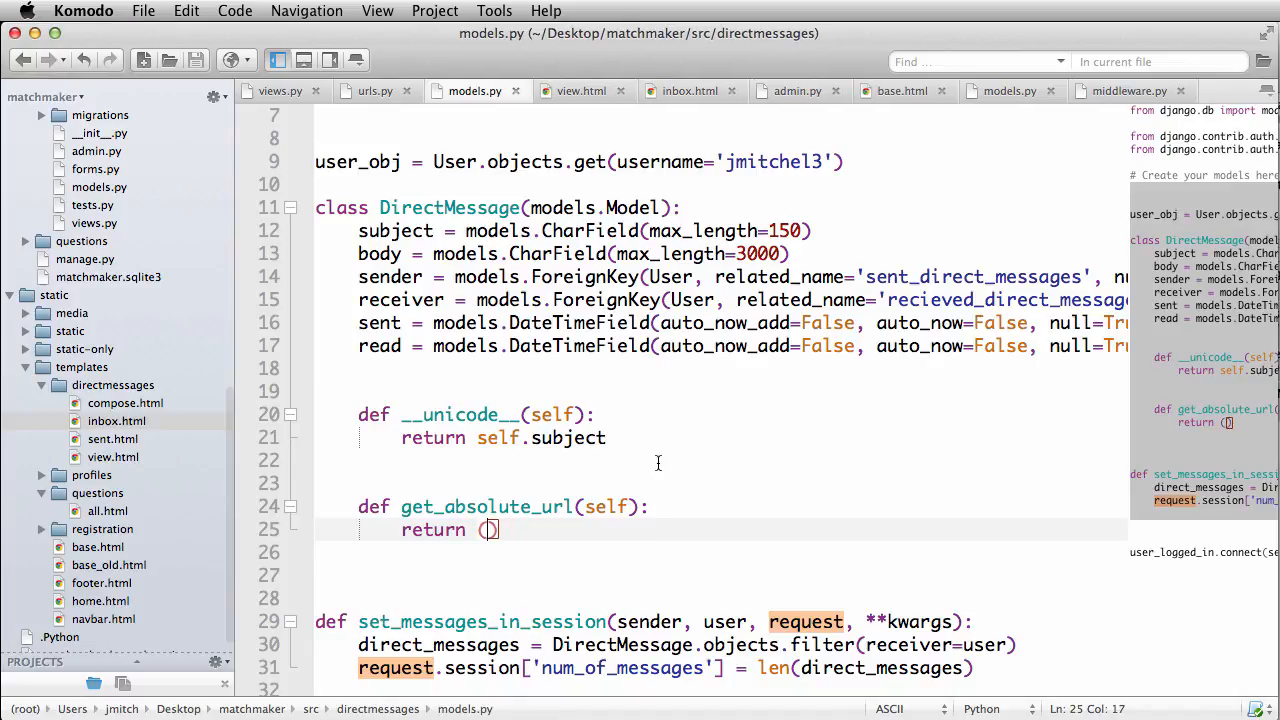
{"action": "scroll", "scroll_direction": "down", "scroll_amount": 3}
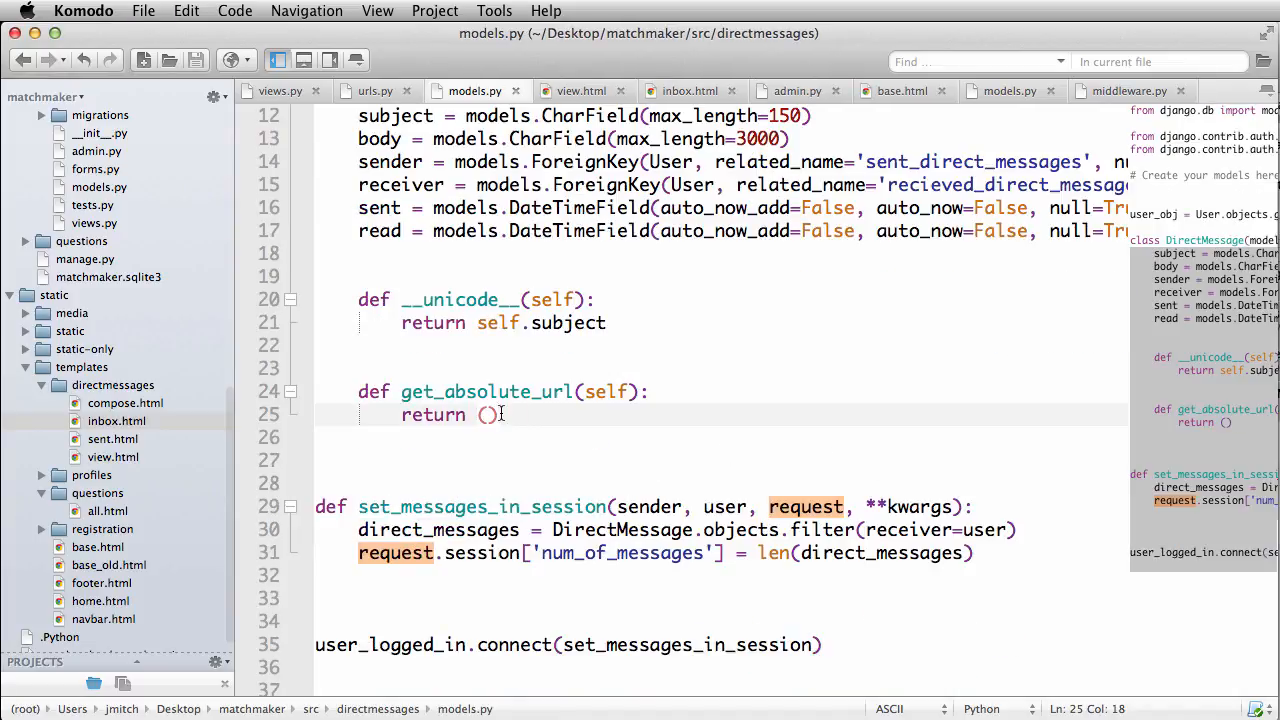
{"action": "scroll", "scroll_direction": "up", "scroll_amount": 3}
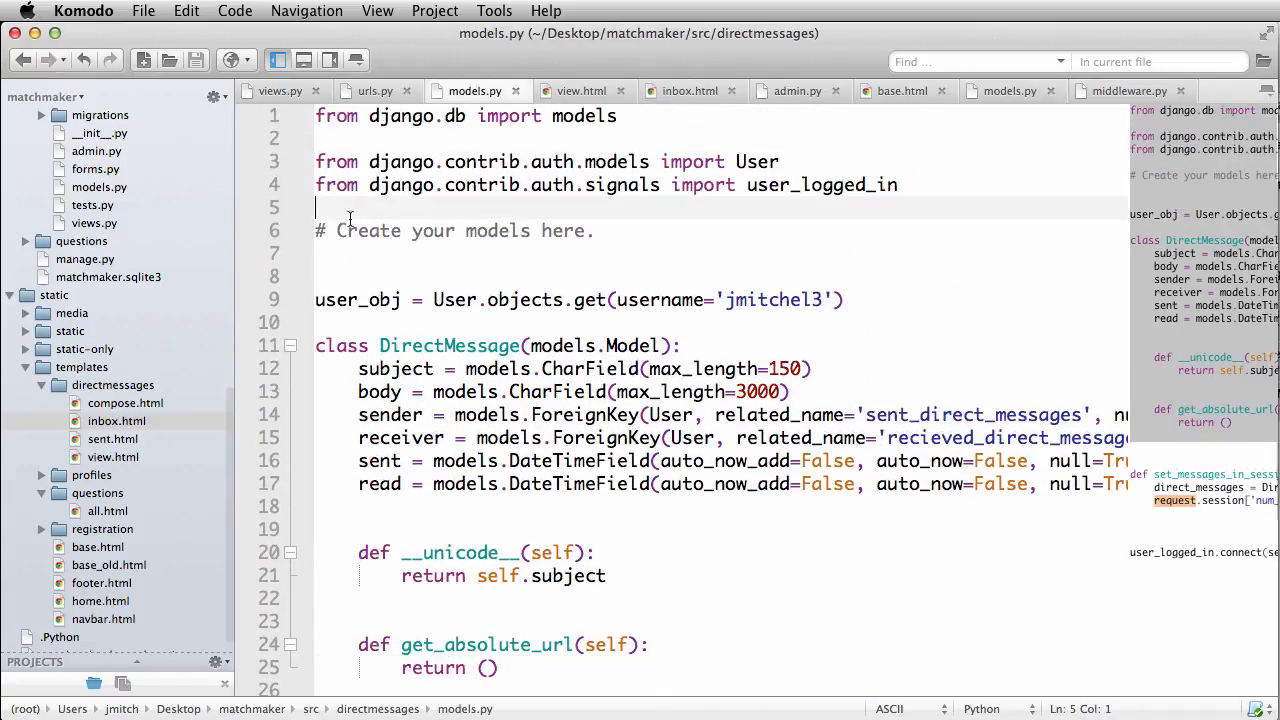
Step: Import reverse from django.core.urlresolvers in models.py, then switch to urls.py
{"action": "type", "text": "from django."}
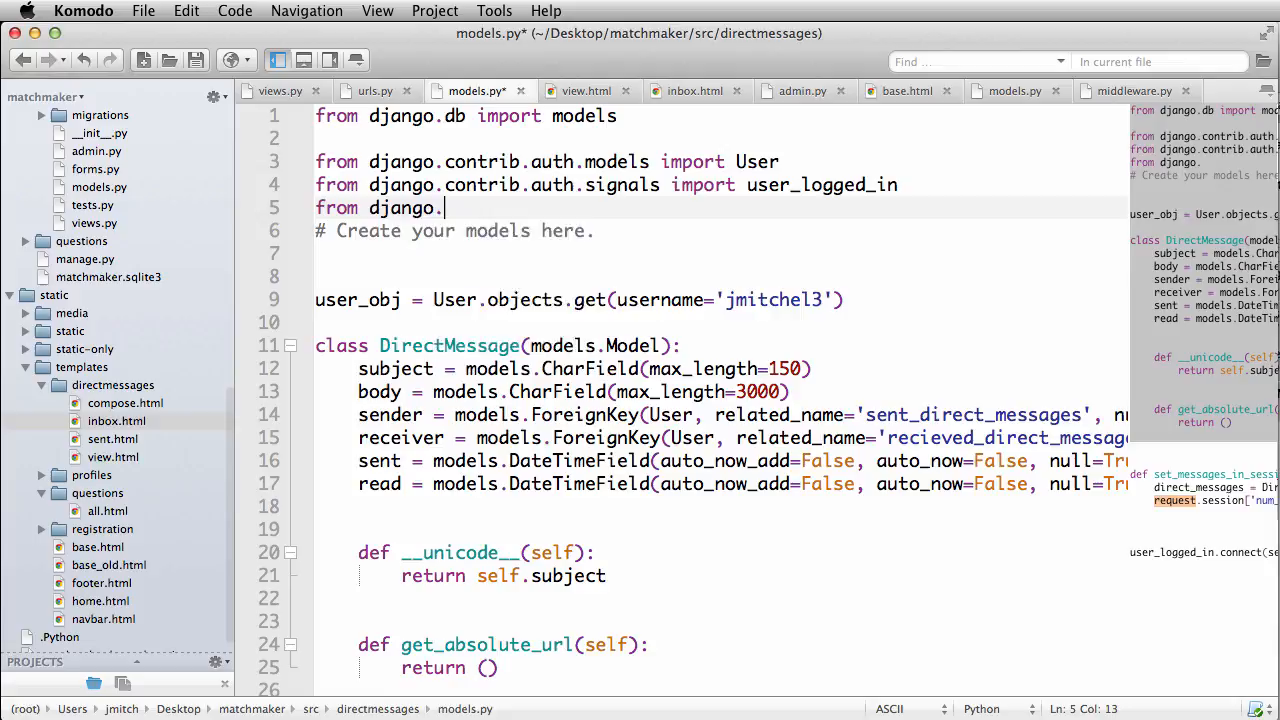
{"action": "type", "text": "core.u"}
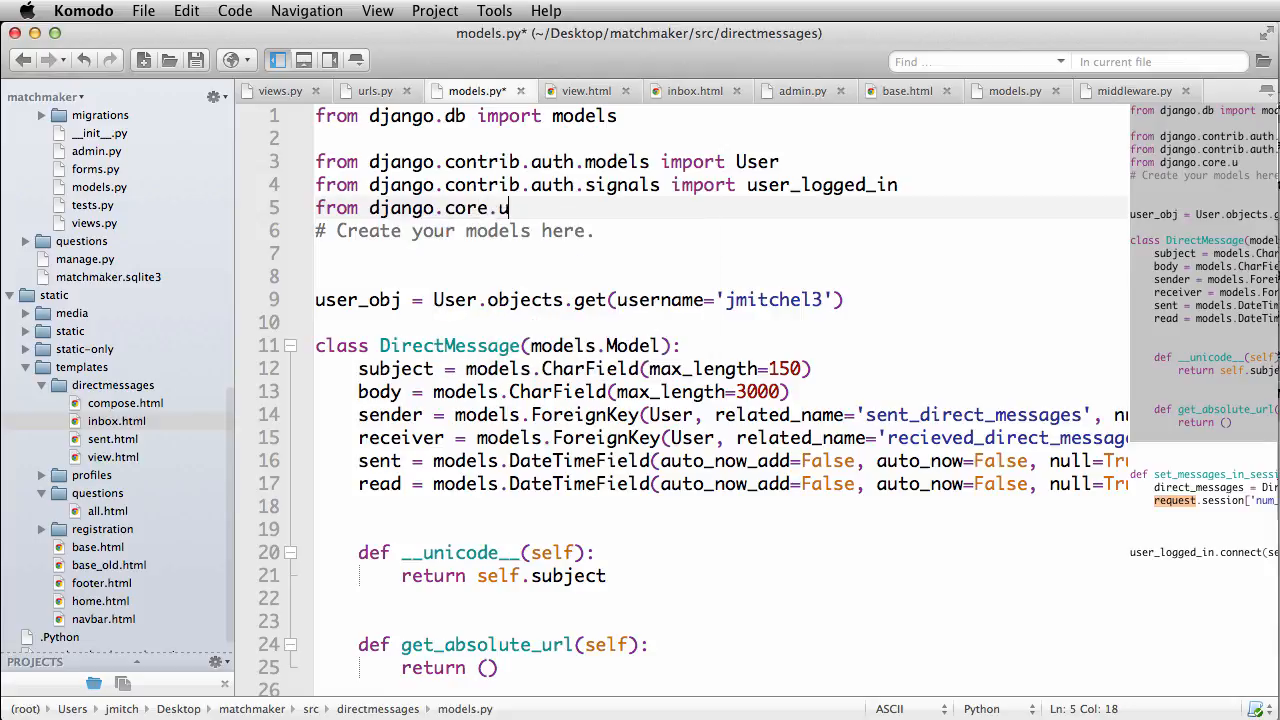
{"action": "type", "text": "rlresolvers import re"}
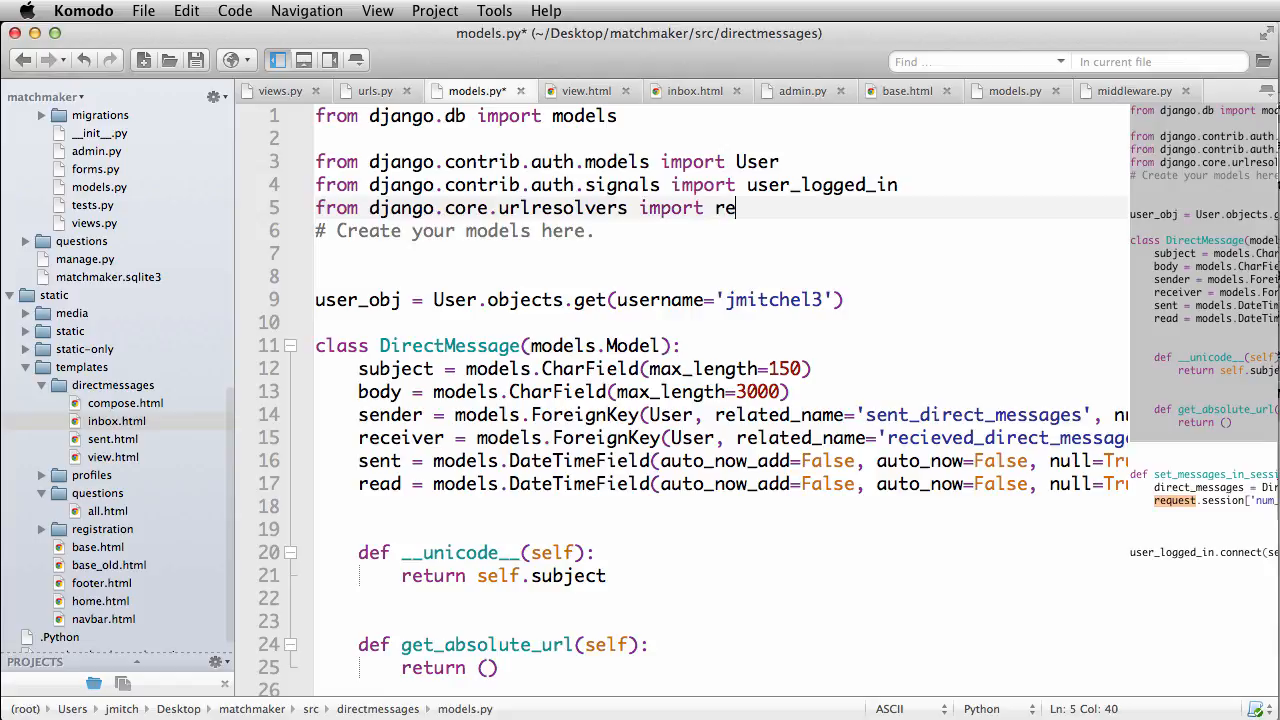
{"action": "type", "text": "verse"}
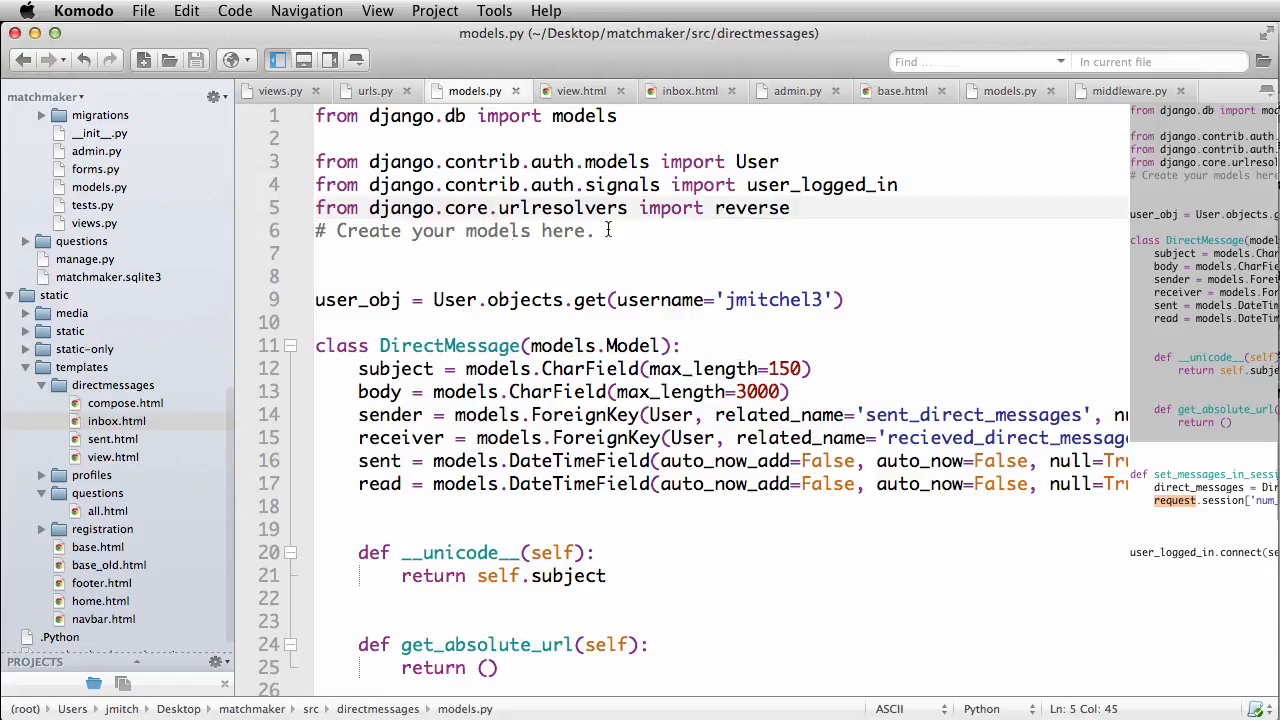
{"action": "double_click", "coordinate": [752, 206]}
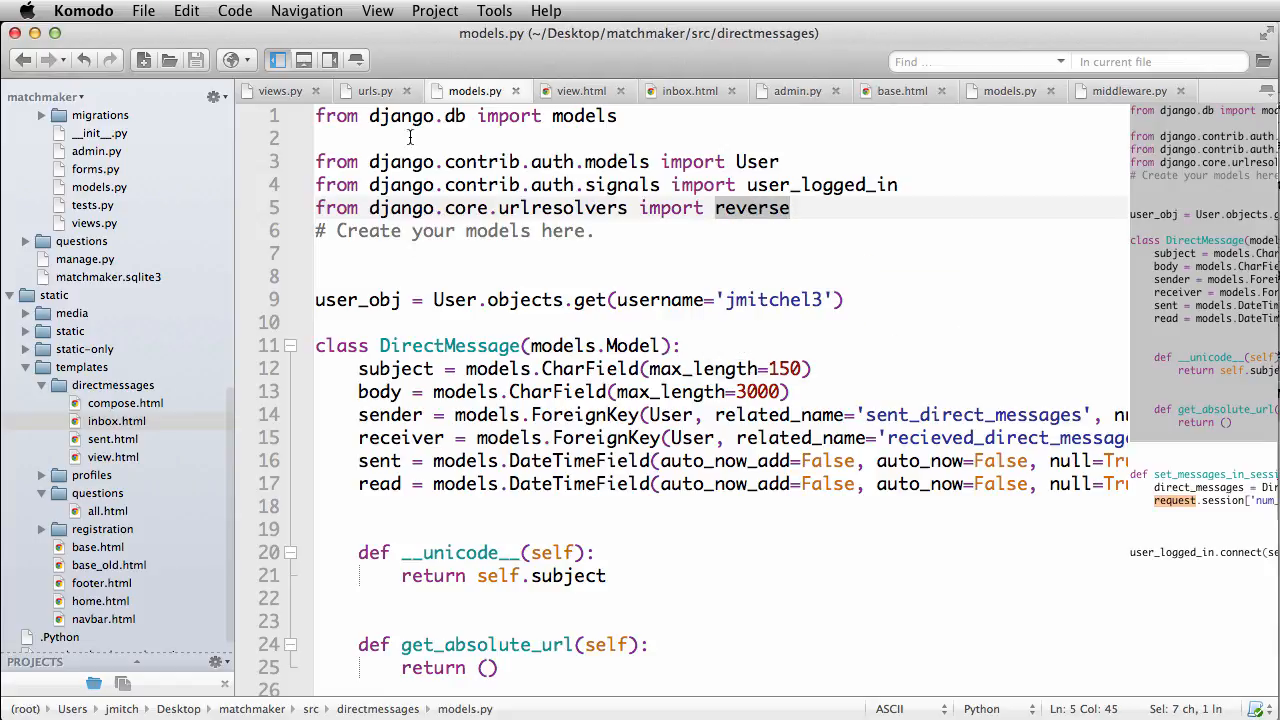
{"action": "left_click", "coordinate": [364, 90]}
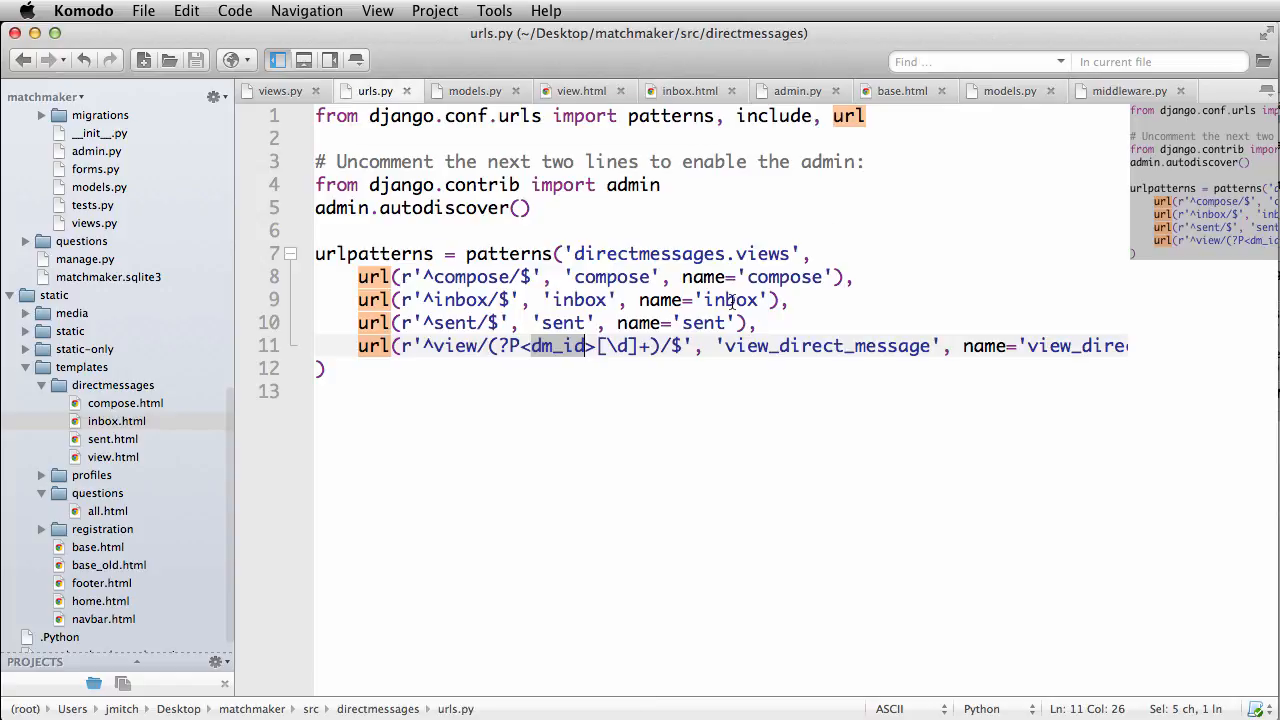
Step: Begin get_absolute_url in models.py returning reverse('view_direct_message')
{"action": "scroll", "scroll_direction": "right", "scroll_amount": 3}
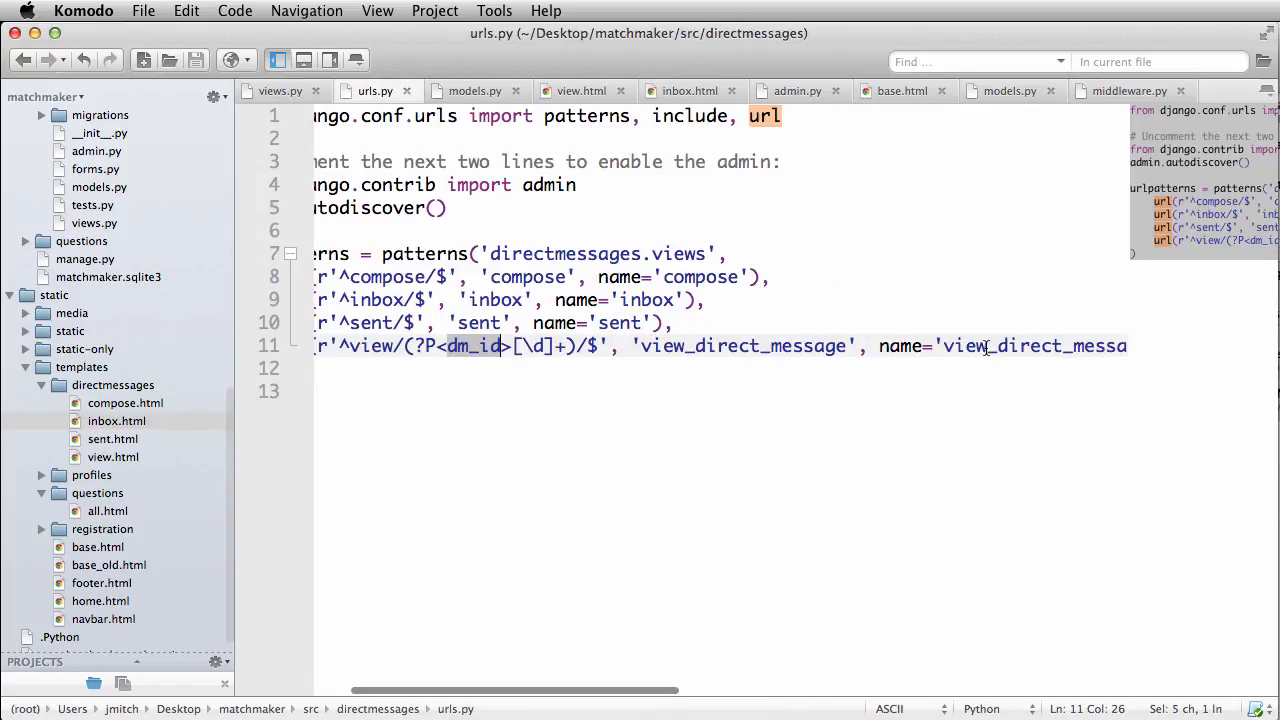
{"action": "left_click", "coordinate": [476, 92]}
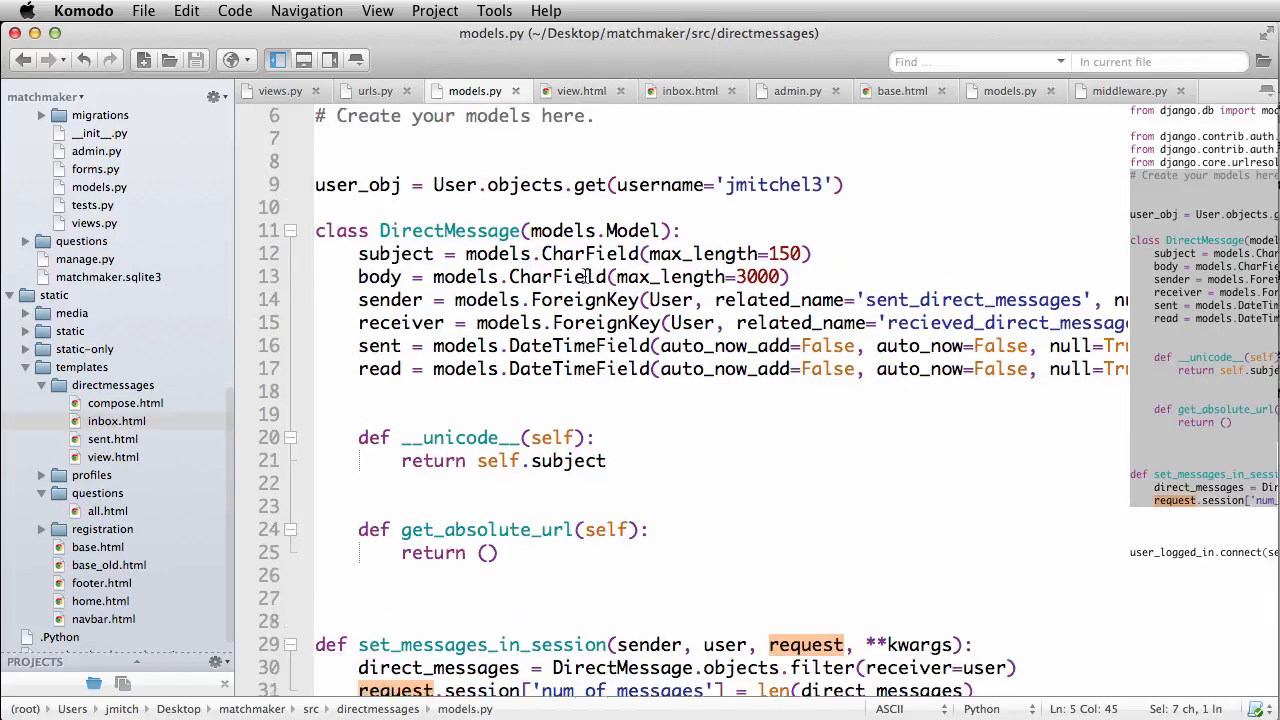
{"action": "type", "text": "reverse"}
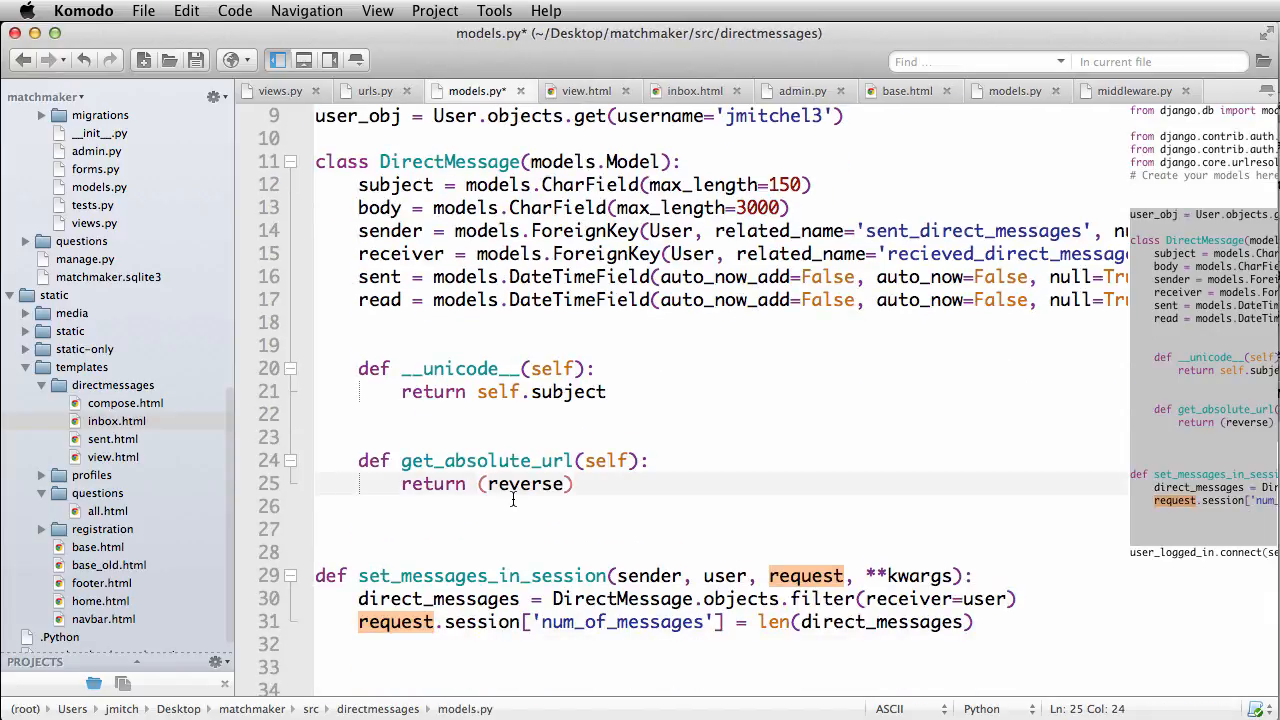
{"action": "type", "text": "'"}
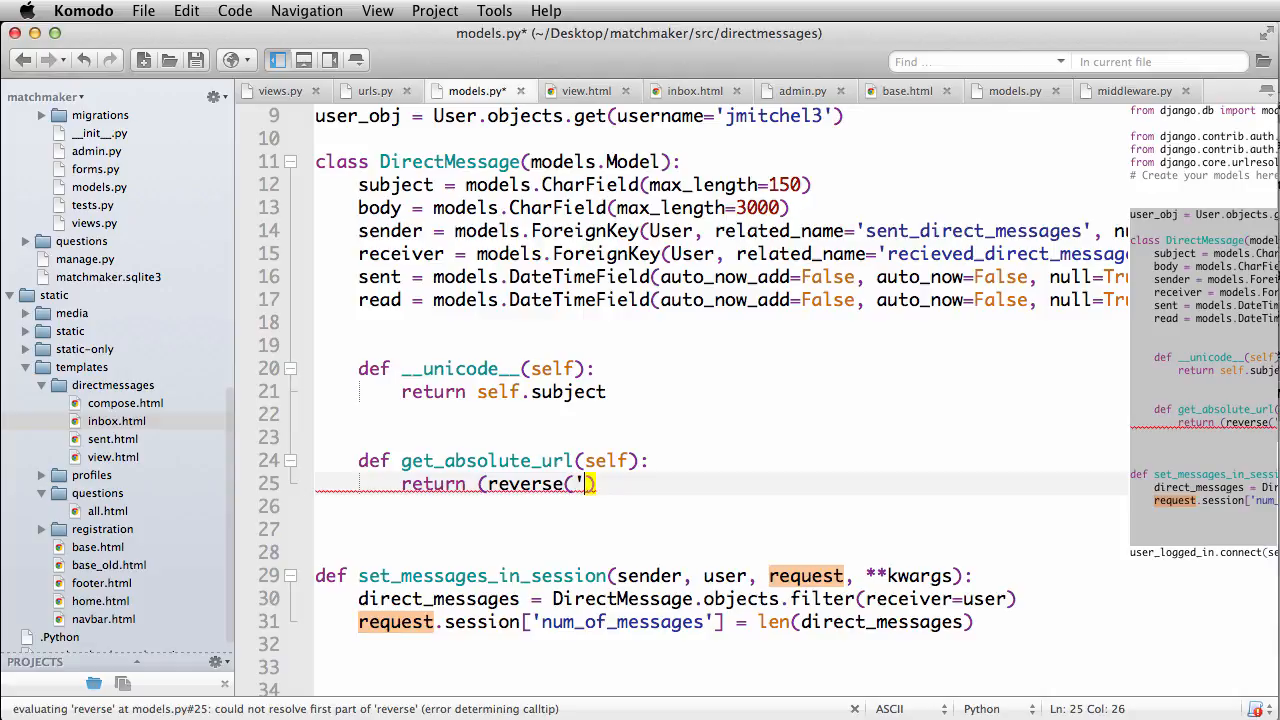
{"action": "type", "text": "view"}
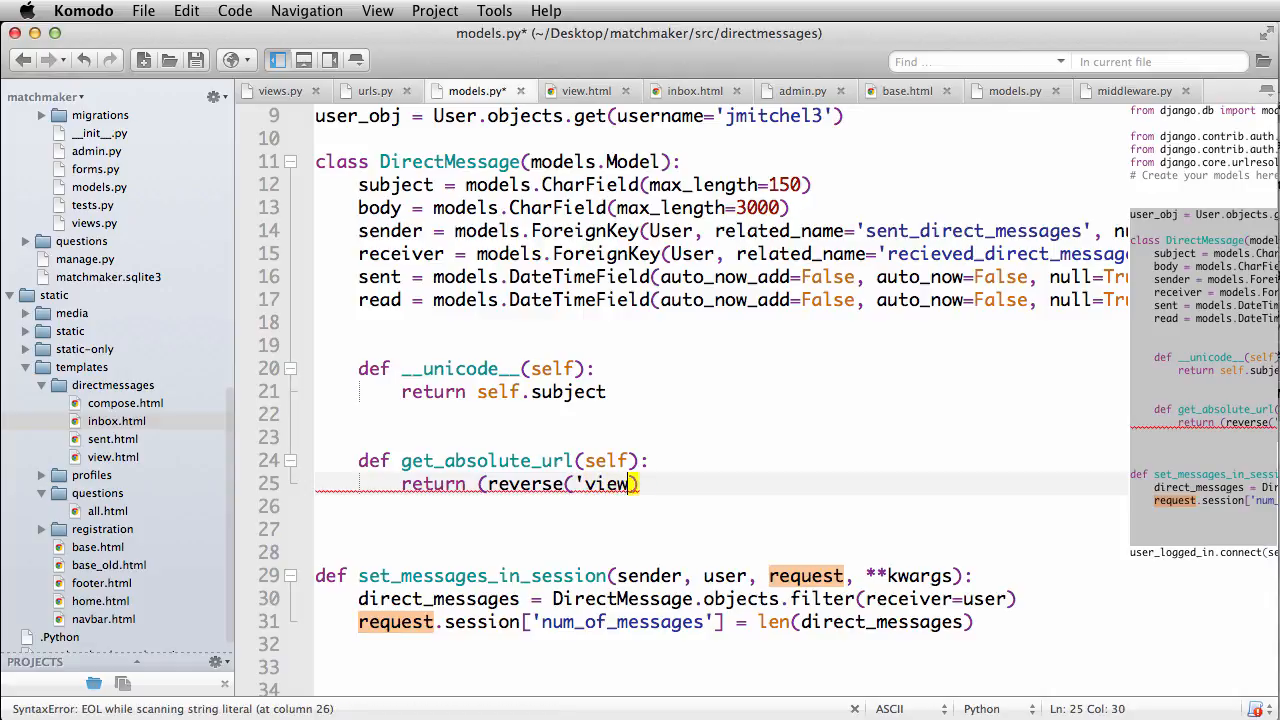
{"action": "type", "text": "_direct_mes"}
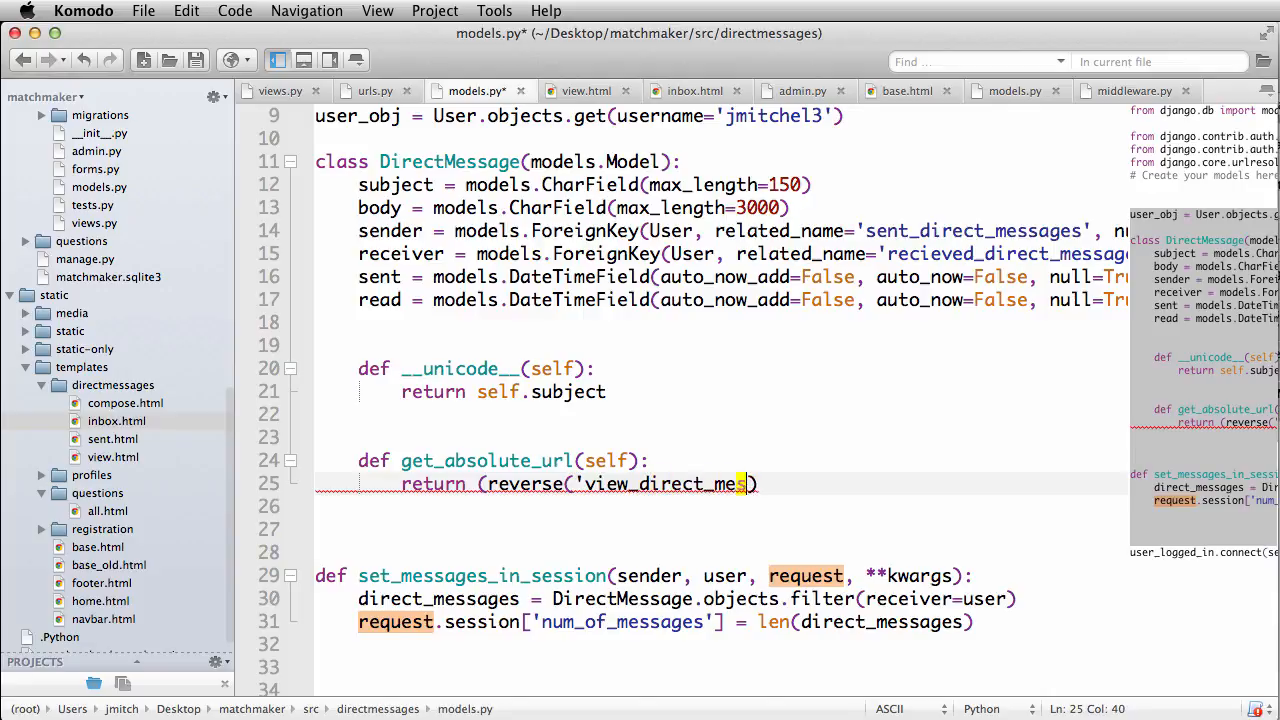
{"action": "type", "text": "sage"}
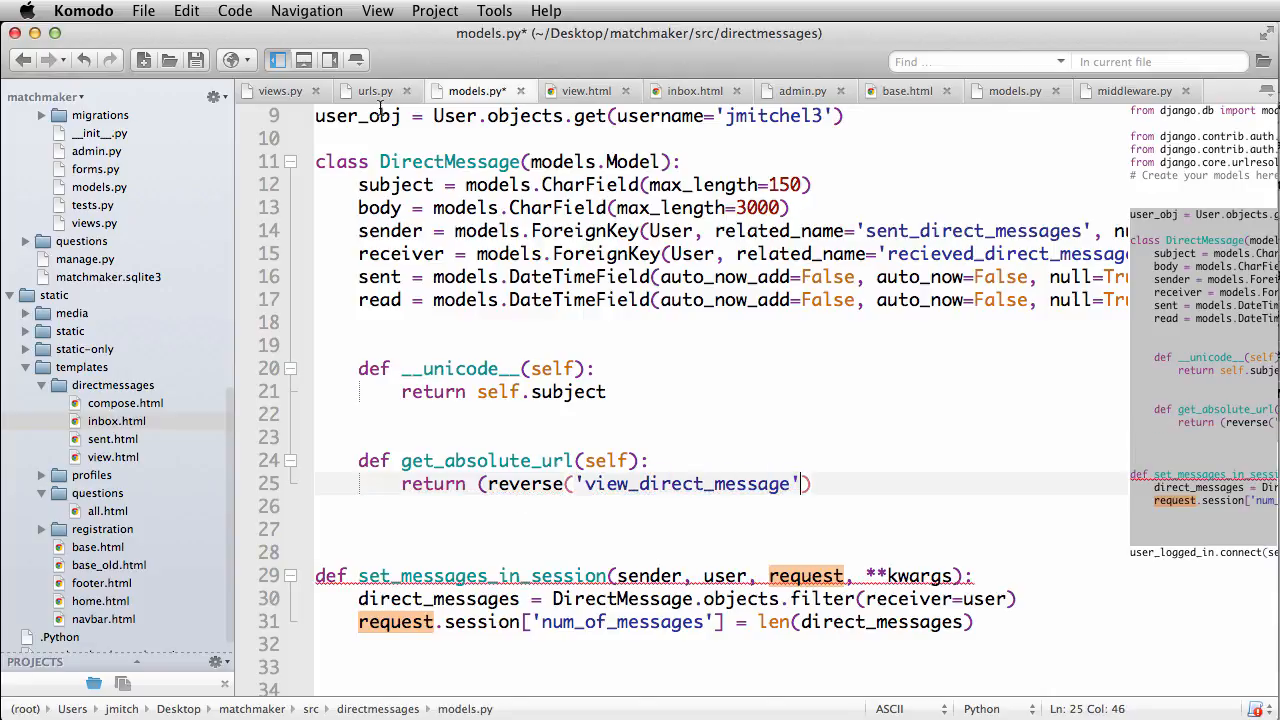
Step: Verify the view_direct_message name in urls.py, then start adding the kwargs argument
{"action": "left_click", "coordinate": [372, 92]}
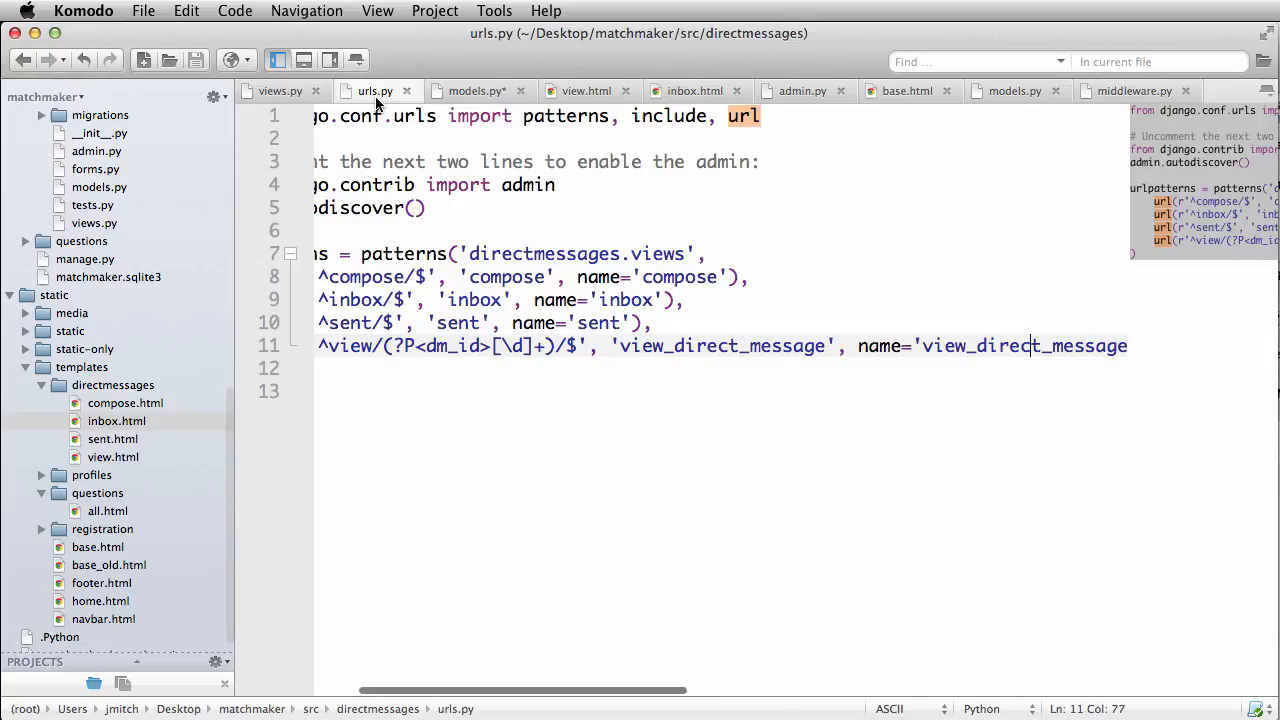
{"action": "mouse_move", "coordinate": [736, 352]}
{"action": "type", "text": "'),"}
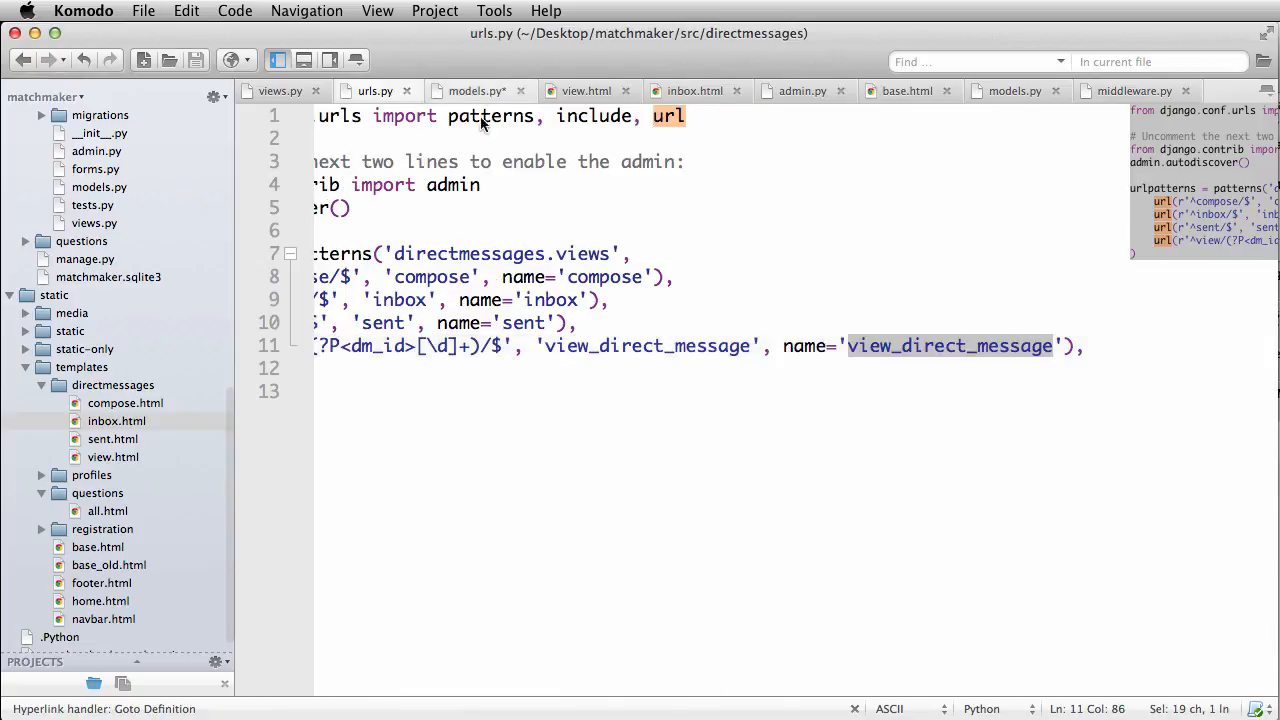
{"action": "left_click", "coordinate": [472, 92]}
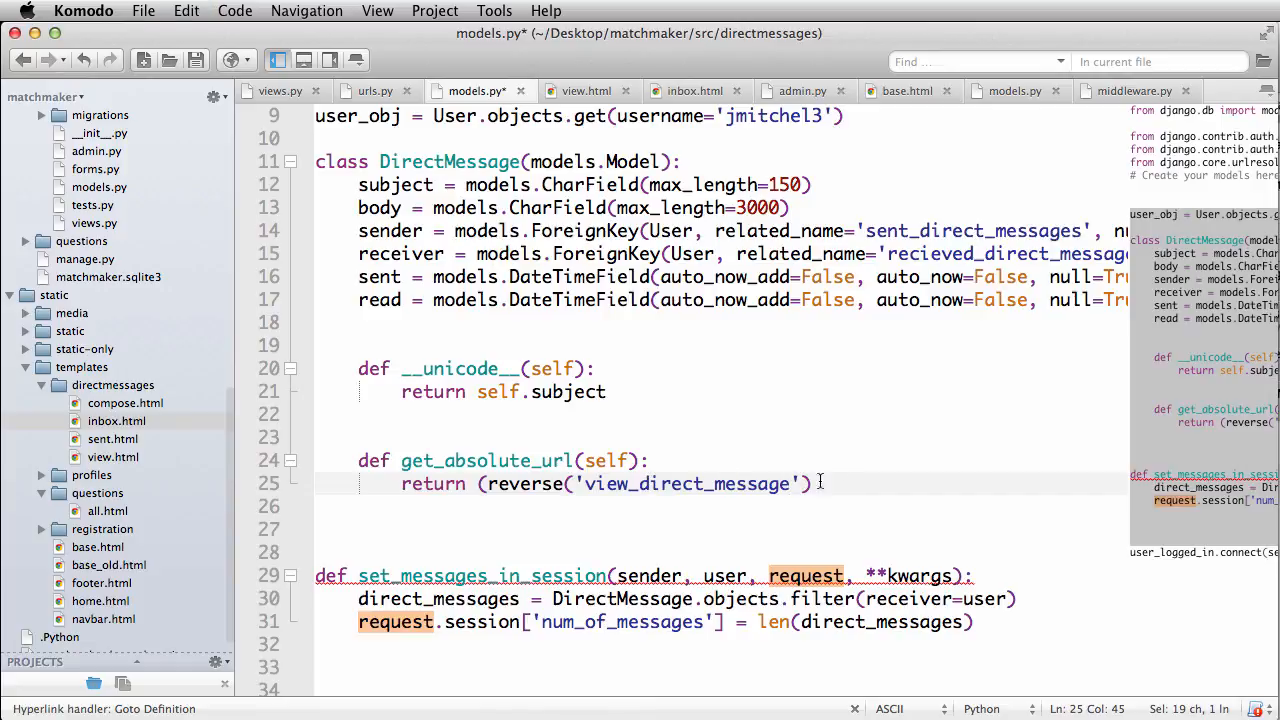
{"action": "left_click", "coordinate": [818, 484]}
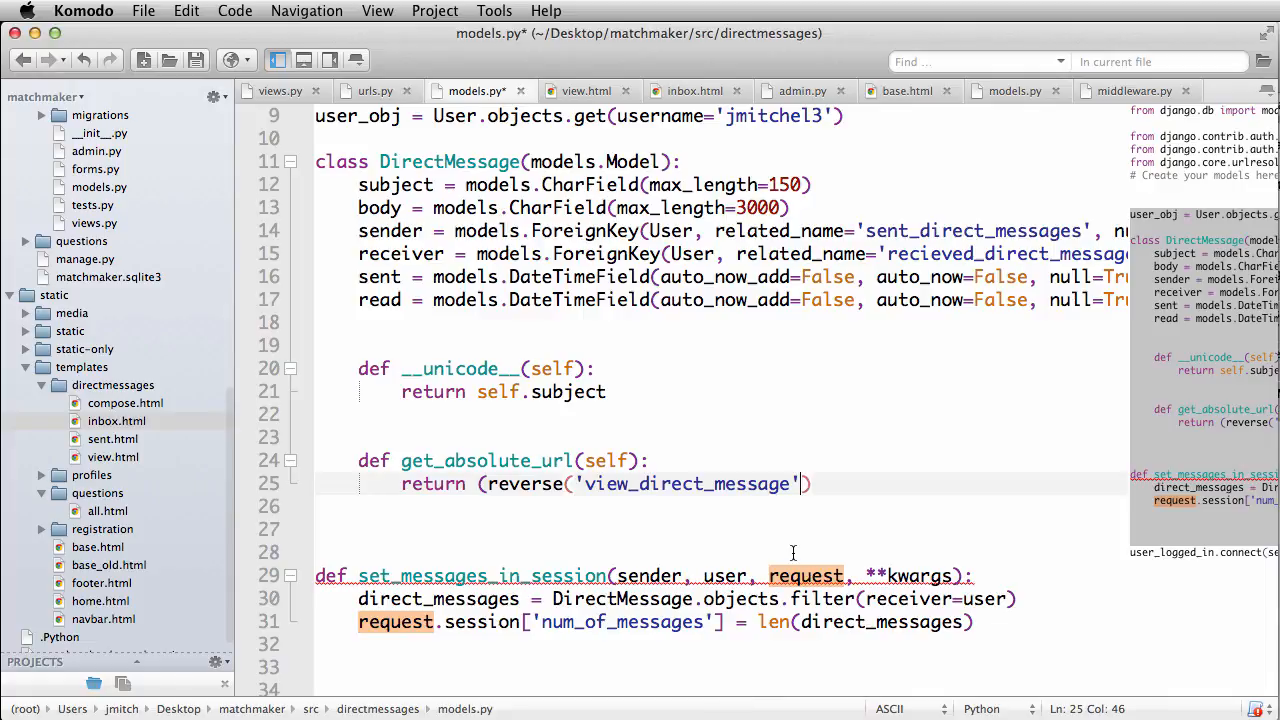
{"action": "type", "text": ", kwargs"}
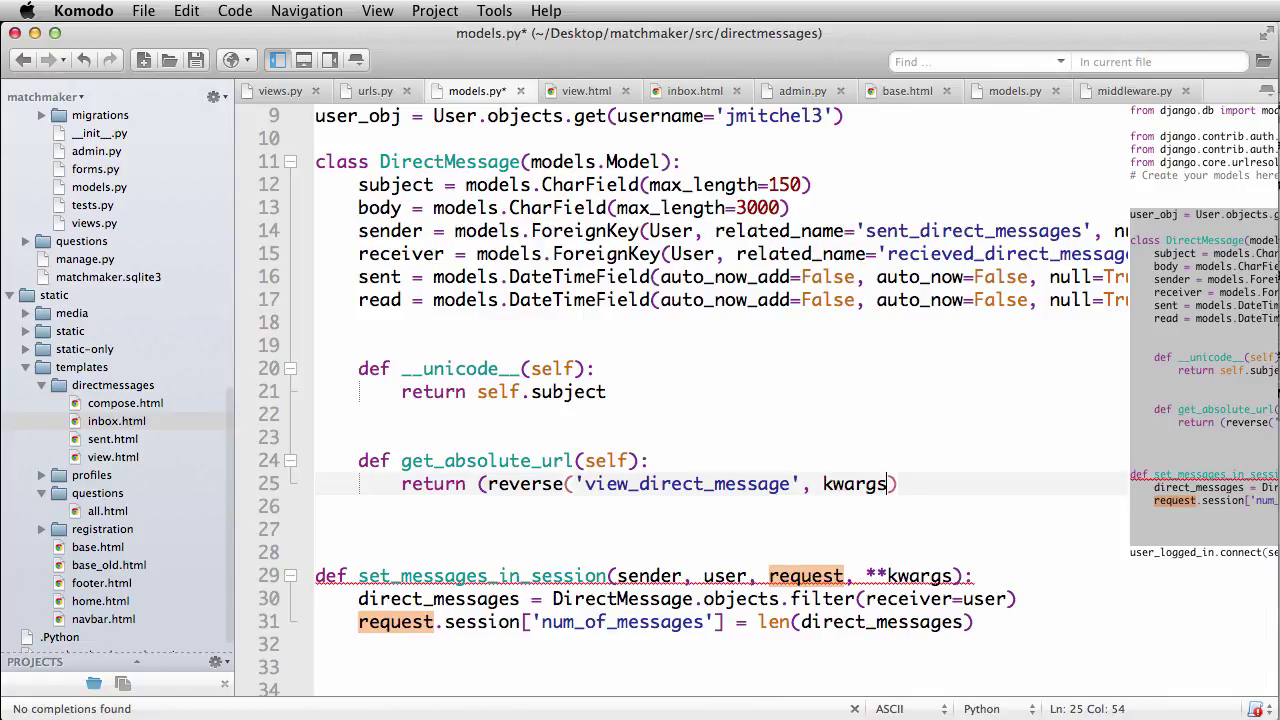
Step: Complete kwargs={'id': self.id} inside the reverse call and save models.py
{"action": "type", "text": "={'"}
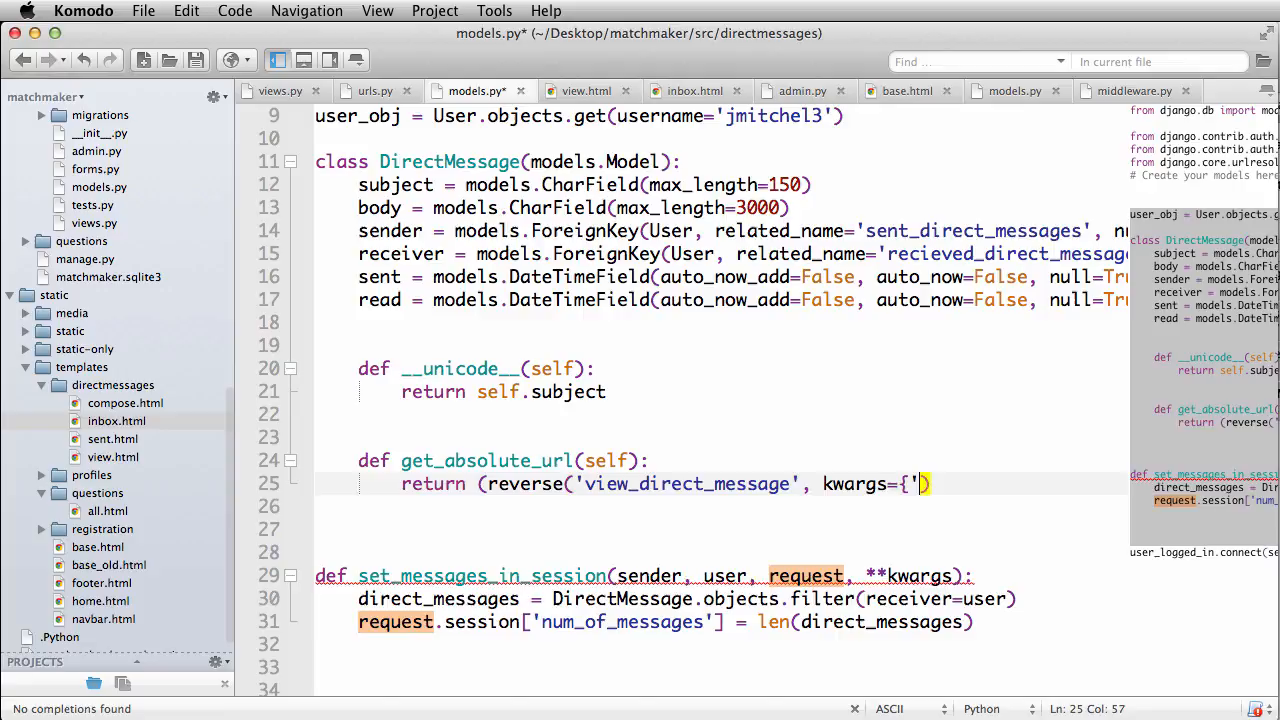
{"action": "type", "text": "id"}
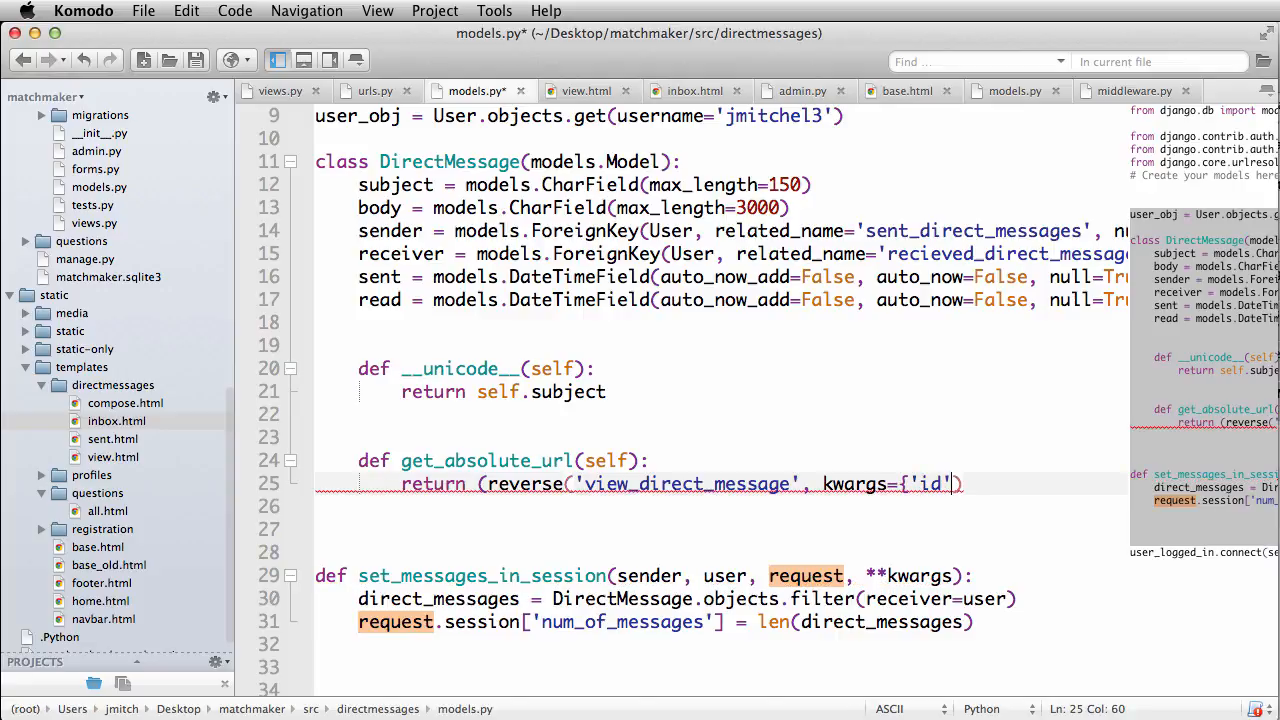
{"action": "type", "text": ": self.i"}
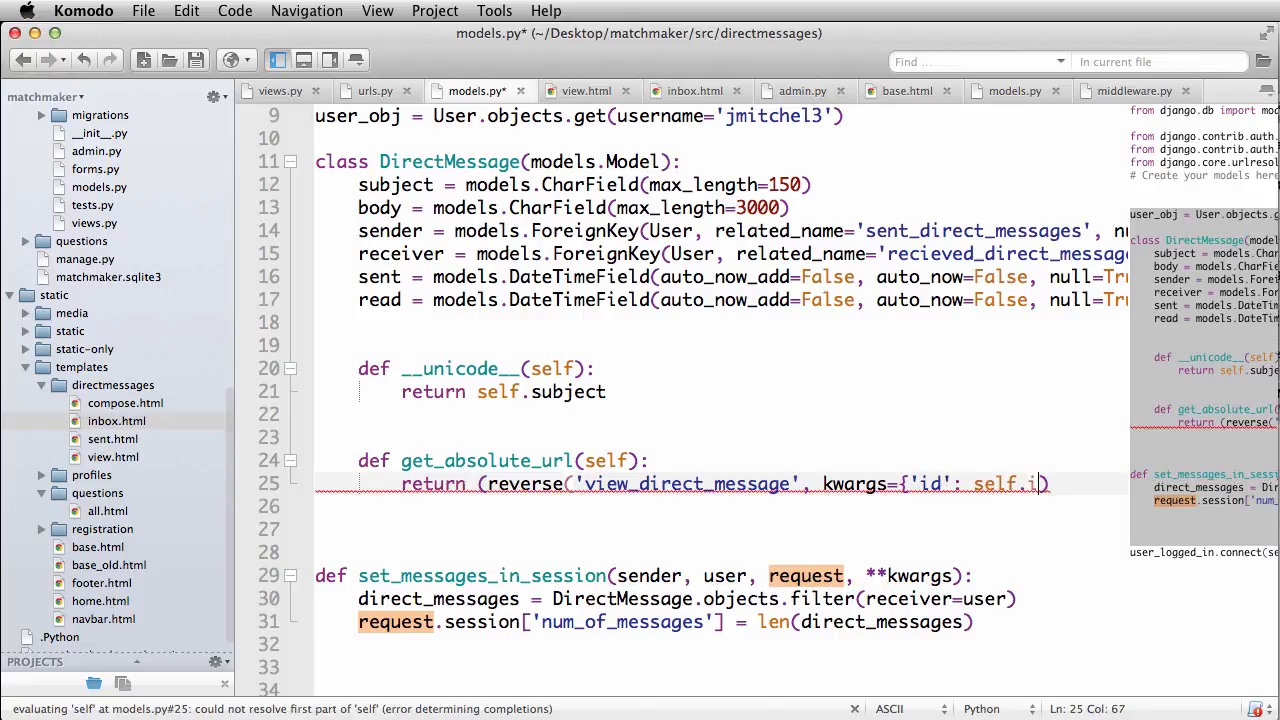
{"action": "type", "text": "d}"}
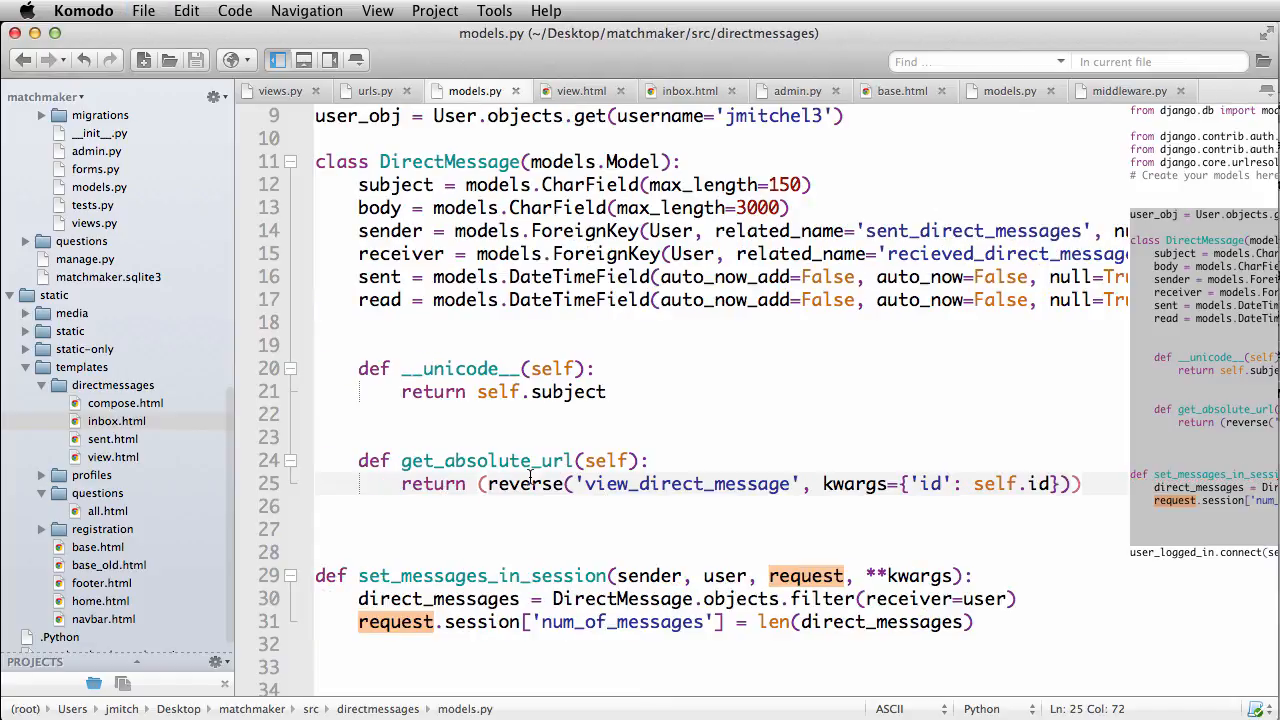
{"action": "left_click", "coordinate": [666, 484]}
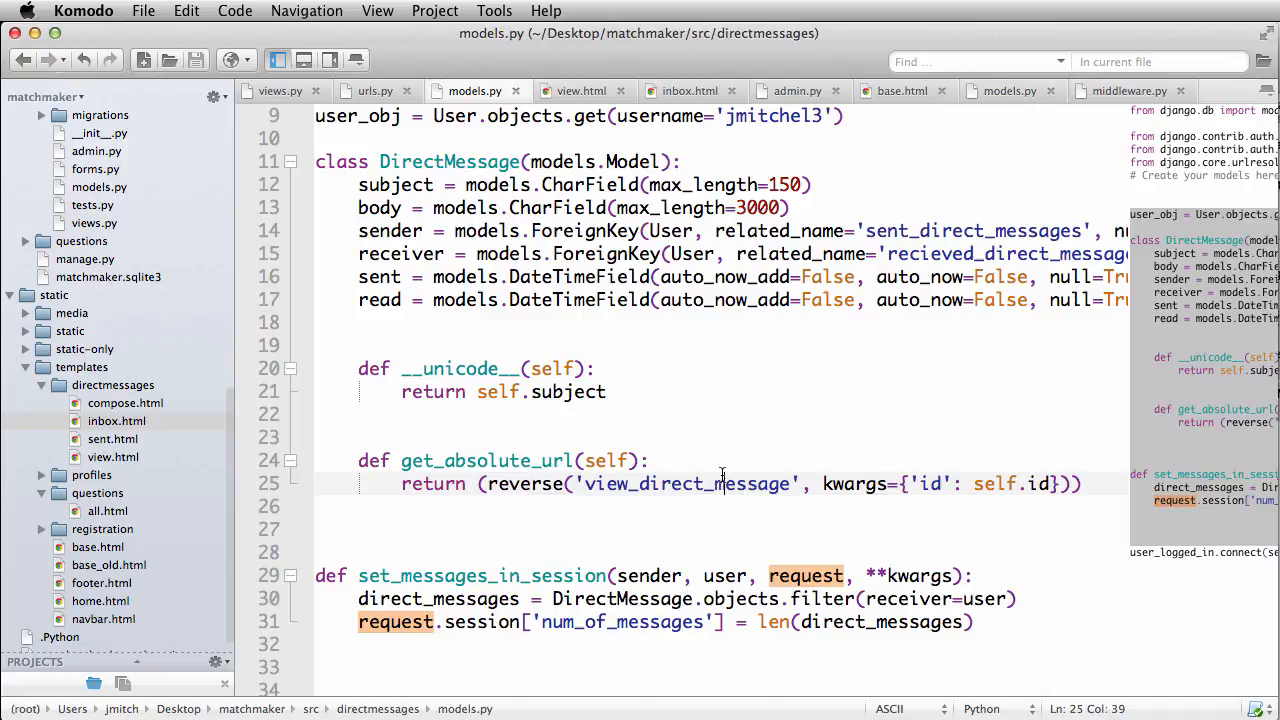
{"action": "mouse_move", "coordinate": [556, 438]}
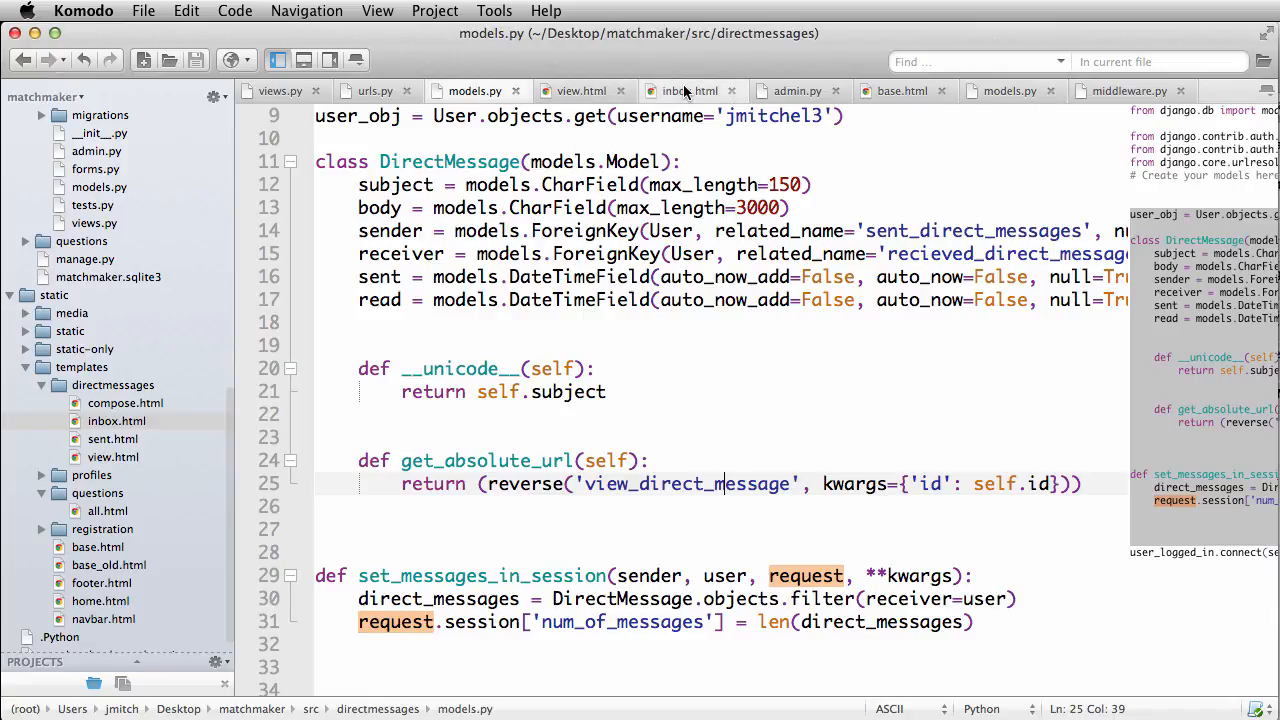
Step: In inbox.html, wrap the subject in <a href='{{ item.get_absolute_url }}'> and save
{"action": "left_click", "coordinate": [684, 92]}
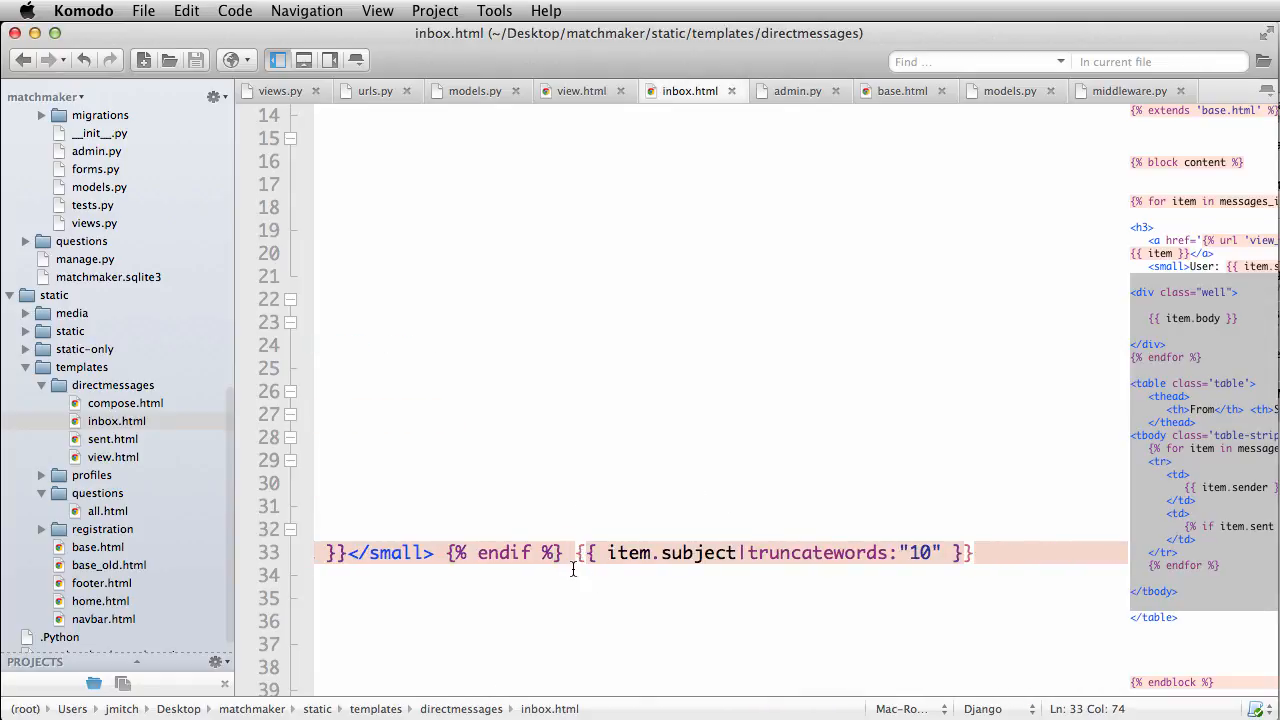
{"action": "type", "text": "<a"}
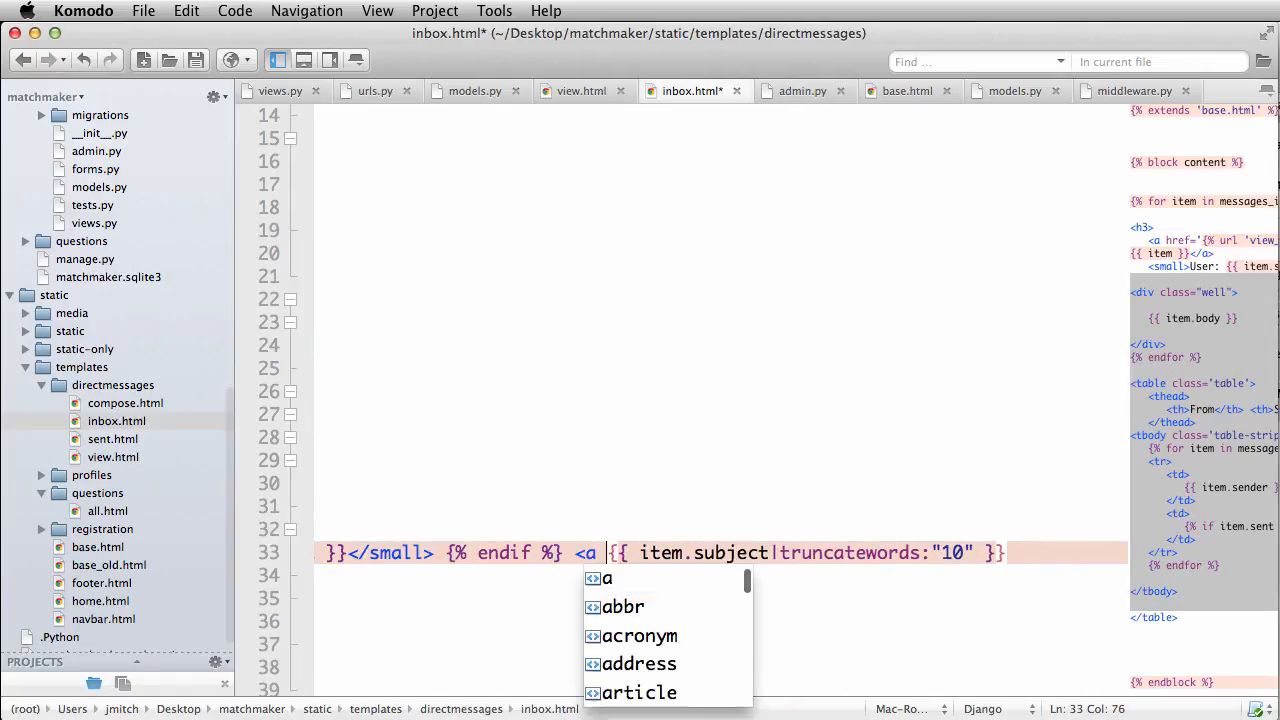
{"action": "type", "text": "href="}
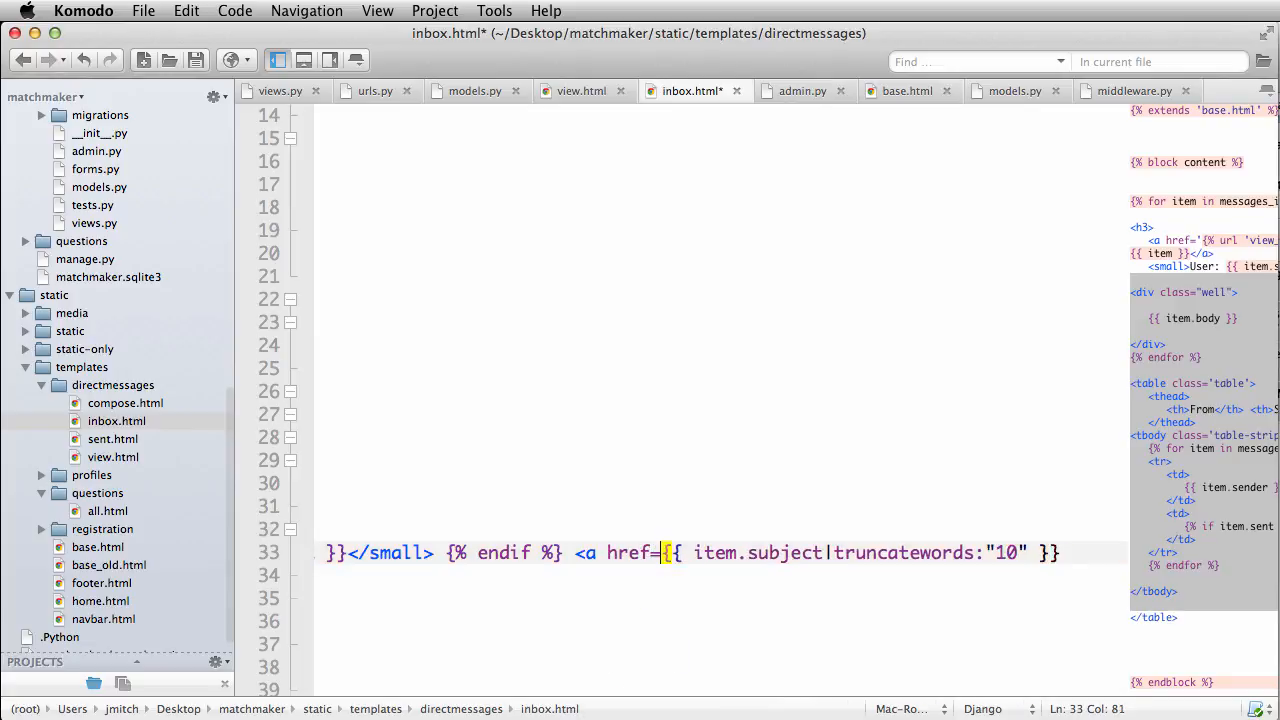
{"action": "type", "text": "'{{"}
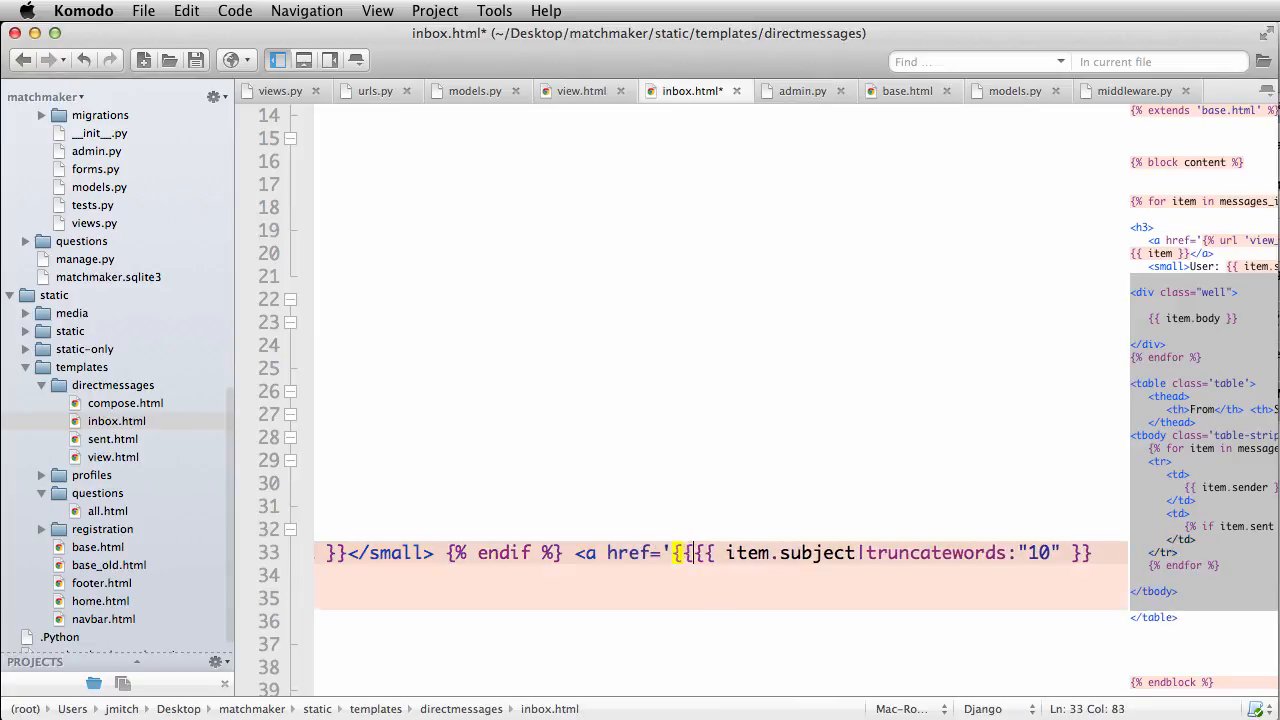
{"action": "type", "text": "item.get_abso"}
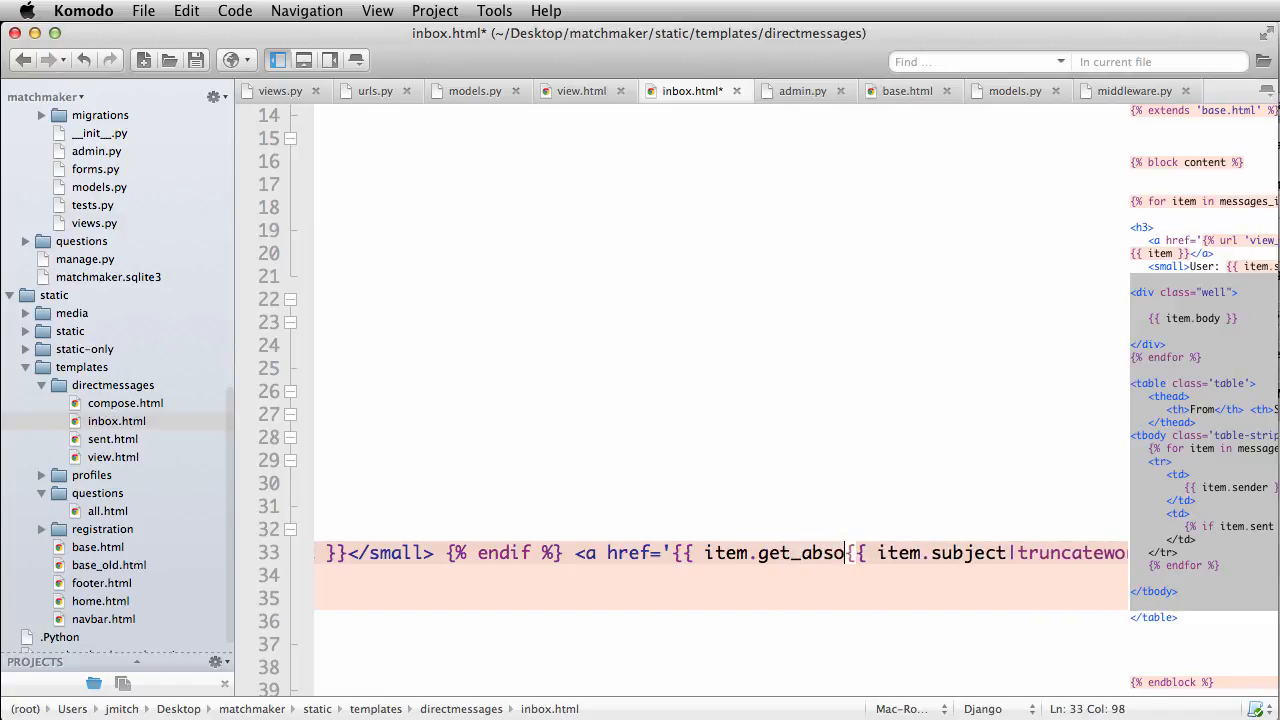
{"action": "type", "text": "lute_"}
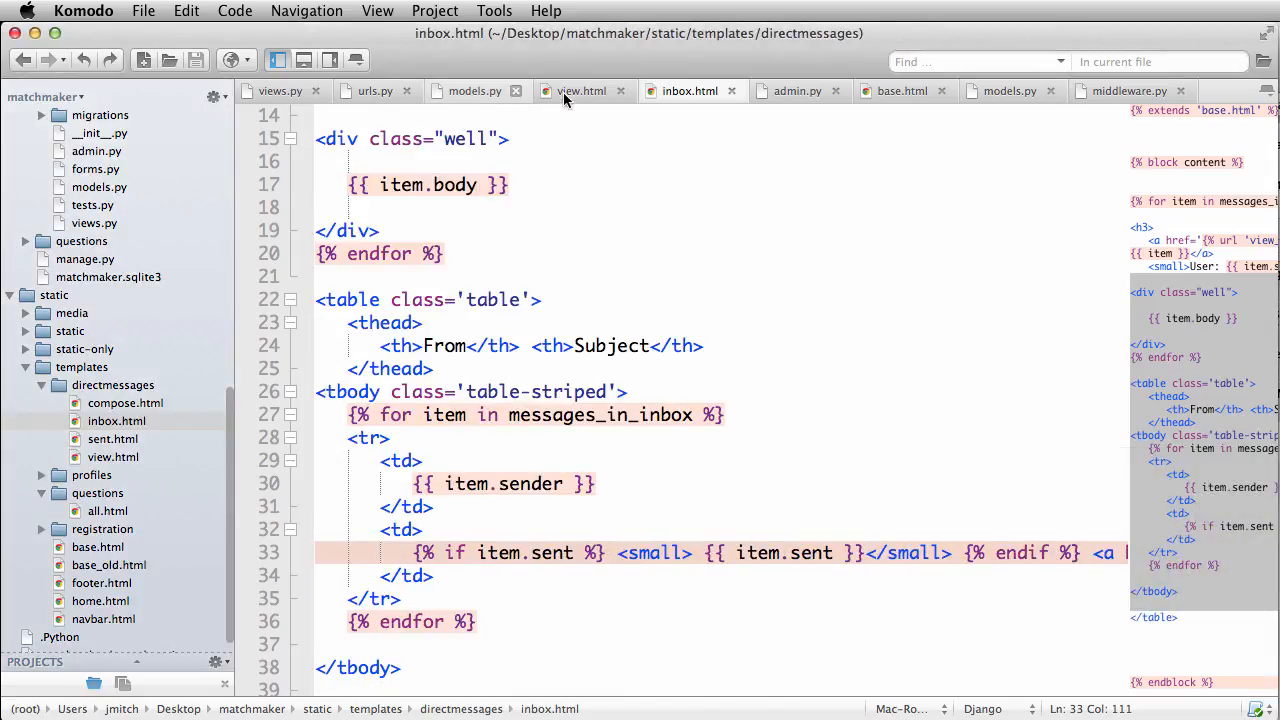
Step: Rename the reverse keyword in models.py from id to dm_id
{"action": "left_click", "coordinate": [472, 92]}
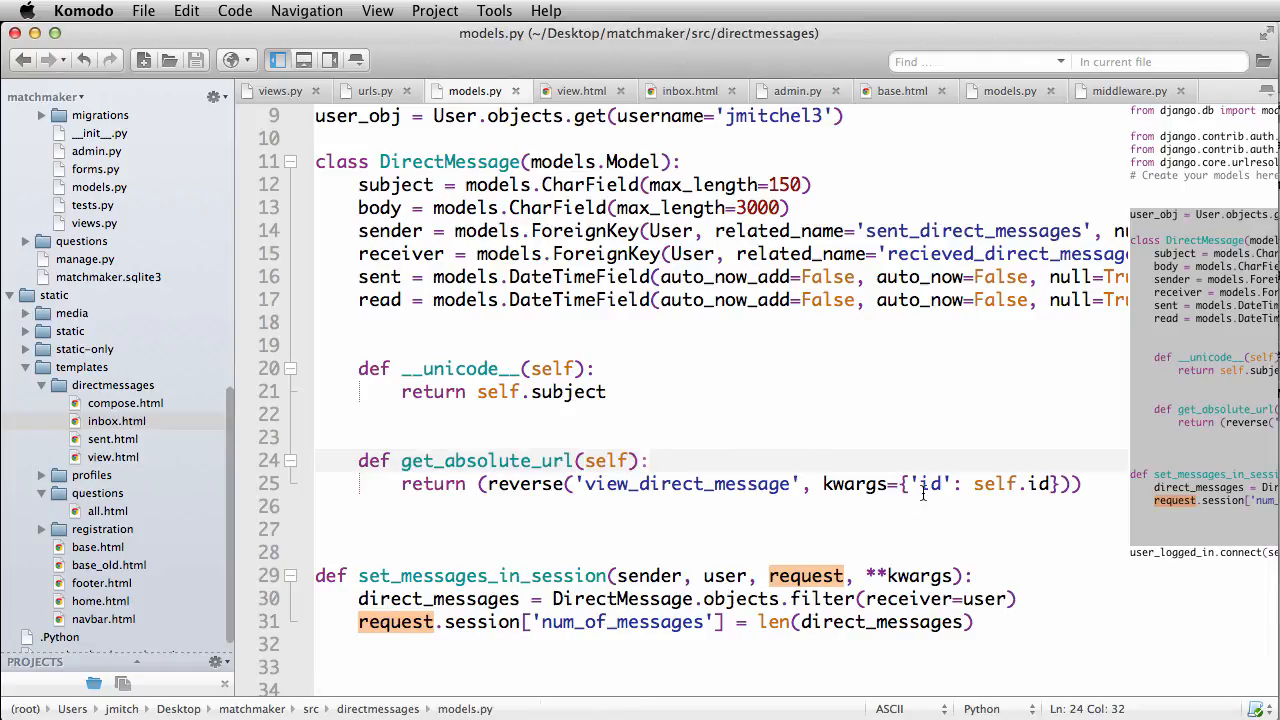
{"action": "double_click", "coordinate": [932, 484]}
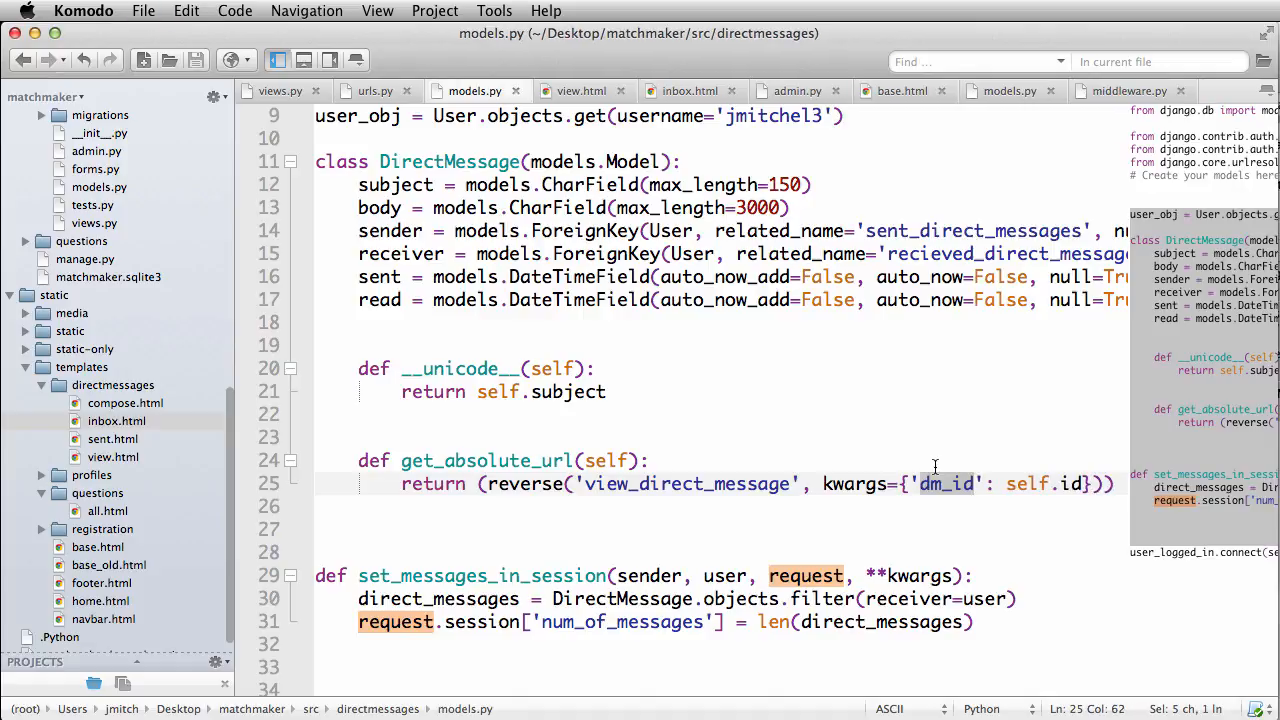
Step: Test an inbox subject link in Chrome, opening the message and returning to the inbox
{"action": "left_click", "coordinate": [376, 92]}
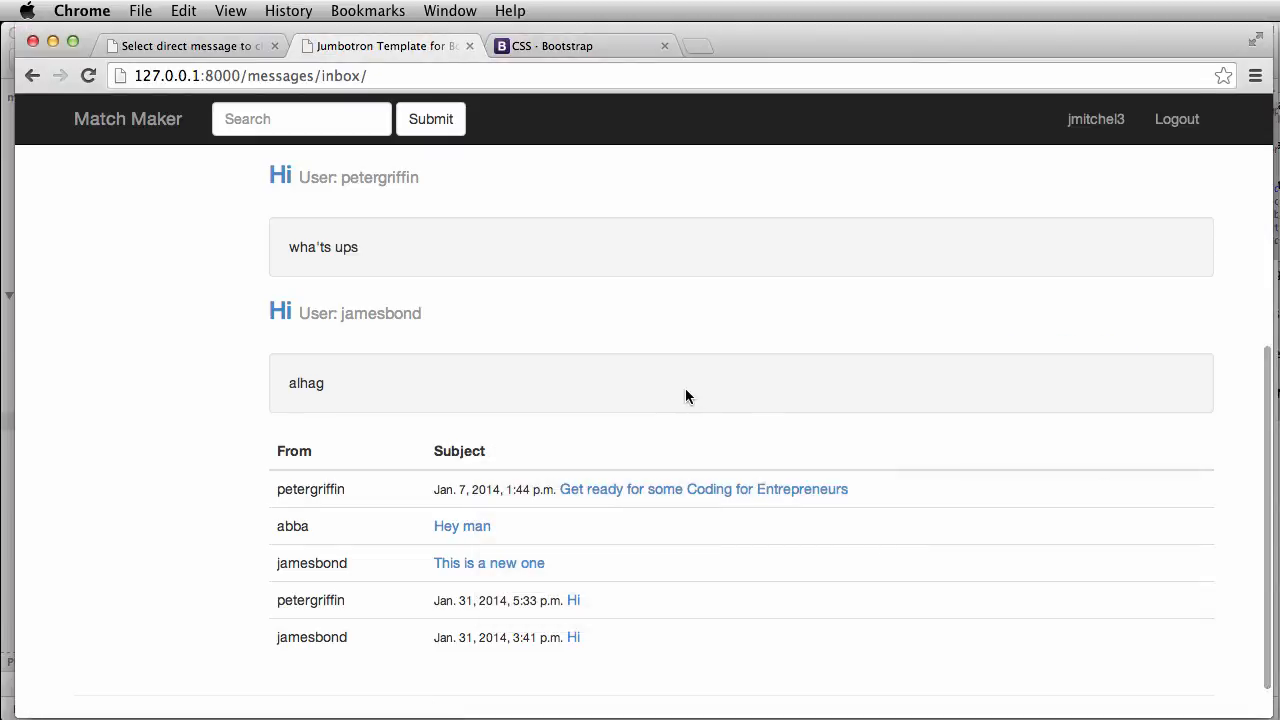
{"action": "mouse_move", "coordinate": [480, 536]}
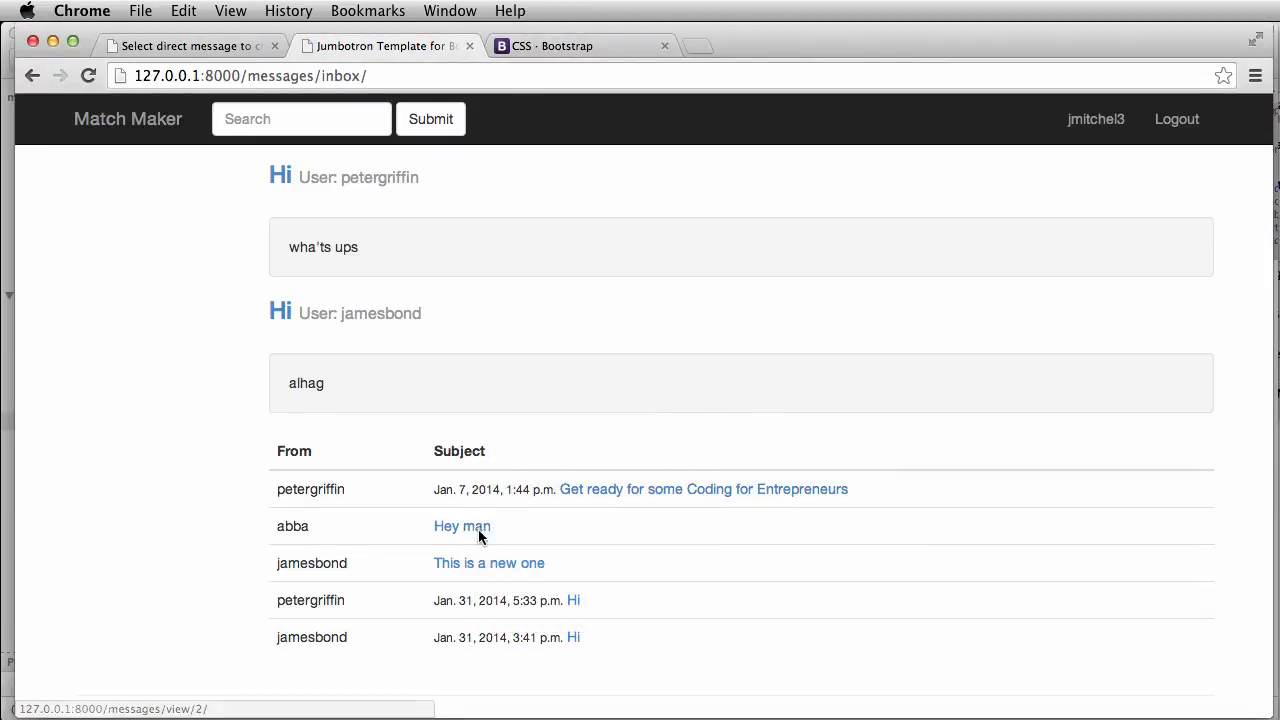
{"action": "left_click", "coordinate": [488, 564]}
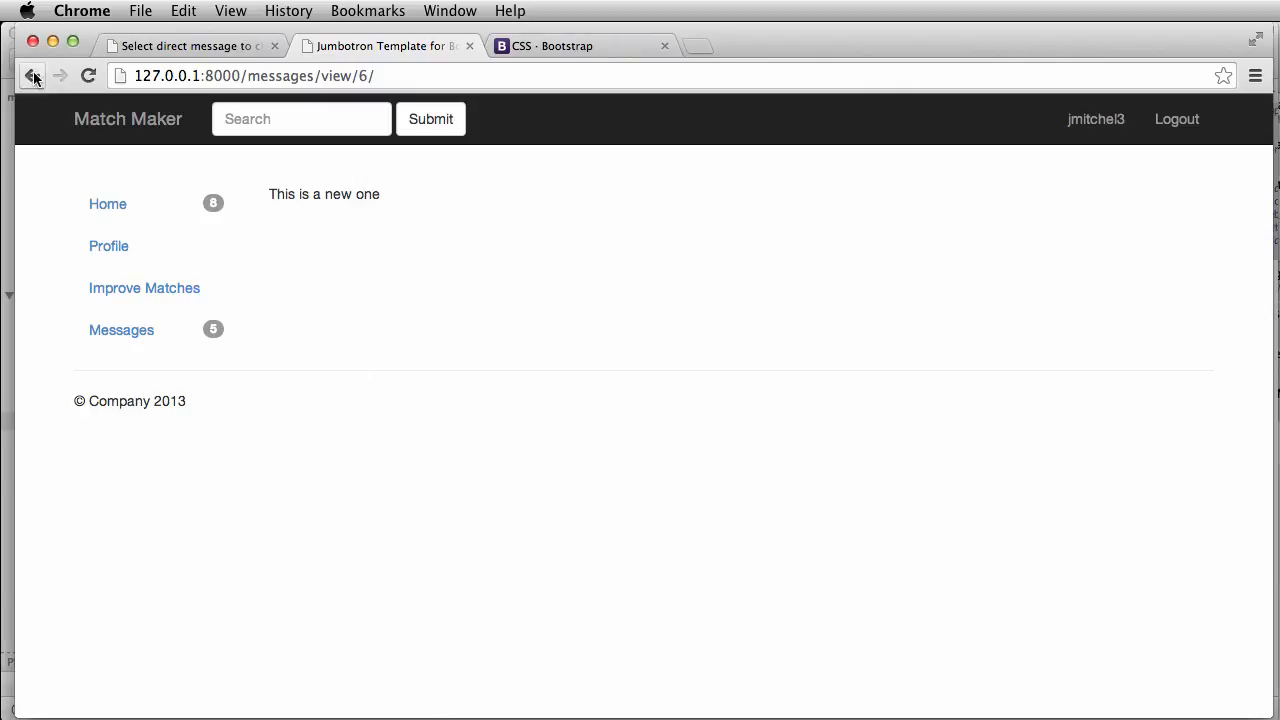
{"action": "left_click", "coordinate": [40, 76]}
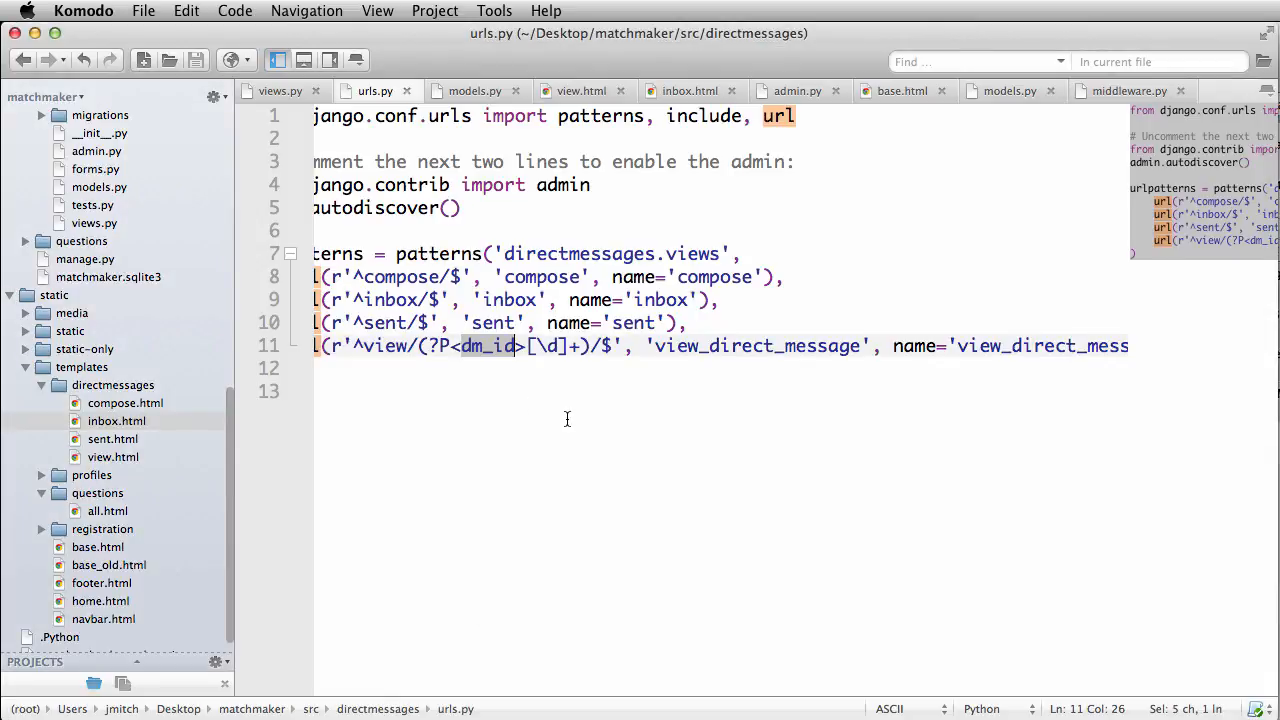
Step: Review the dm_id URL pattern and reload the inbox page showing linked subjects
{"action": "left_click", "coordinate": [684, 90]}
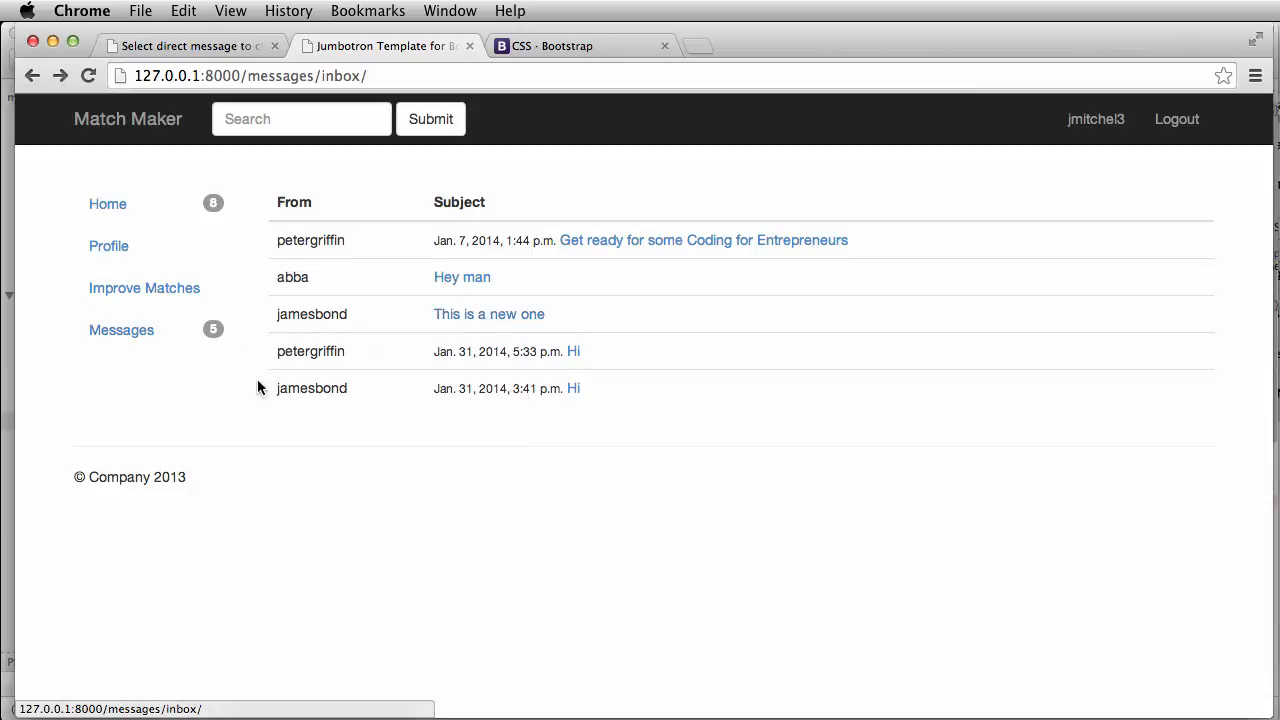
{"action": "mouse_move", "coordinate": [494, 236]}
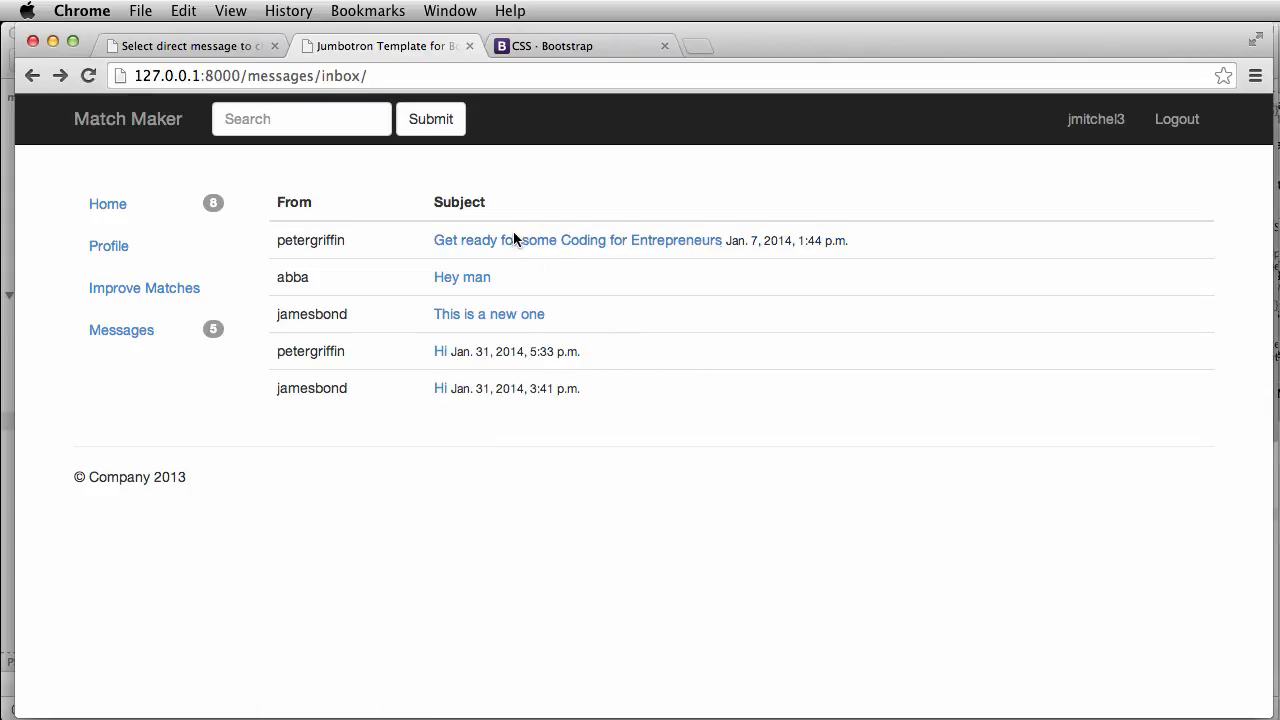
{"action": "mouse_move", "coordinate": [462, 276]}
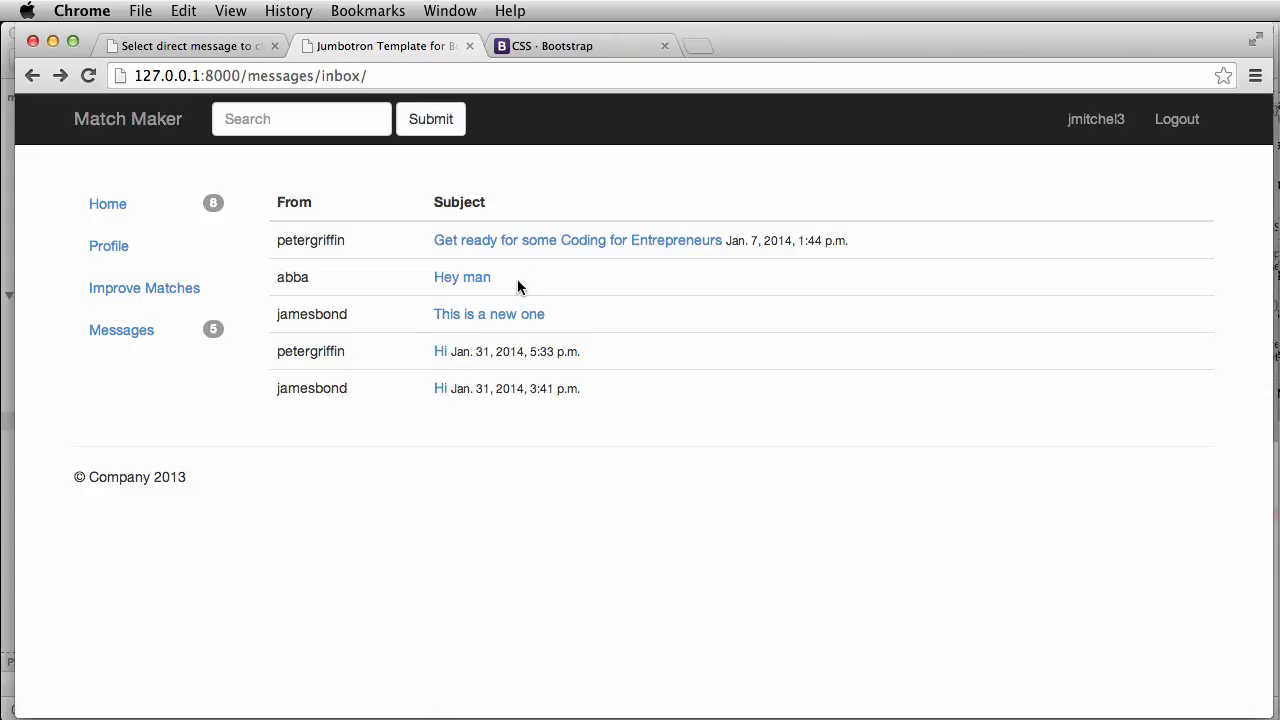
{"action": "mouse_move", "coordinate": [310, 240]}
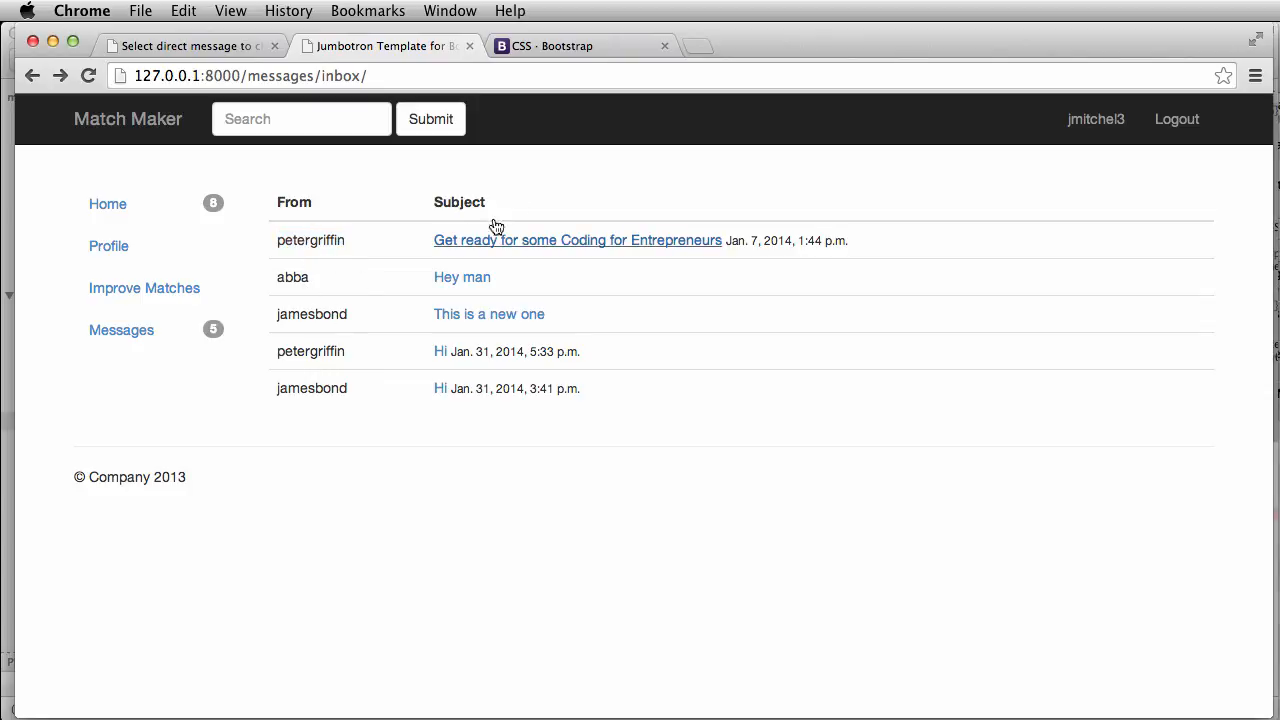
{"action": "mouse_move", "coordinate": [144, 360]}
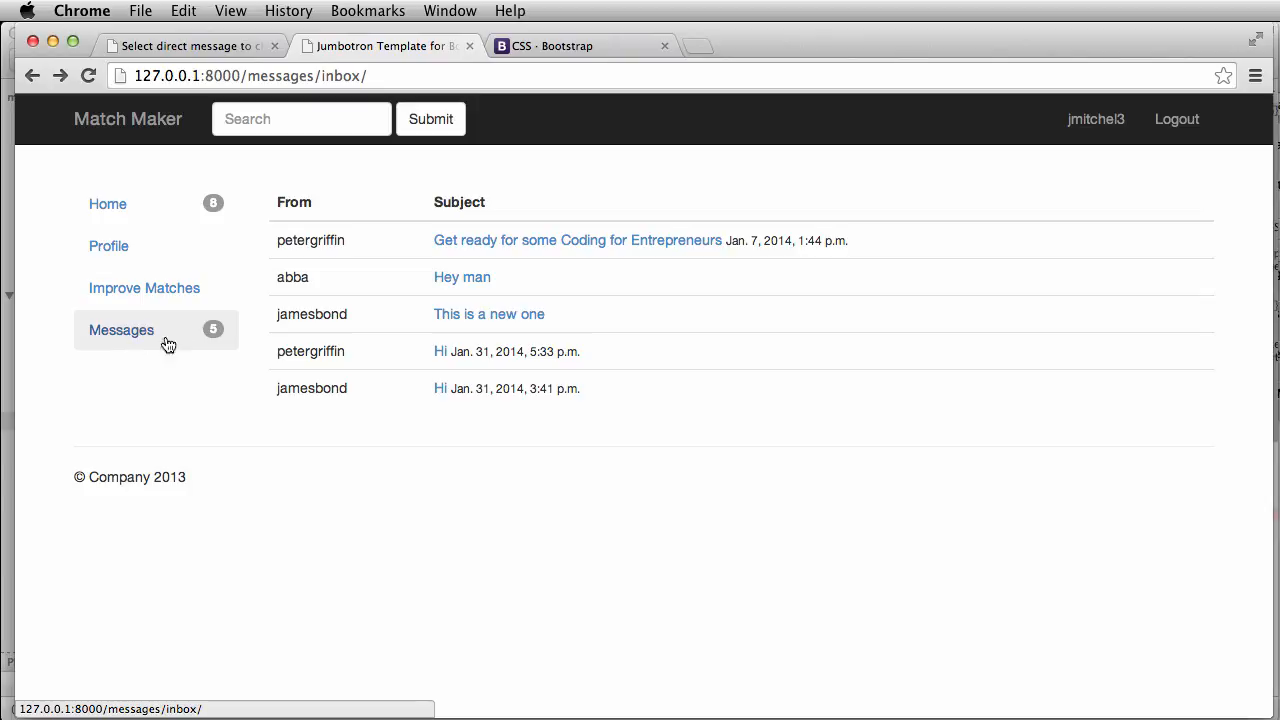
{"action": "mouse_move", "coordinate": [164, 370]}
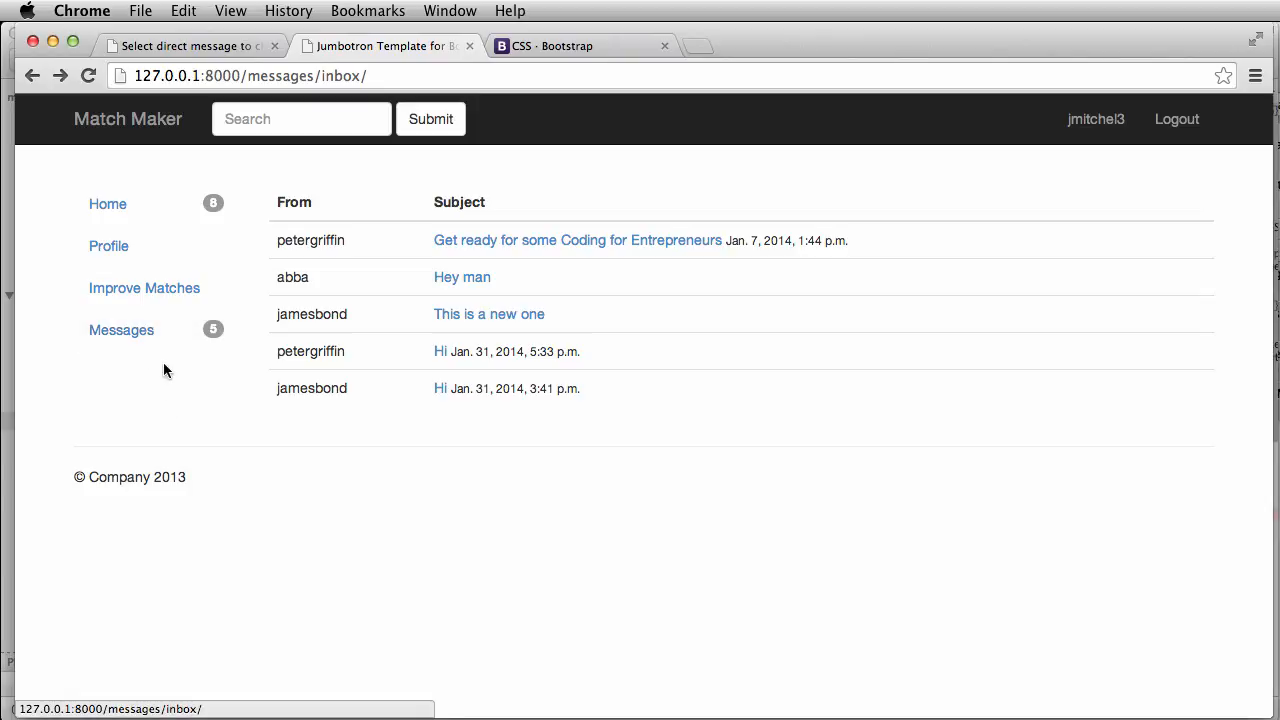
{"action": "mouse_move", "coordinate": [200, 356]}
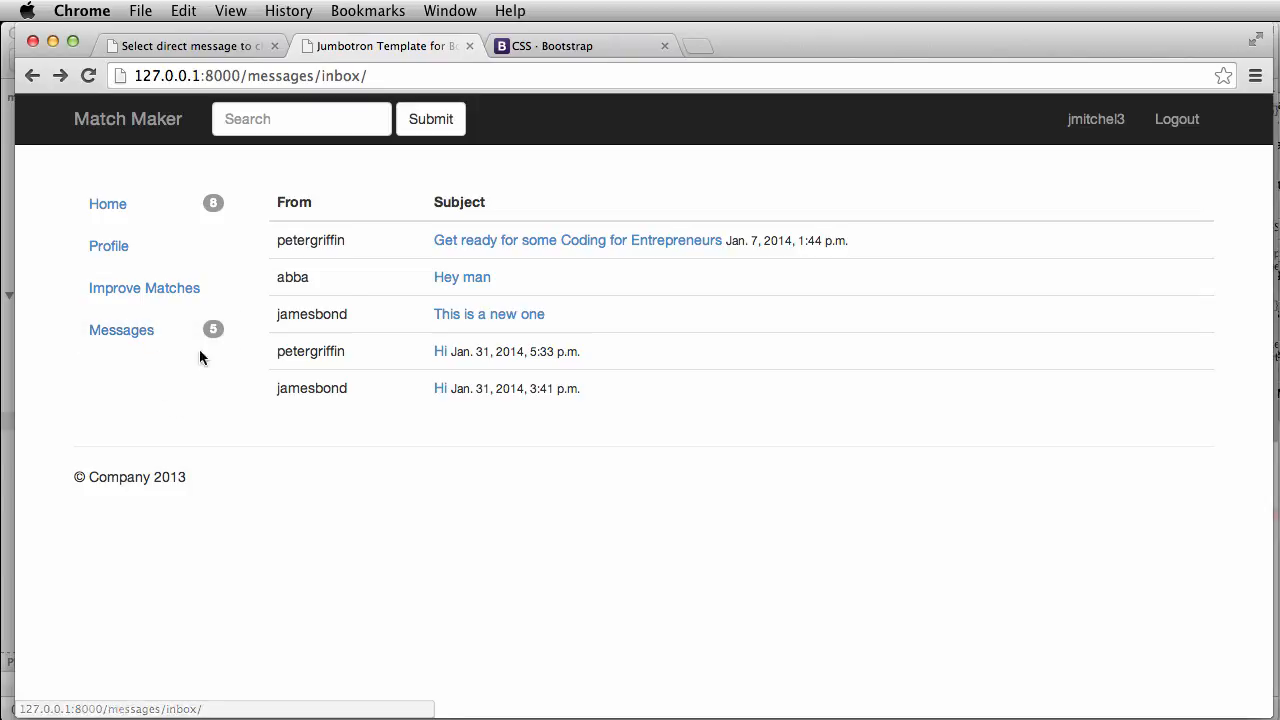
{"action": "mouse_move", "coordinate": [136, 424]}
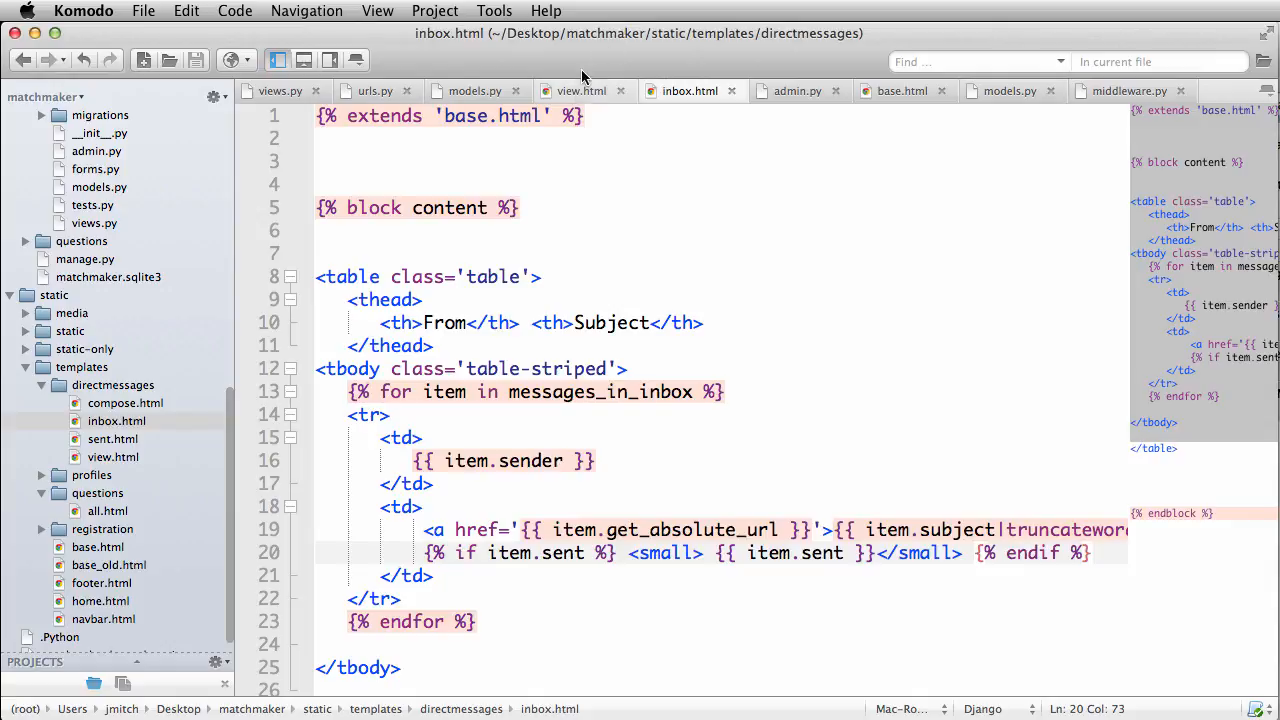
Step: Add {% if 'messages' in request.get_full_path %} under the base.html nav list
{"action": "left_click", "coordinate": [896, 90]}
{"action": "type", "text": "{%"}
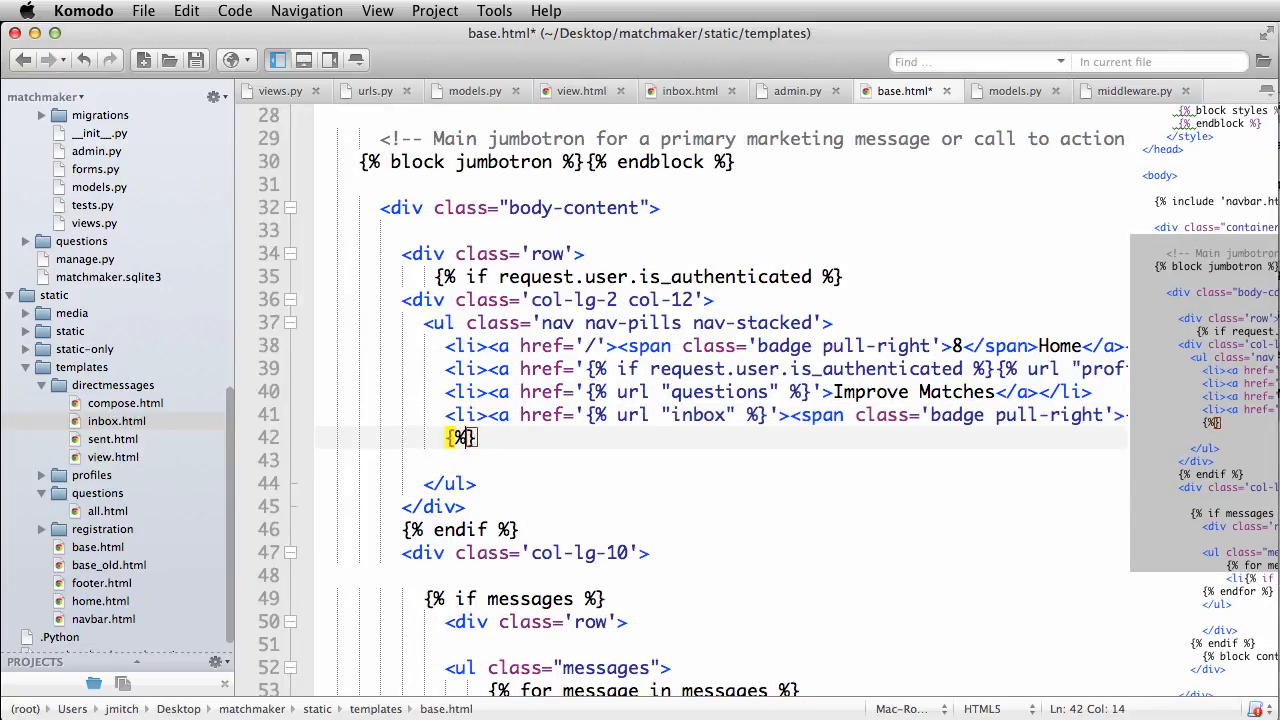
{"action": "type", "text": "if 'message"}
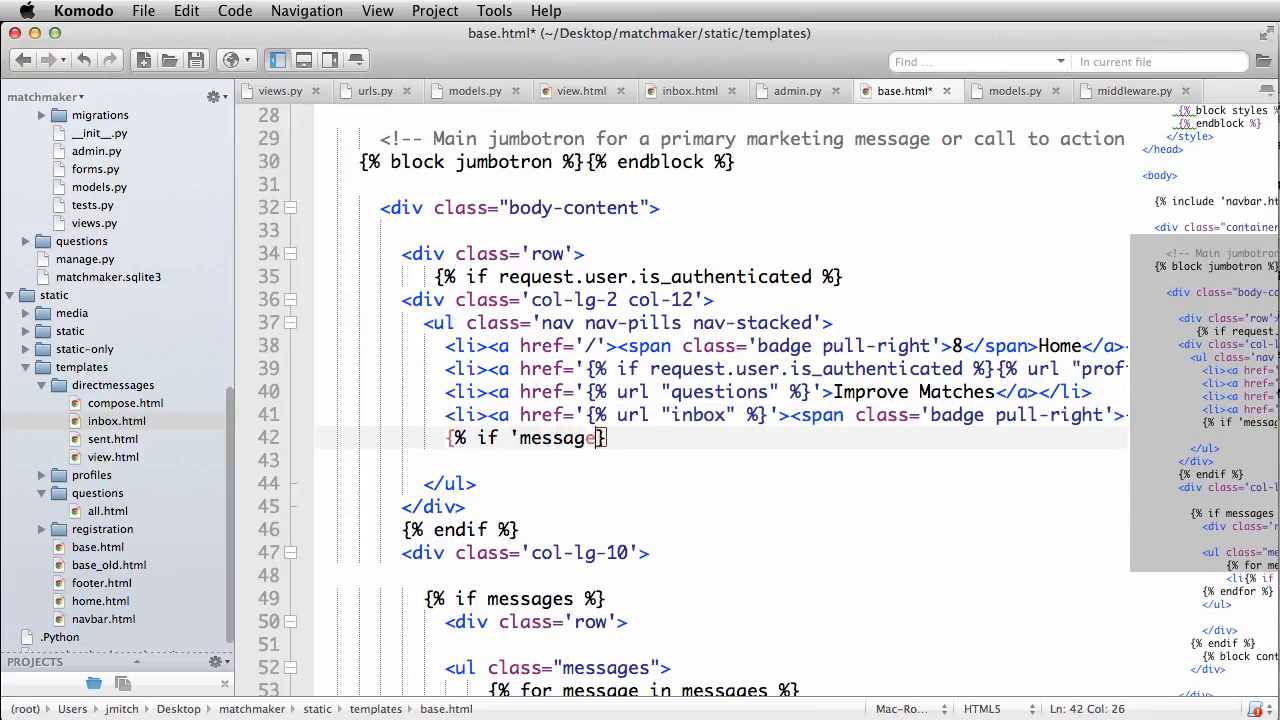
{"action": "type", "text": "s' in request.get_fu"}
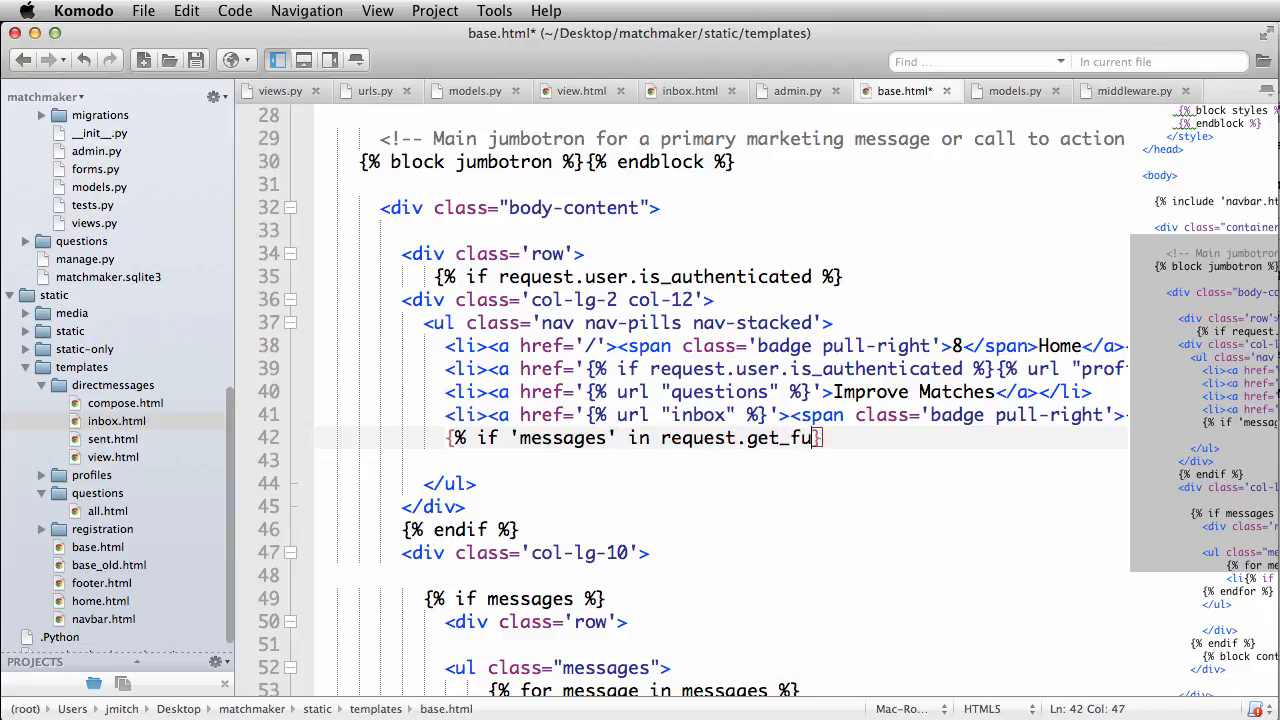
{"action": "type", "text": "ll_path %"}
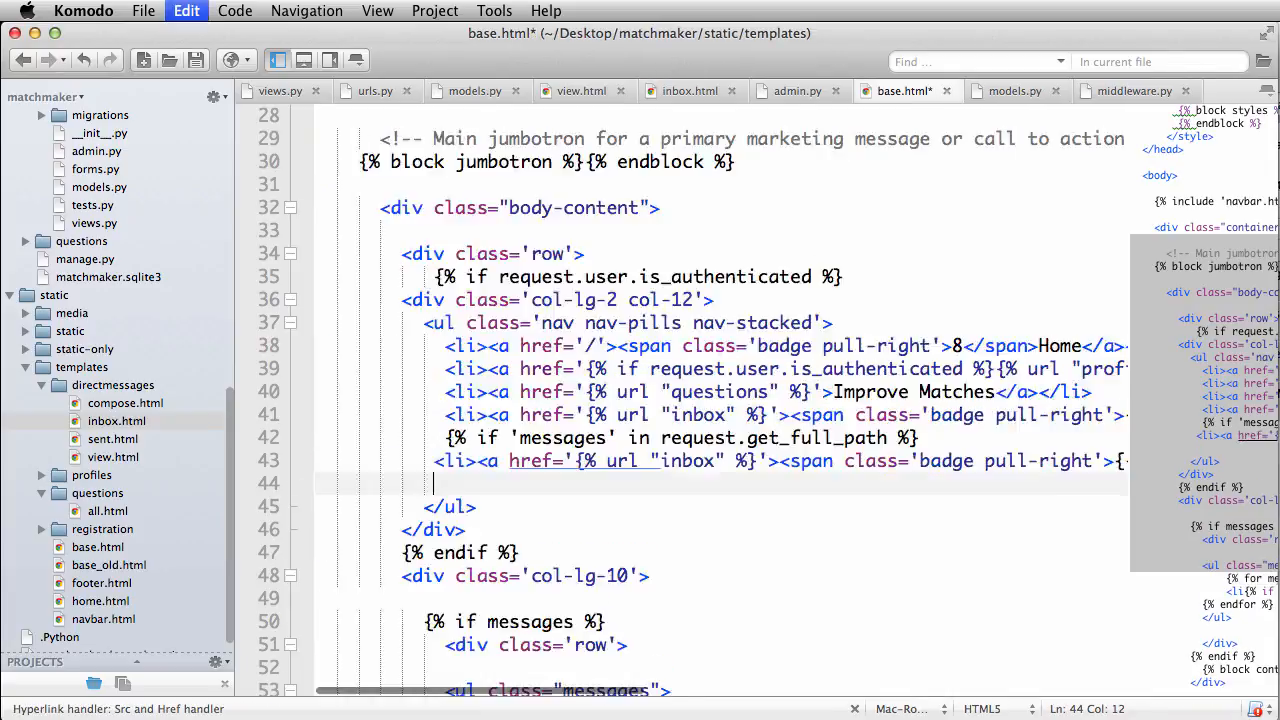
Step: Close the block with {% endif %} and add an Inbox <li> link inside it
{"action": "left_click", "coordinate": [826, 540]}
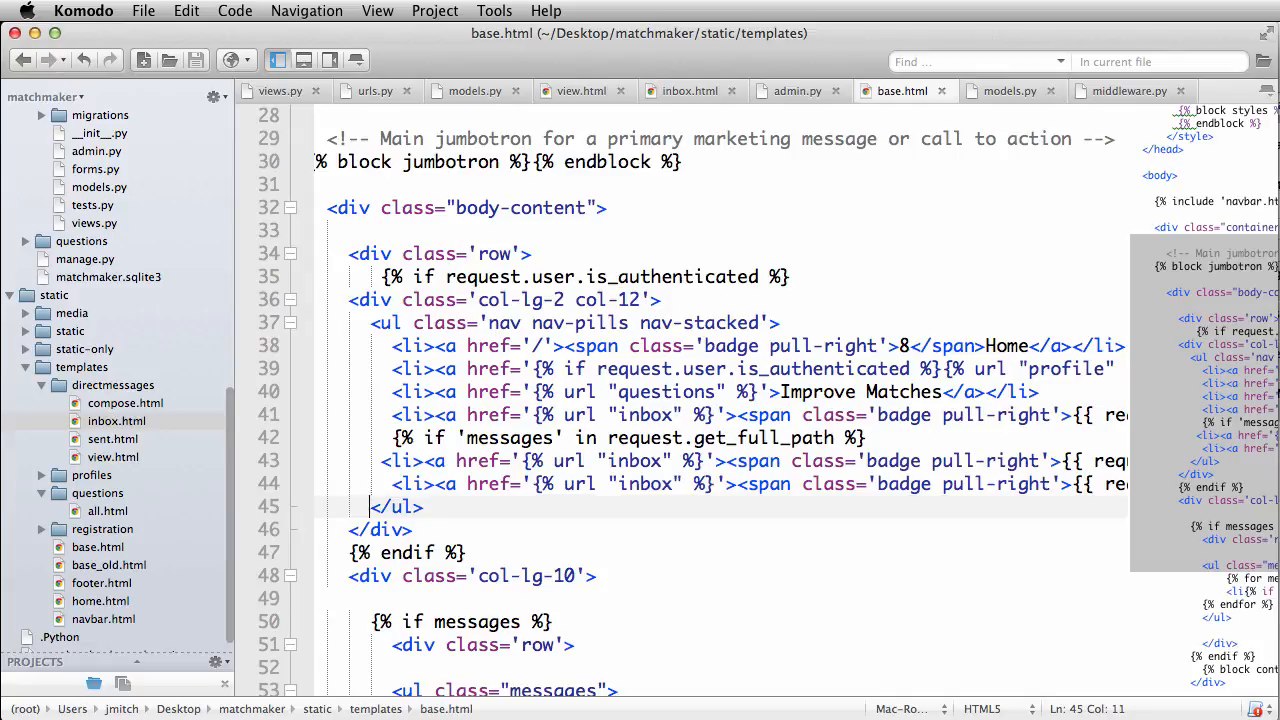
{"action": "type", "text": "{% e}"}
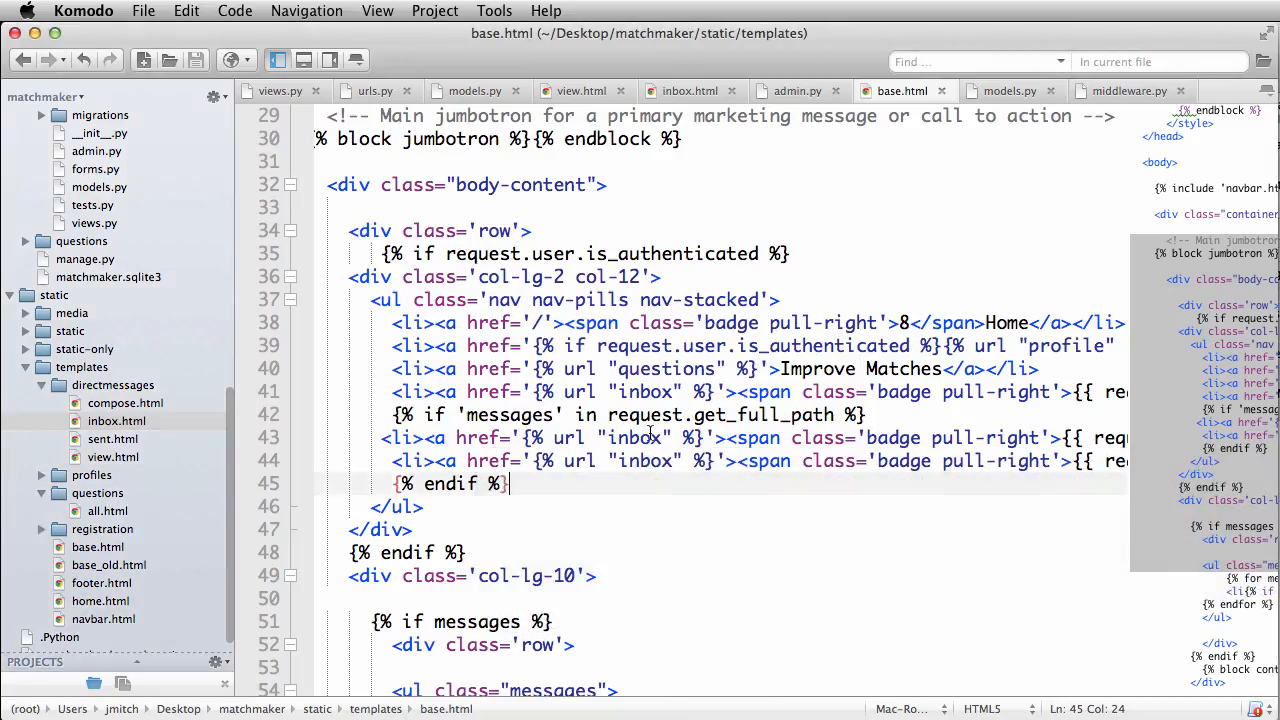
{"action": "scroll", "scroll_direction": "right", "scroll_amount": 3}
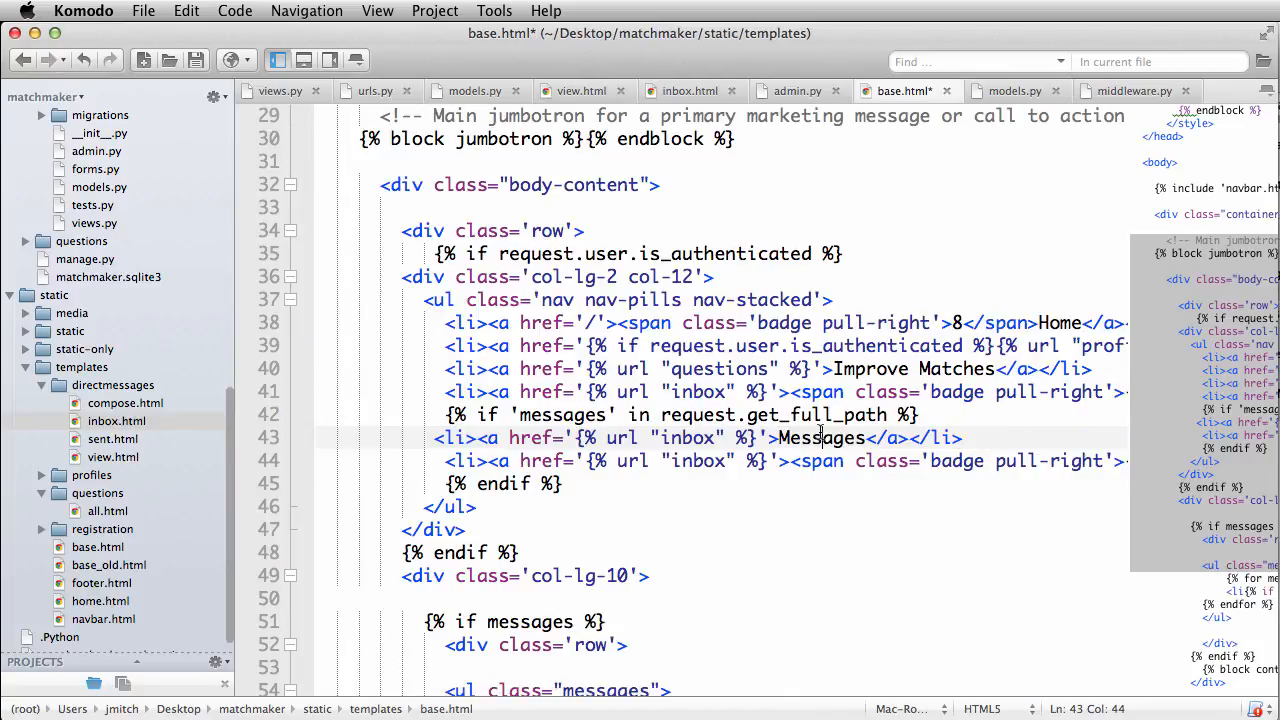
{"action": "type", "text": "Inbox"}
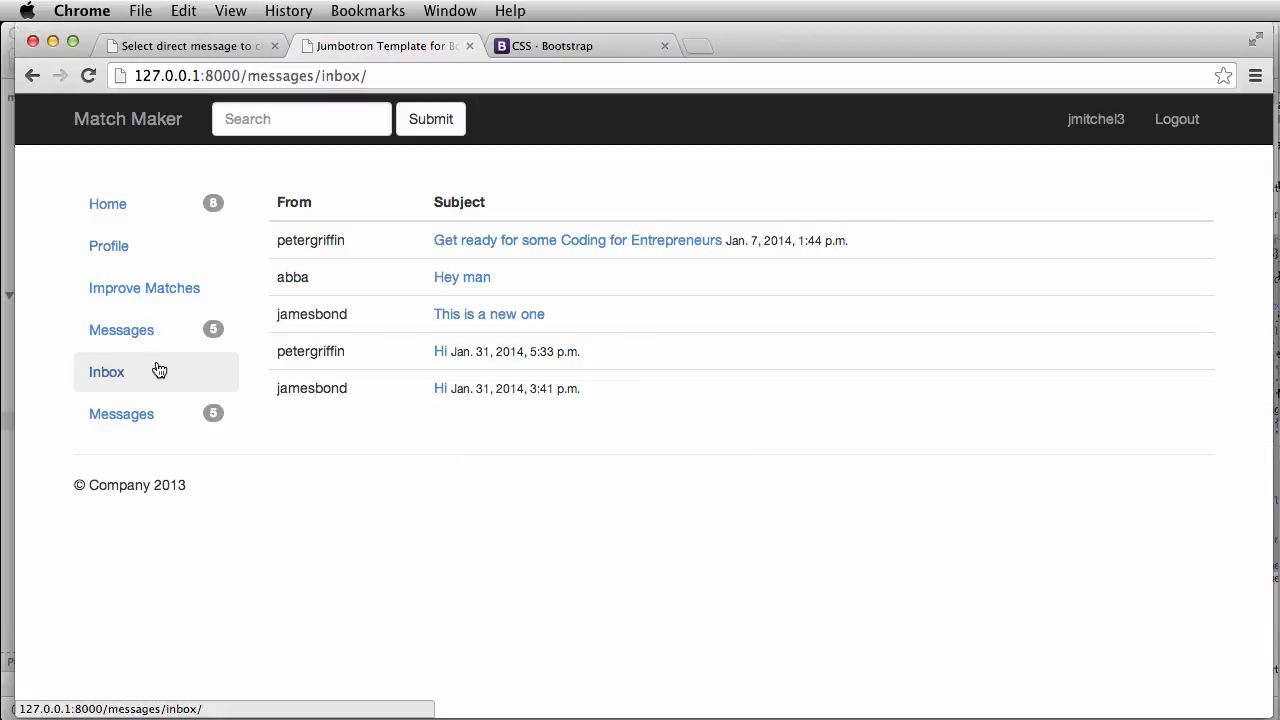
{"action": "mouse_move", "coordinate": [142, 372]}
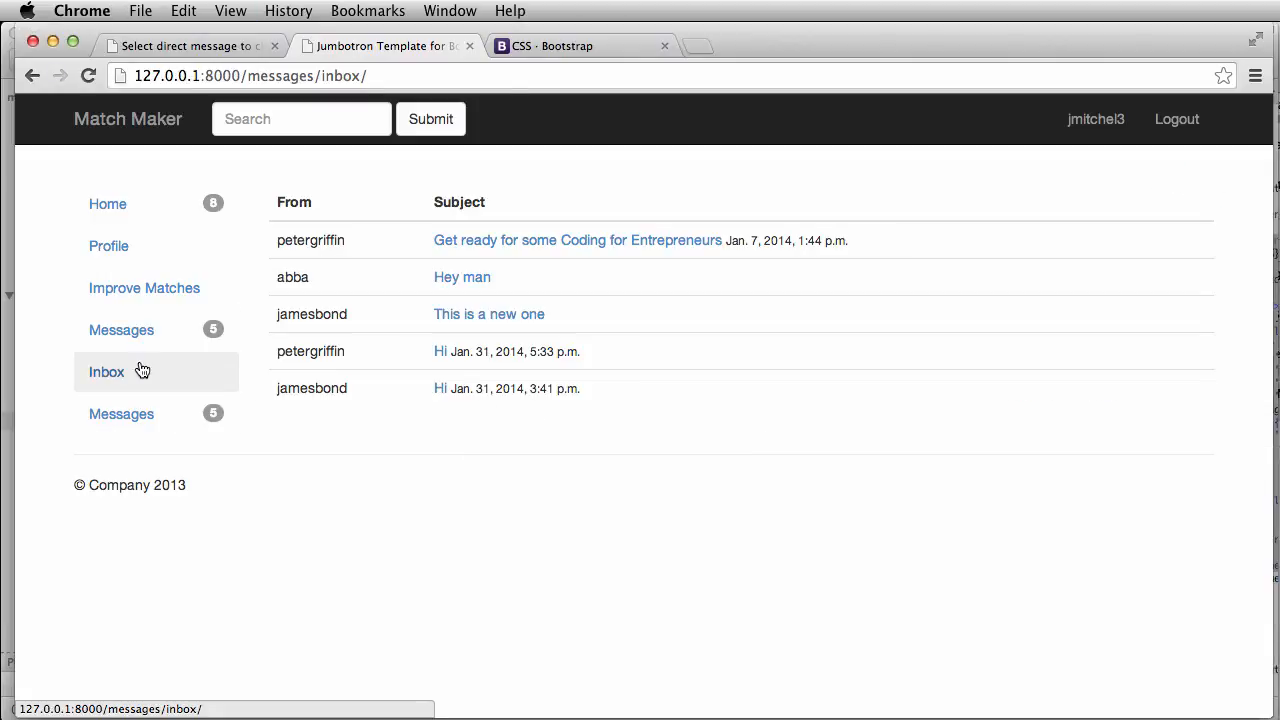
{"action": "mouse_move", "coordinate": [510, 412]}
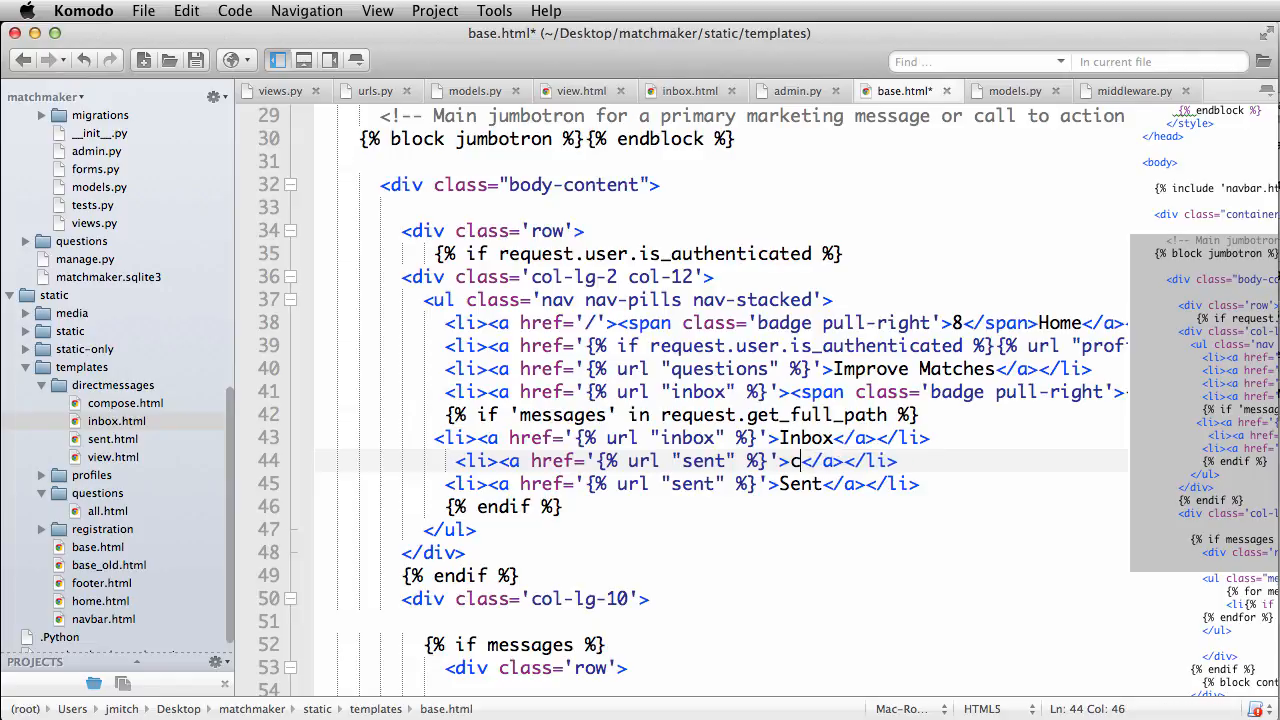
Step: Add Compose and Sent links beside Inbox in the conditional messages submenu
{"action": "type", "text": "Comps"}
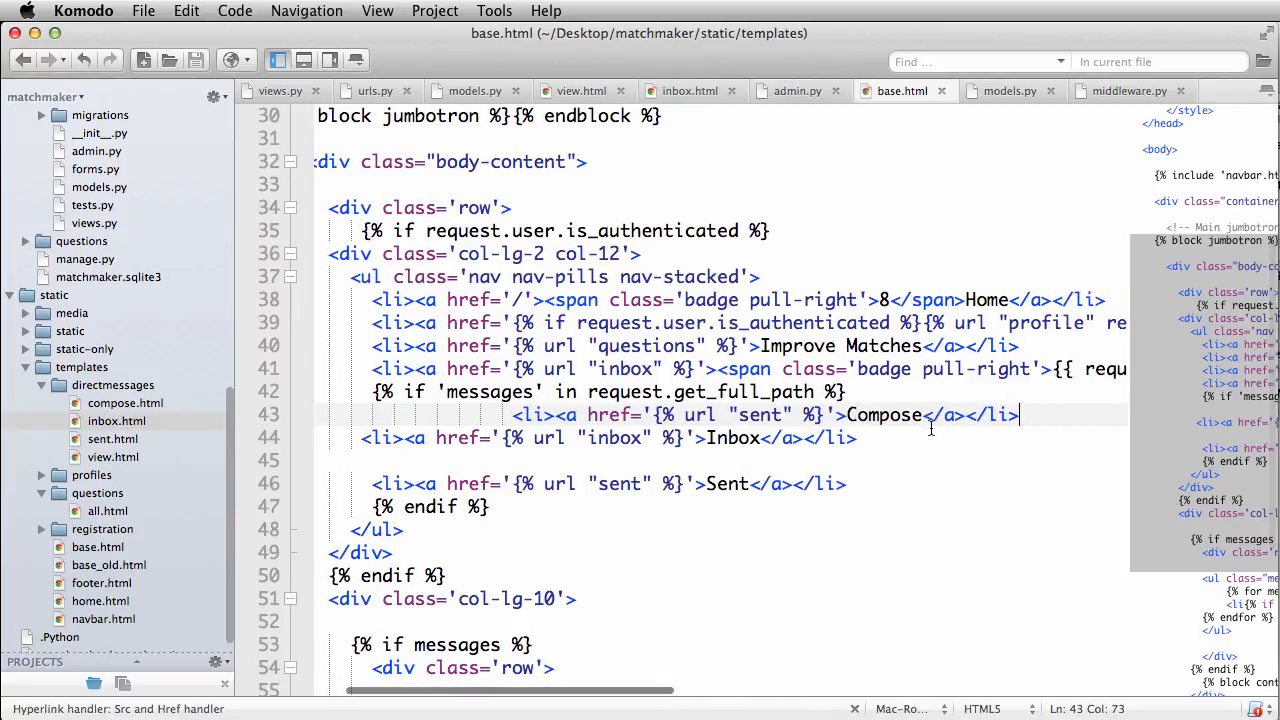
{"action": "scroll", "scroll_direction": "right", "scroll_amount": 3}
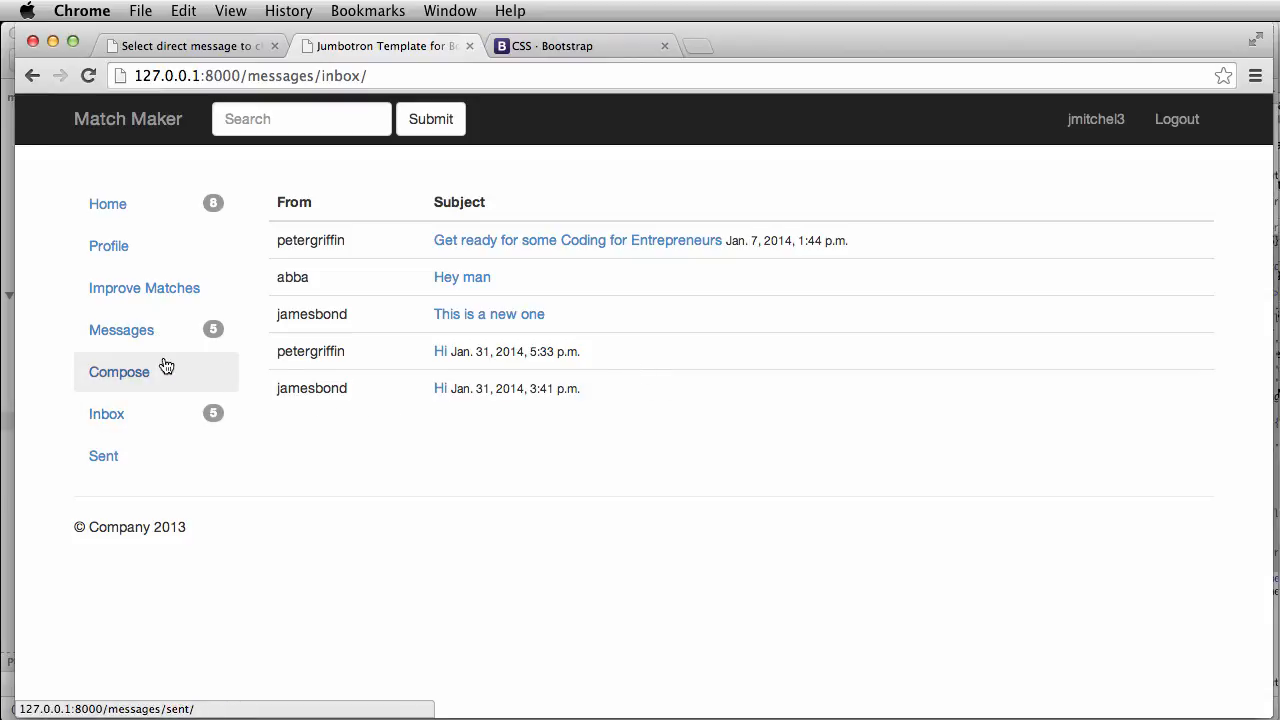
{"action": "mouse_move", "coordinate": [144, 424]}
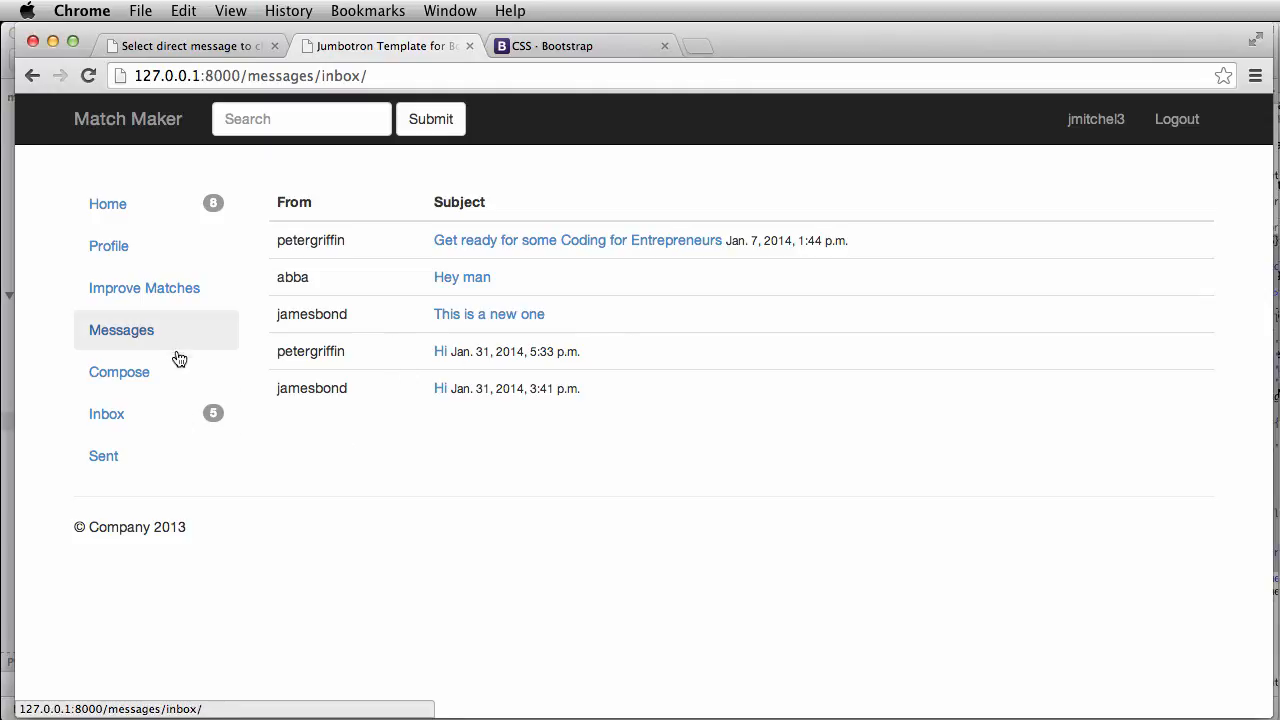
{"action": "mouse_move", "coordinate": [156, 326]}
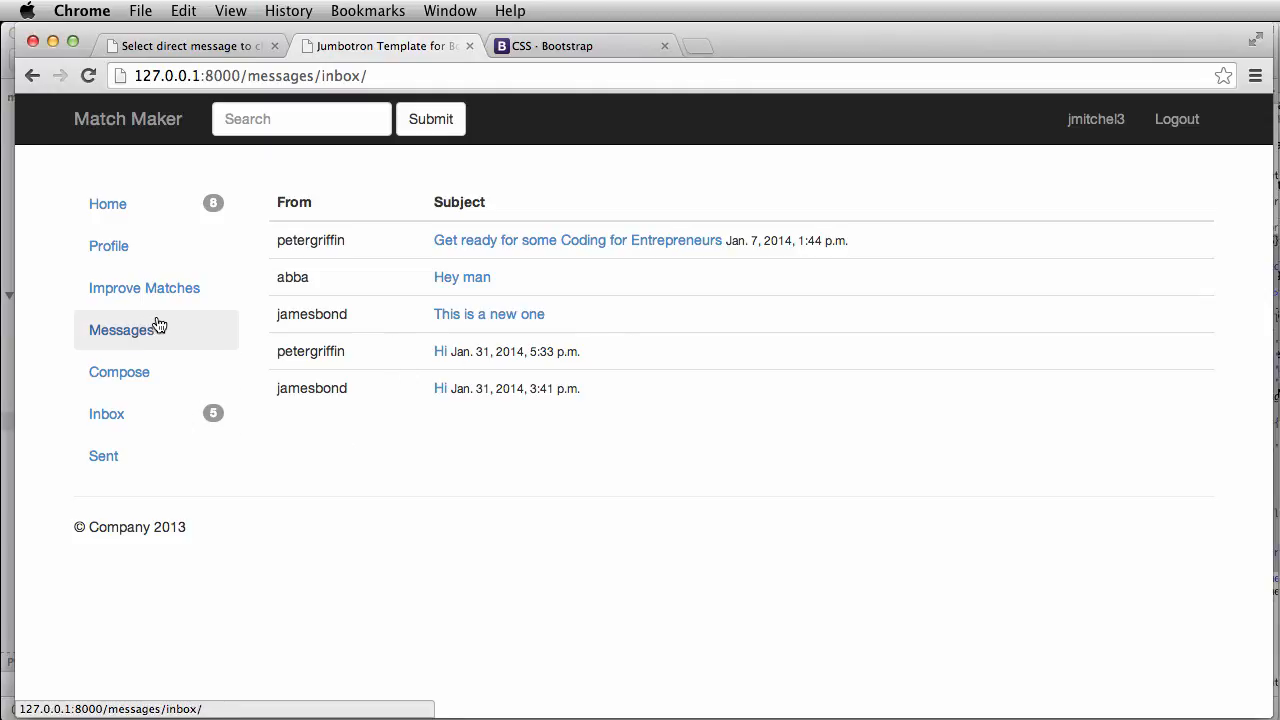
Step: Visit Improve Matches, Messages, Home and Sent from the sidebar to compare submenus
{"action": "left_click", "coordinate": [144, 288]}
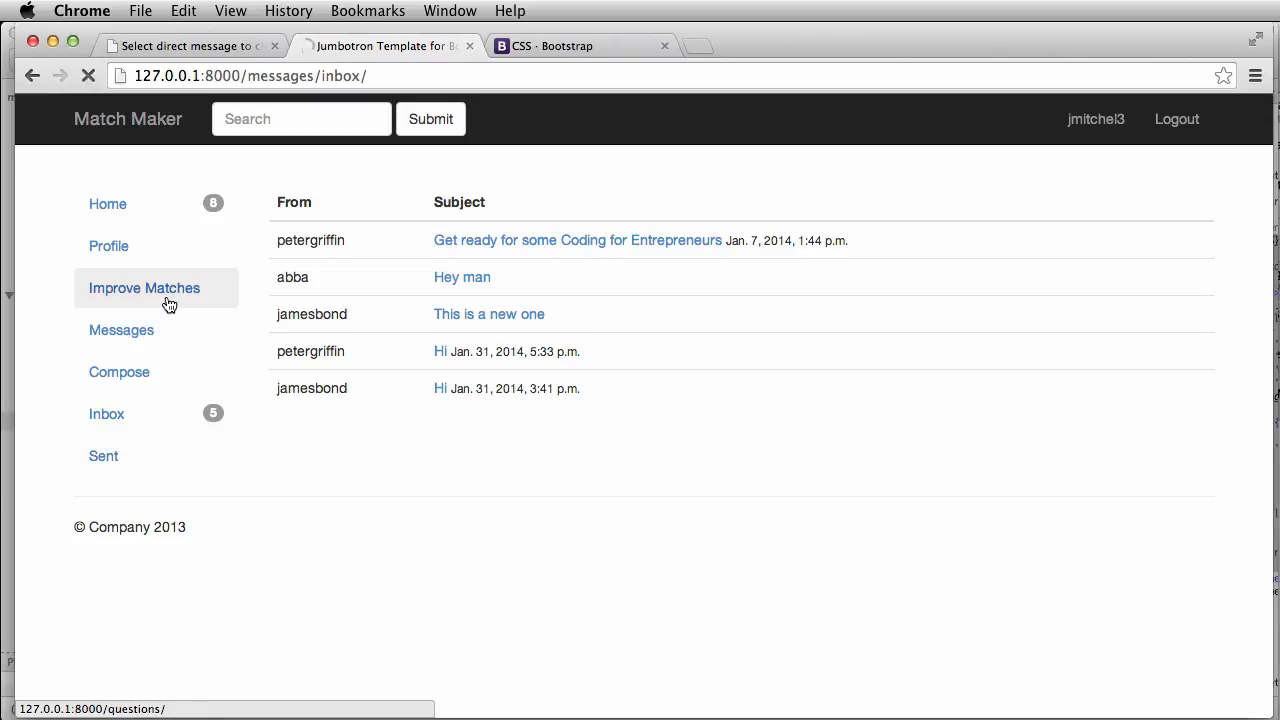
{"action": "left_click", "coordinate": [144, 288]}
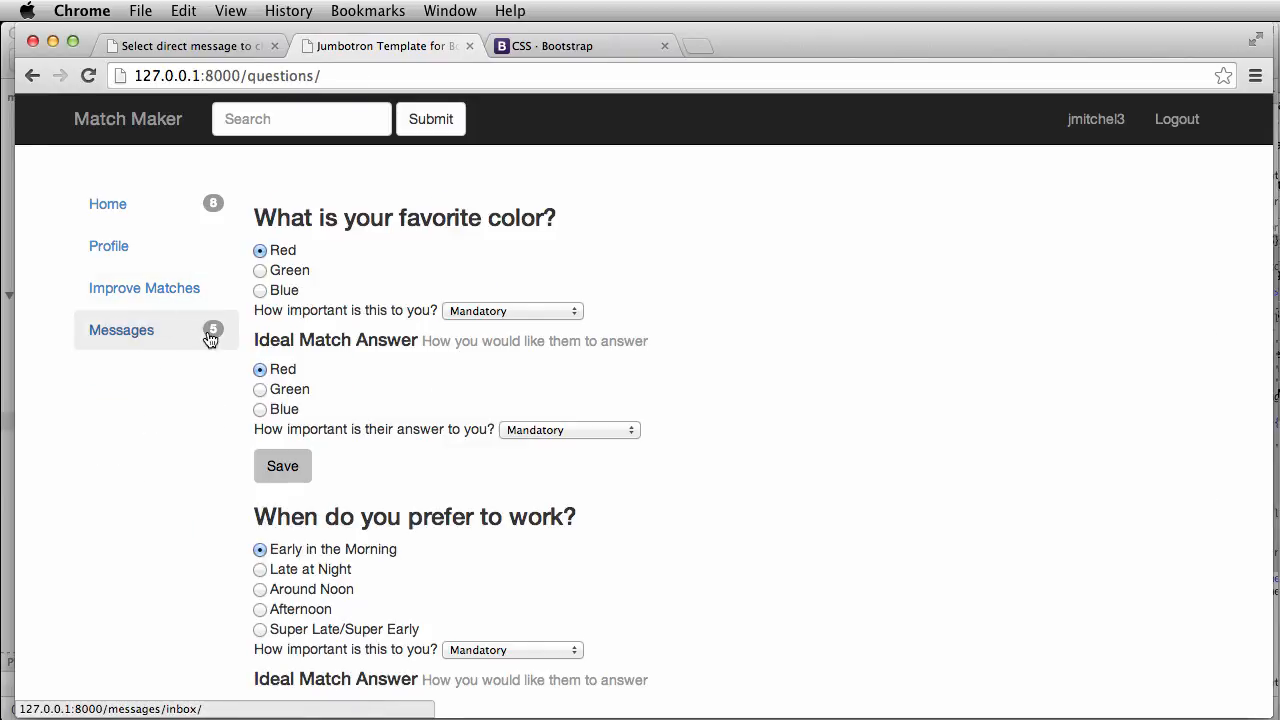
{"action": "left_click", "coordinate": [120, 330]}
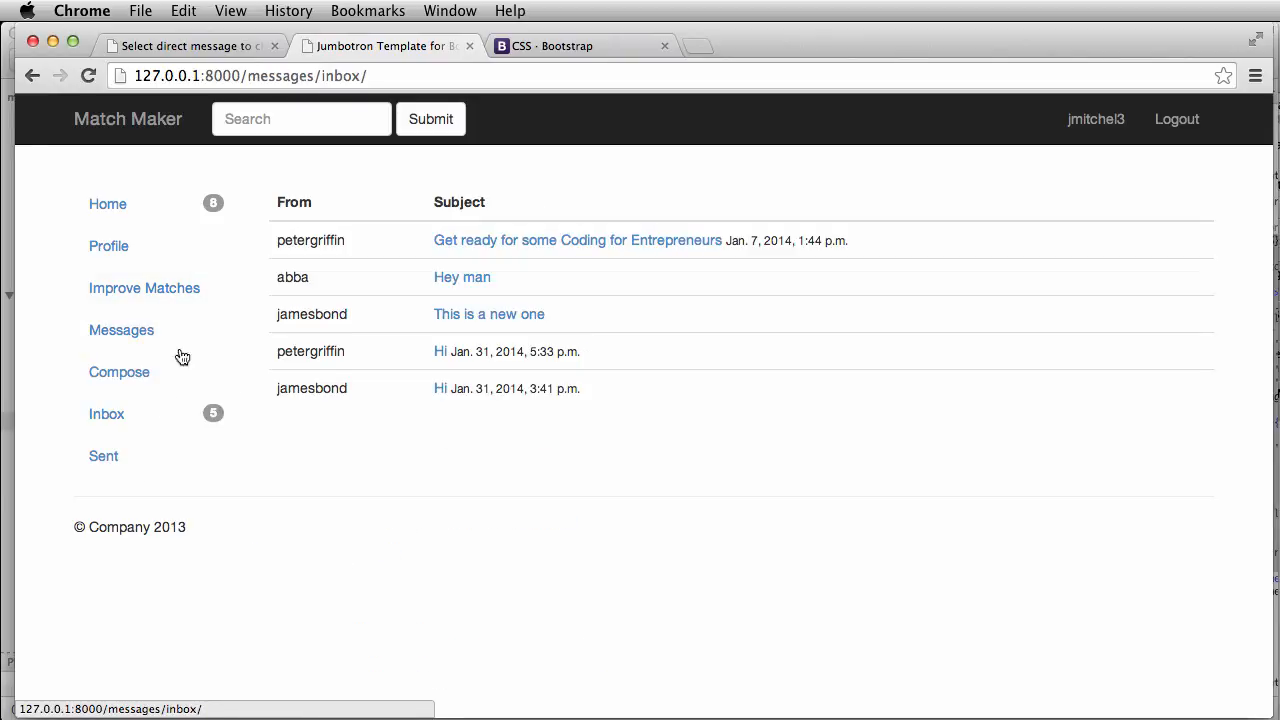
{"action": "left_click", "coordinate": [108, 246]}
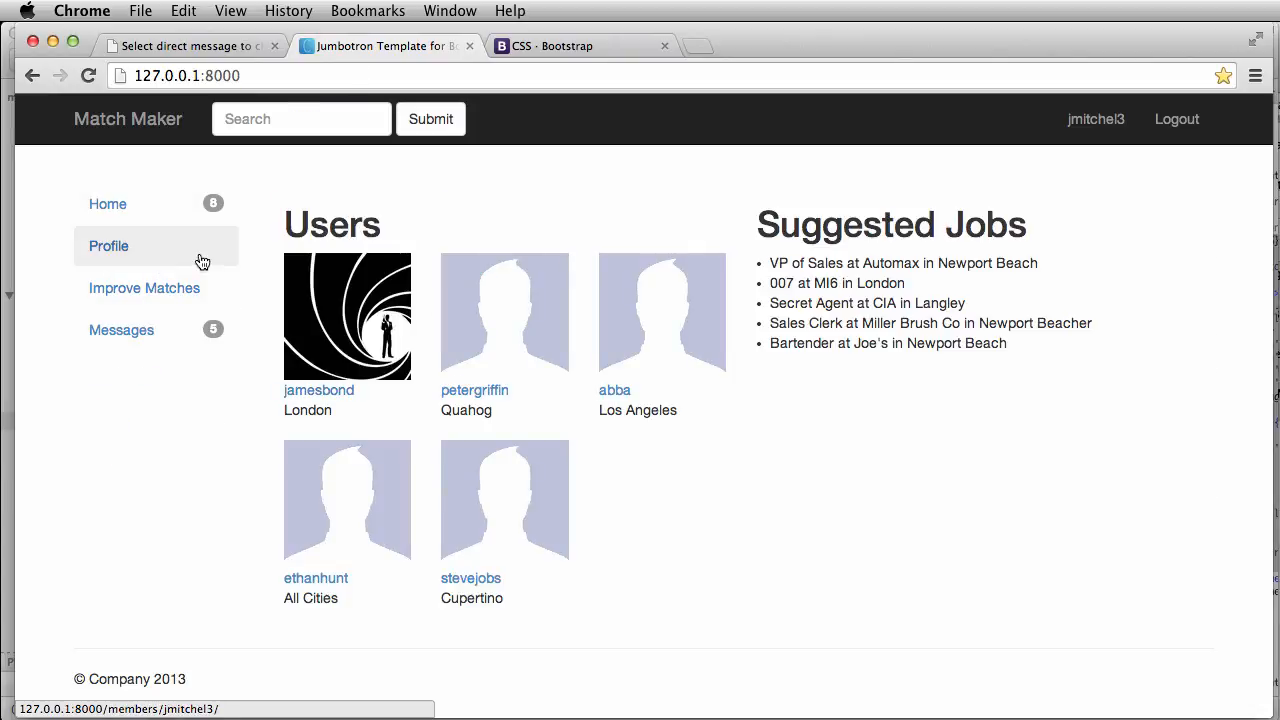
{"action": "left_click", "coordinate": [120, 328]}
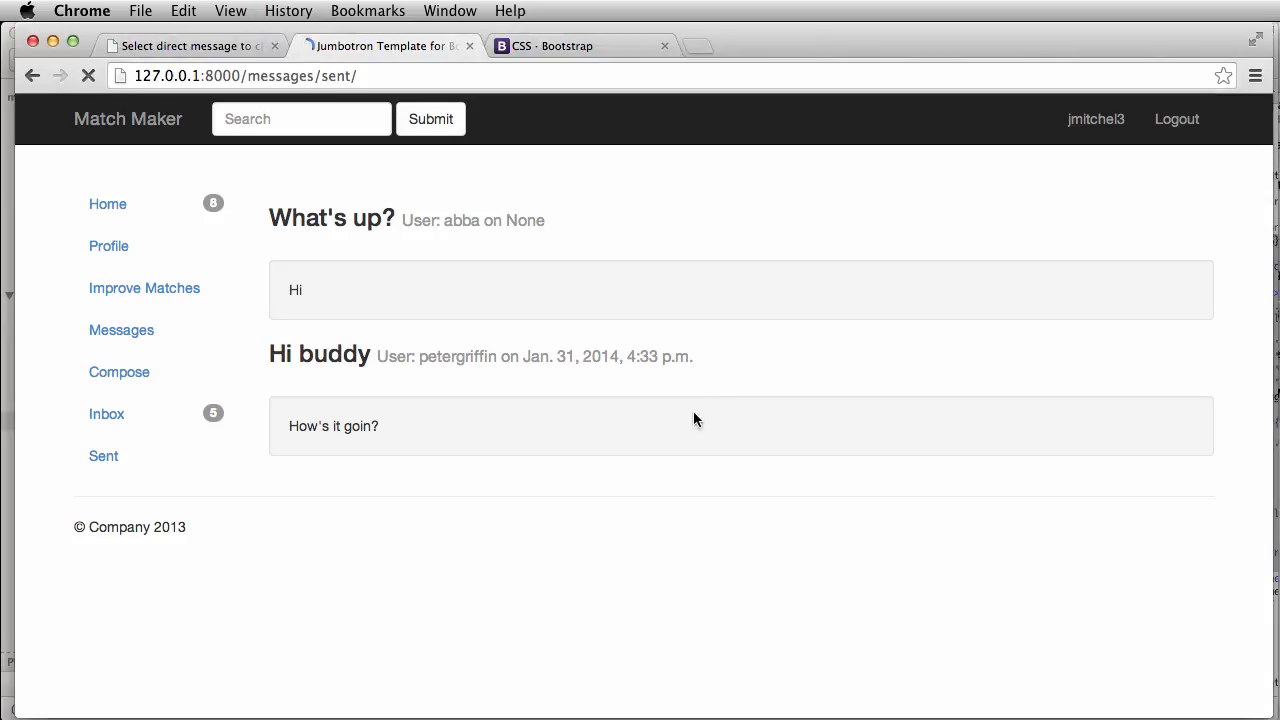
Step: Try Compose, Inbox, the Coding for Entrepreneurs message, Sent and Compose from the submenu
{"action": "left_click", "coordinate": [120, 372]}
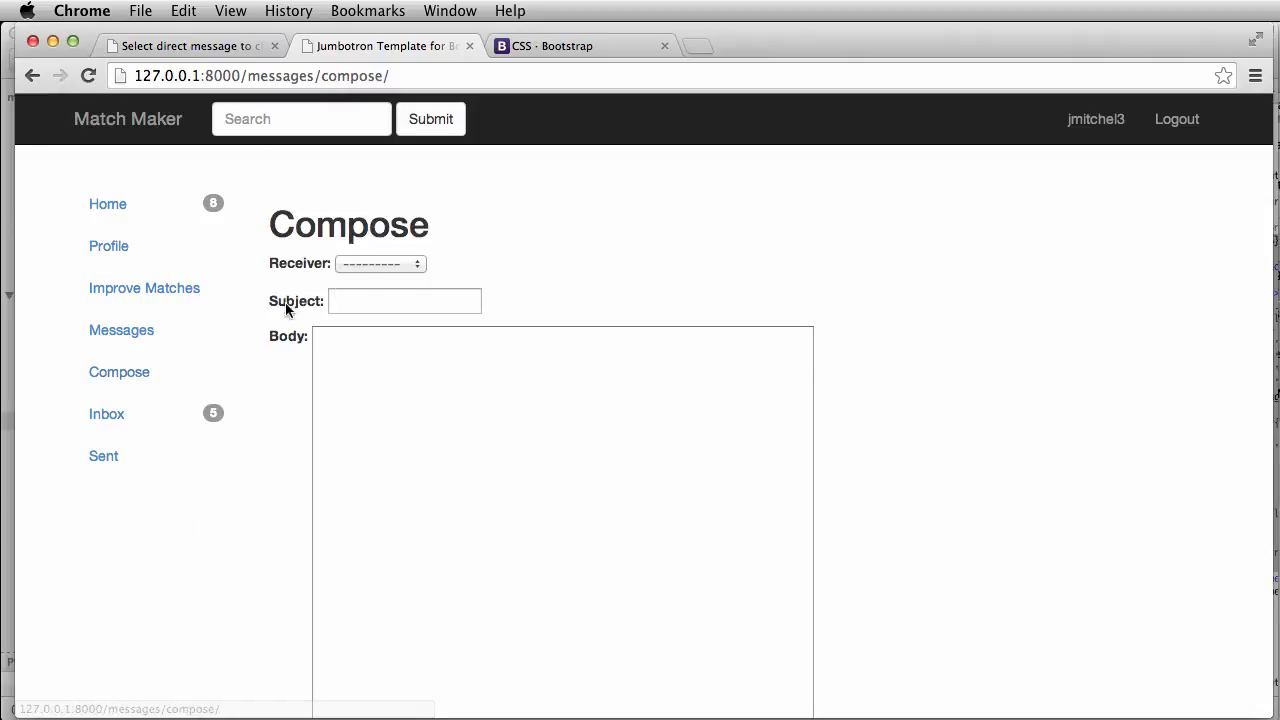
{"action": "left_click", "coordinate": [106, 414]}
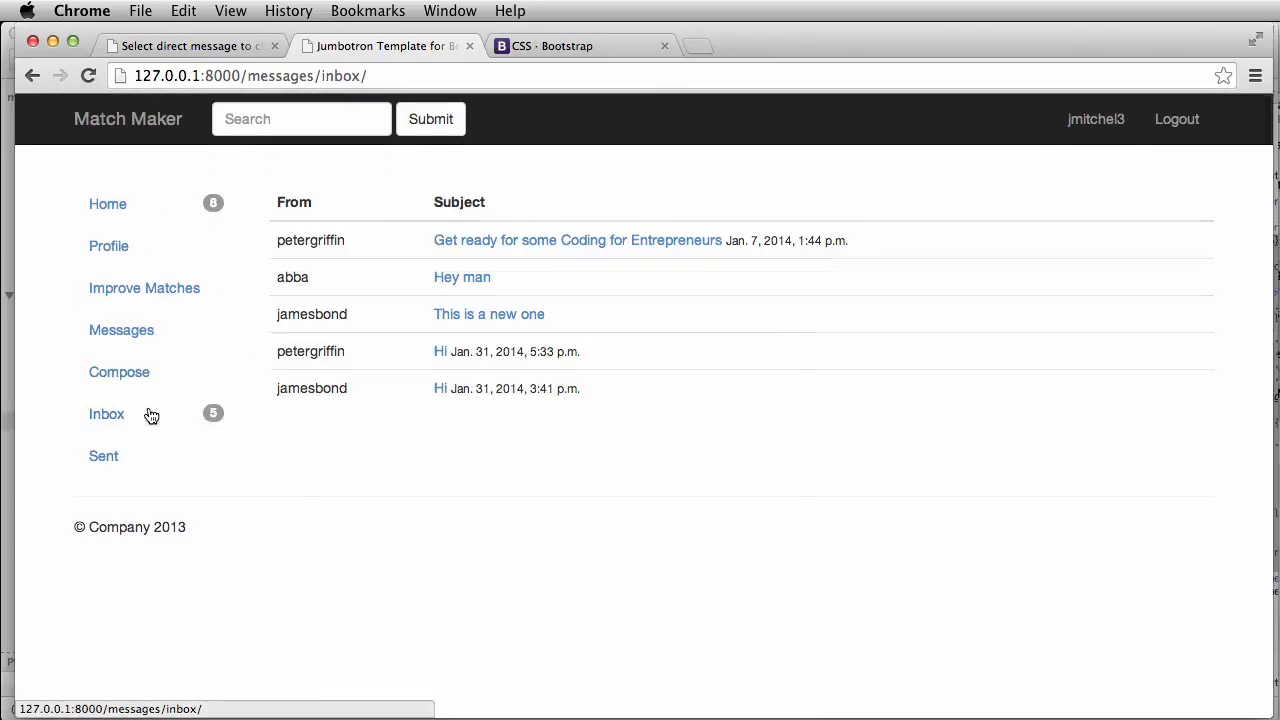
{"action": "left_click", "coordinate": [104, 456]}
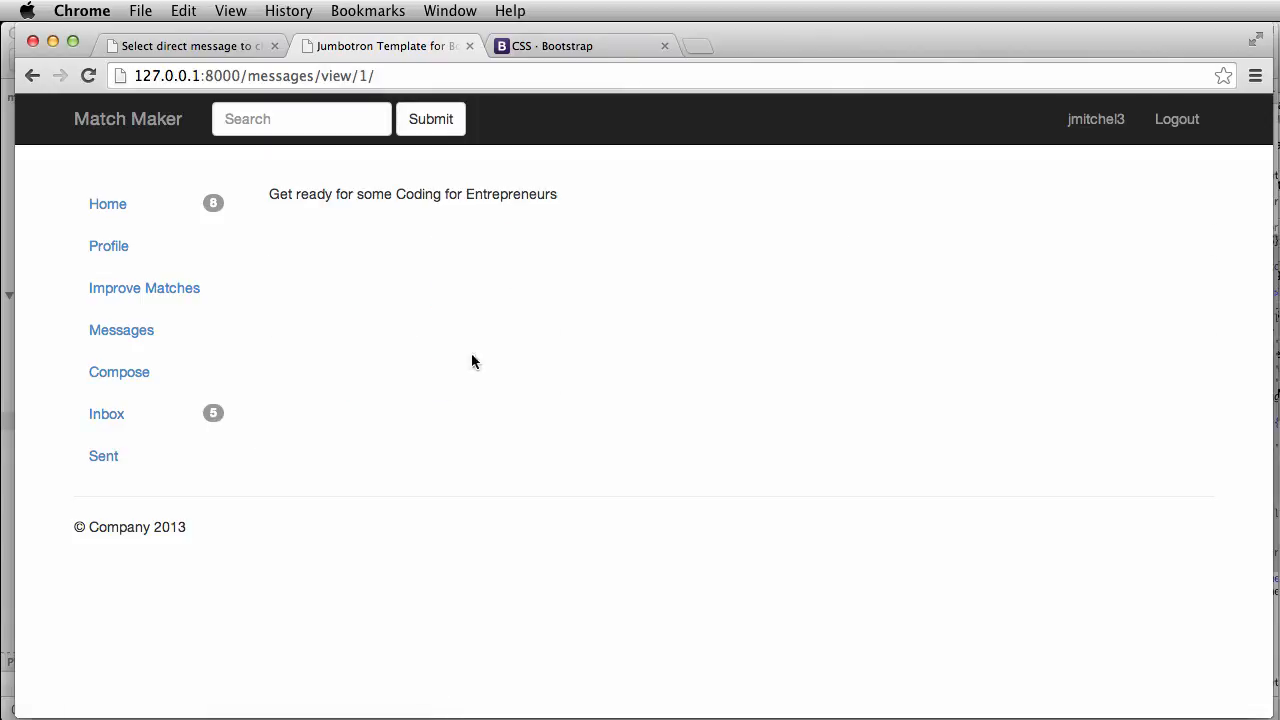
{"action": "left_click", "coordinate": [104, 456]}
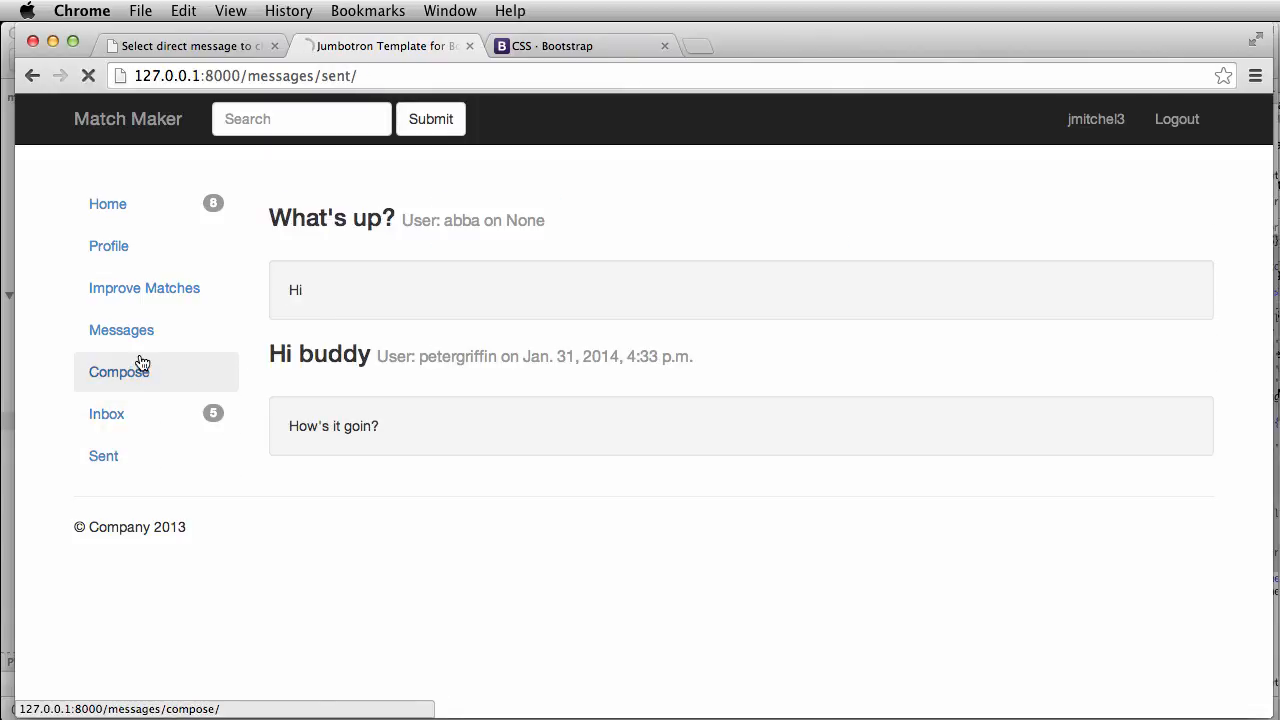
{"action": "left_click", "coordinate": [120, 372]}
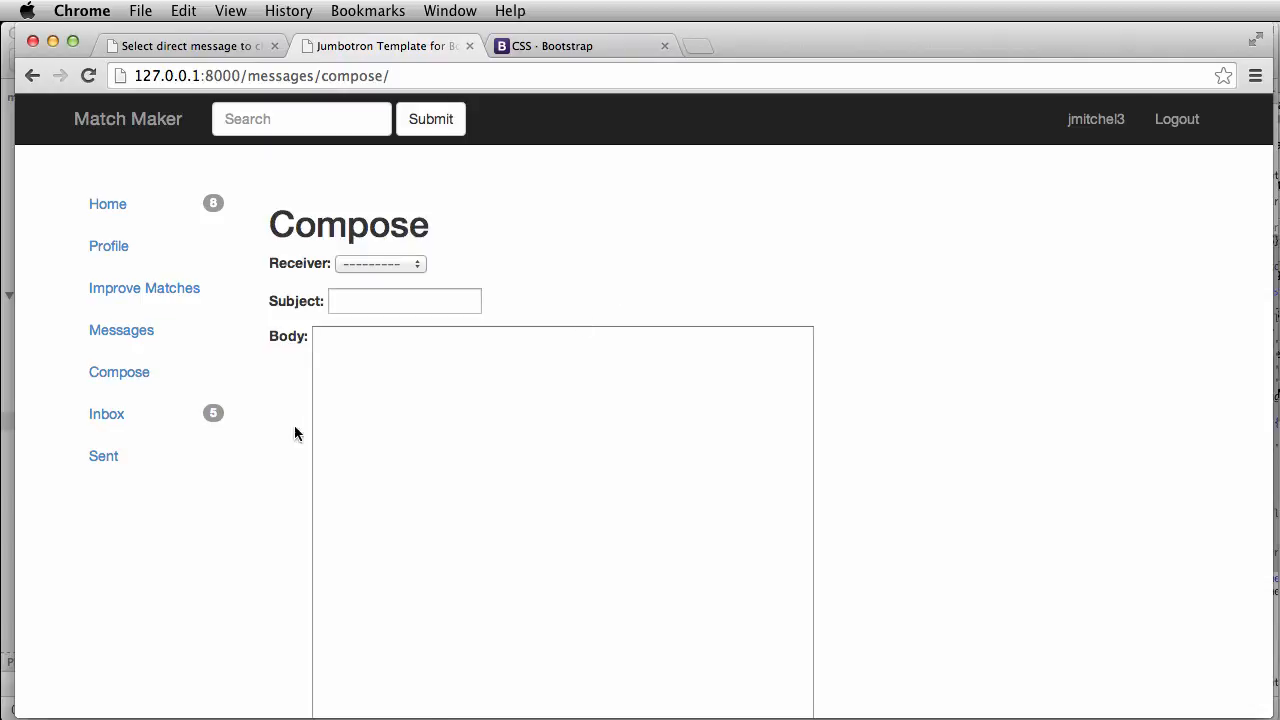
{"action": "mouse_move", "coordinate": [188, 424]}
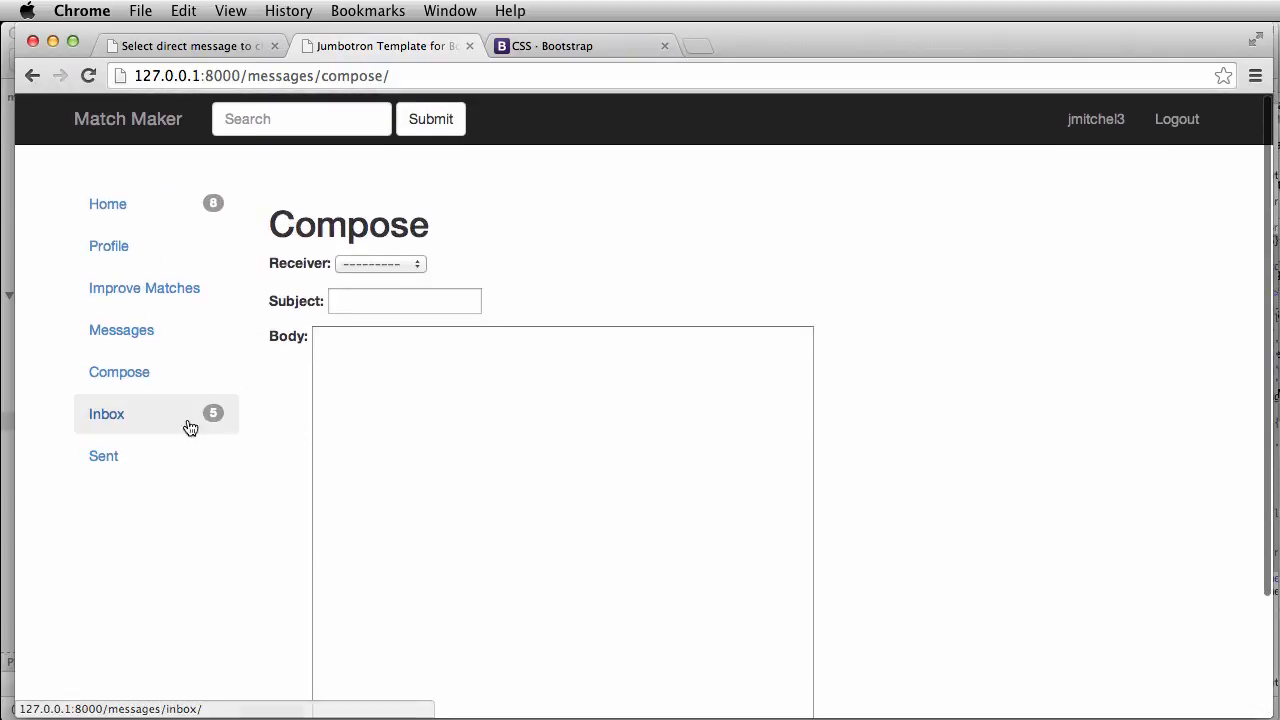
{"action": "mouse_move", "coordinate": [144, 380]}
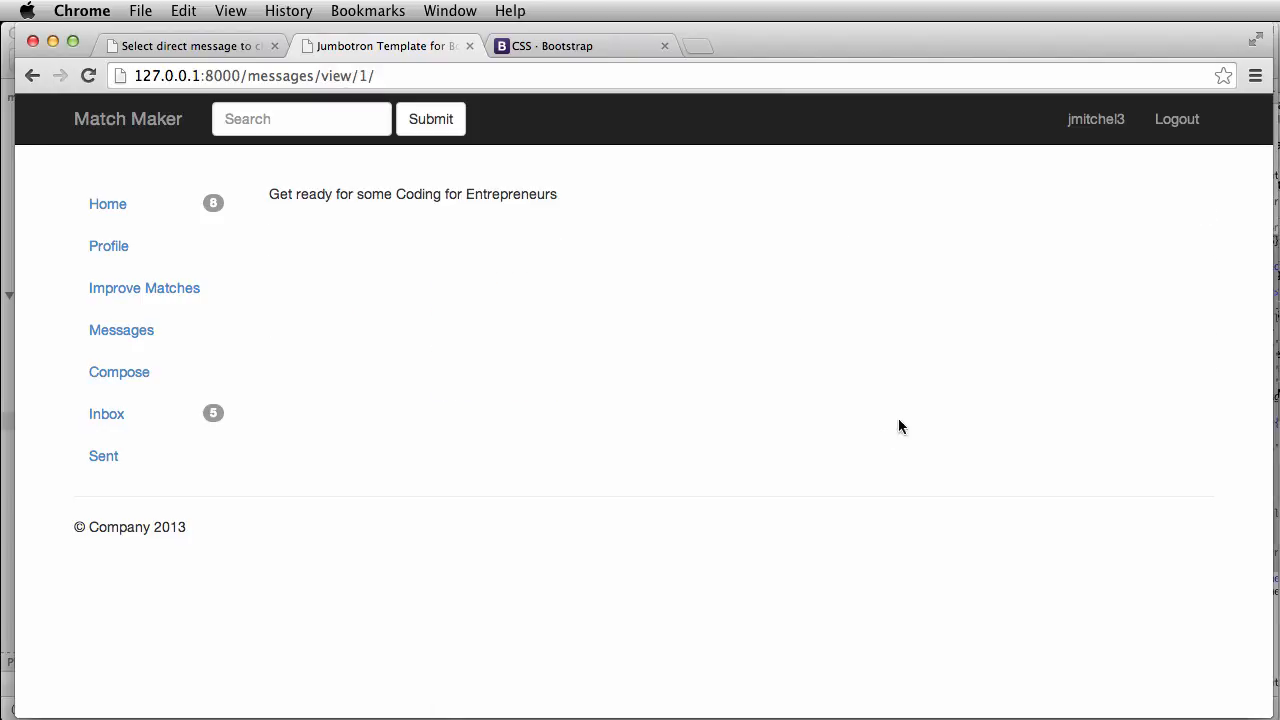
{"action": "mouse_move", "coordinate": [626, 366]}
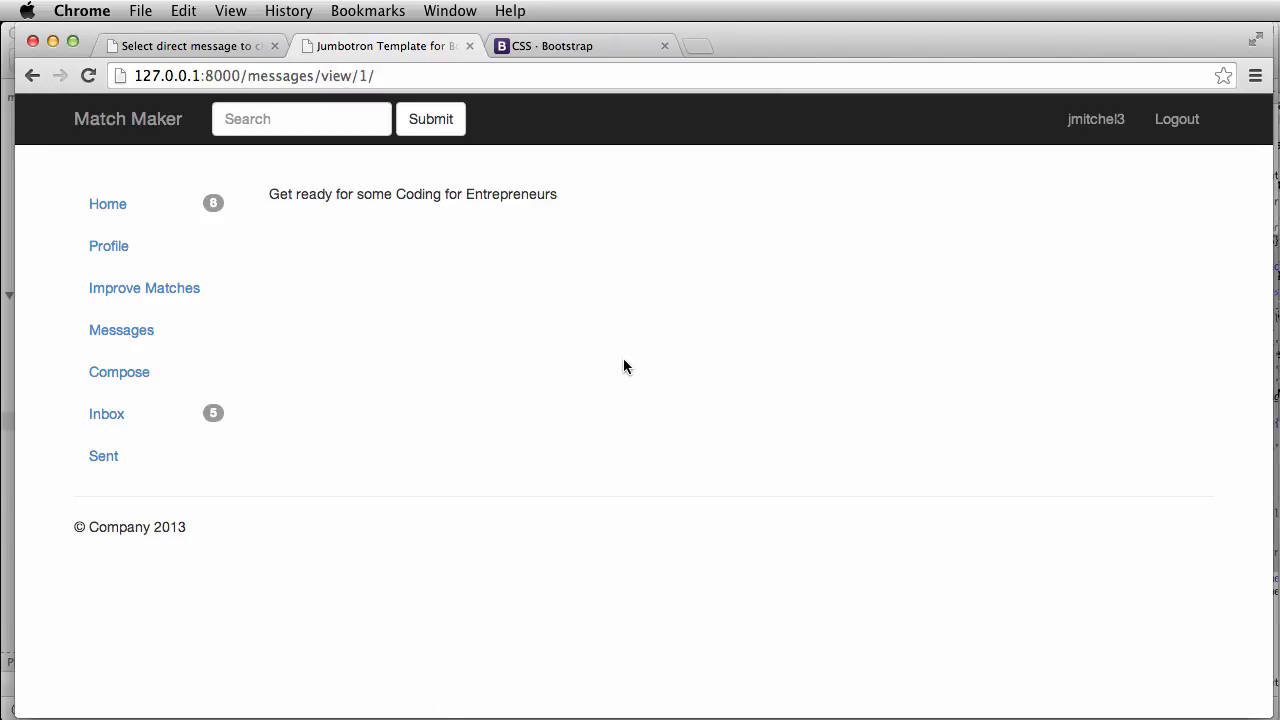